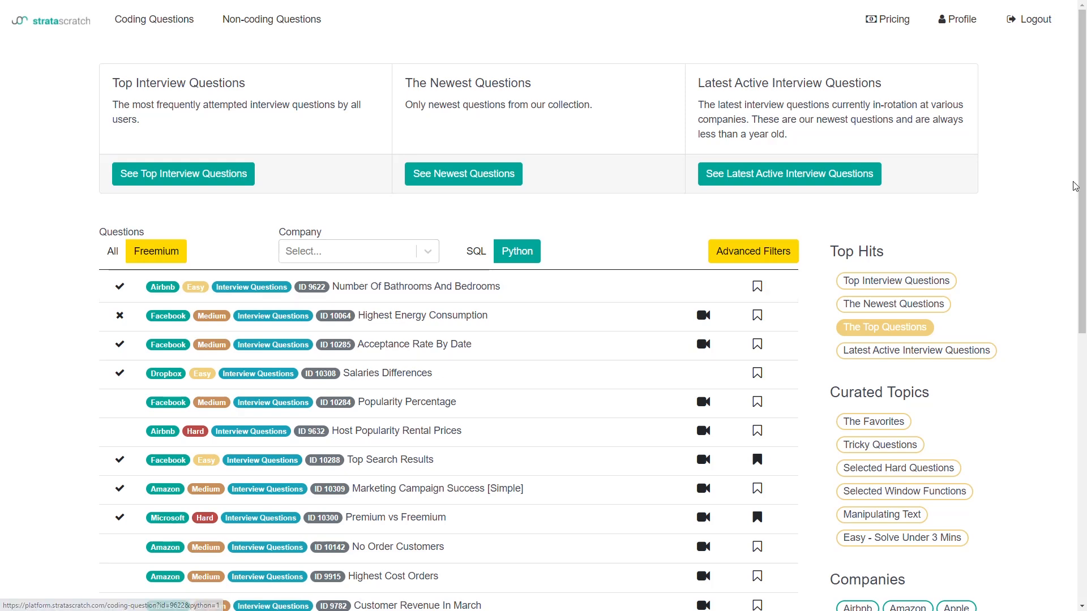
Step: Filter the question list to Company Facebook and Difficulty Easy via Advanced Filters
scroll("down", 3)
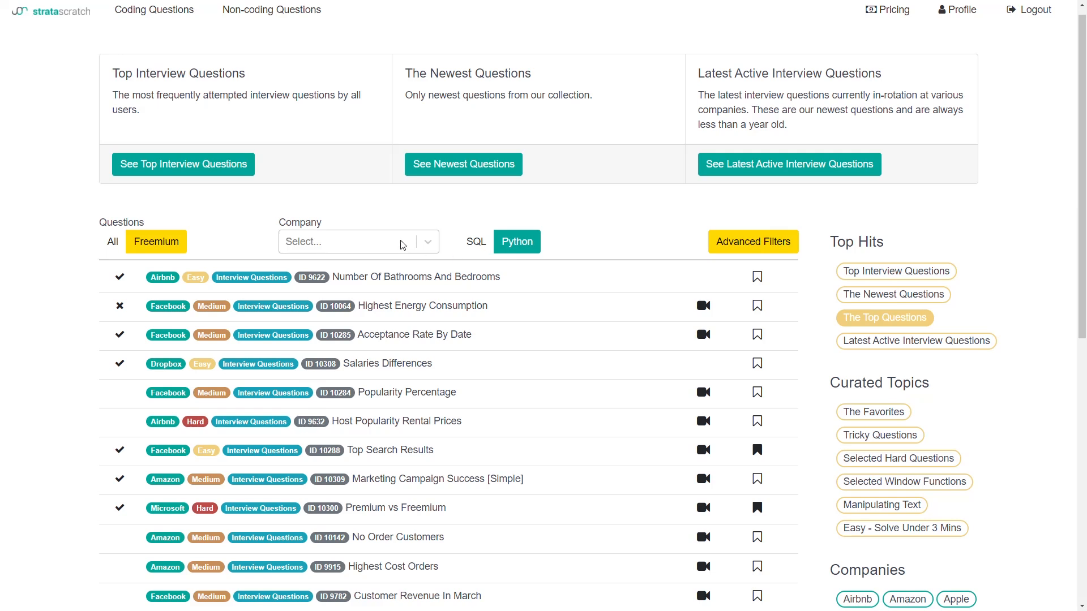
left_click(347, 241)
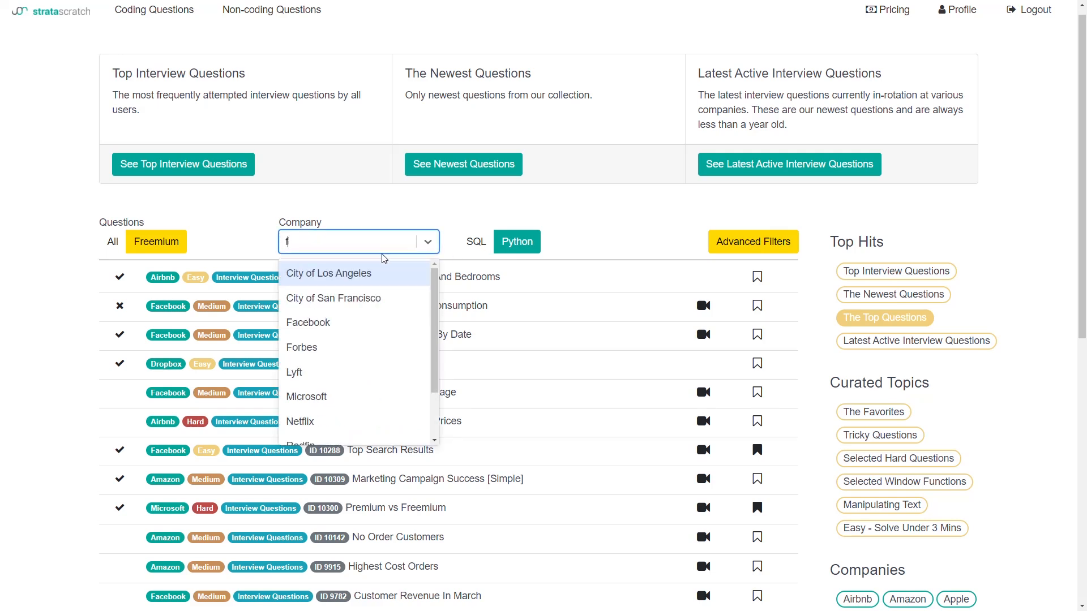
left_click(308, 323)
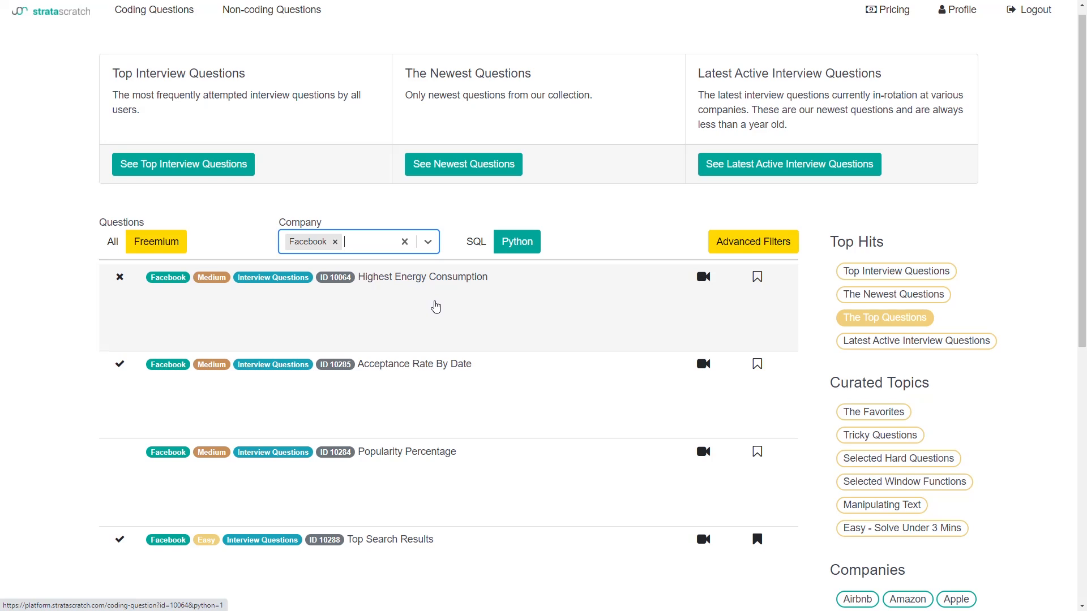
left_click(753, 242)
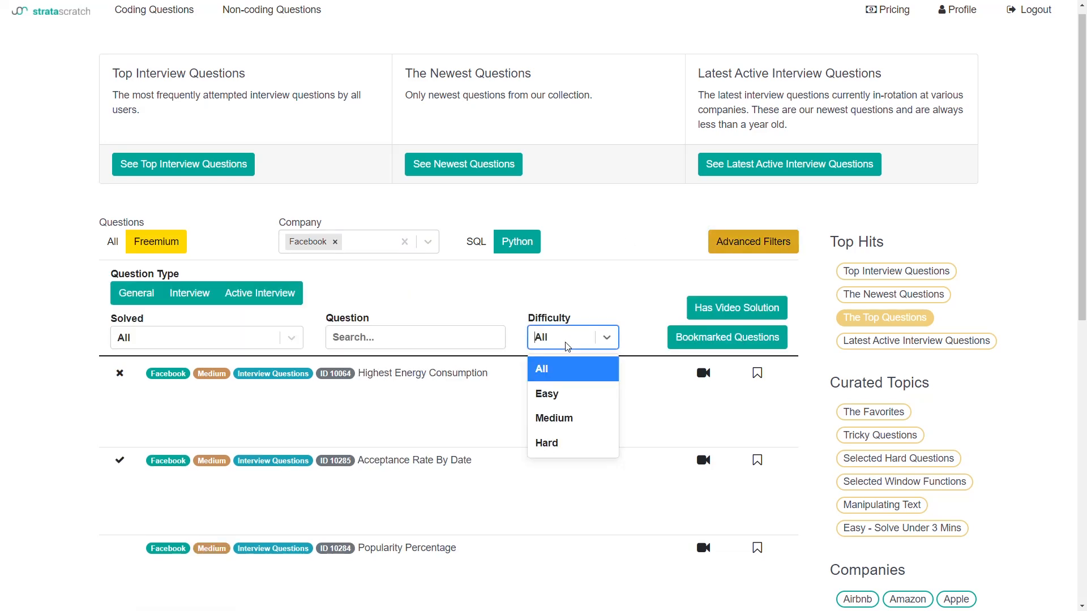
left_click(547, 394)
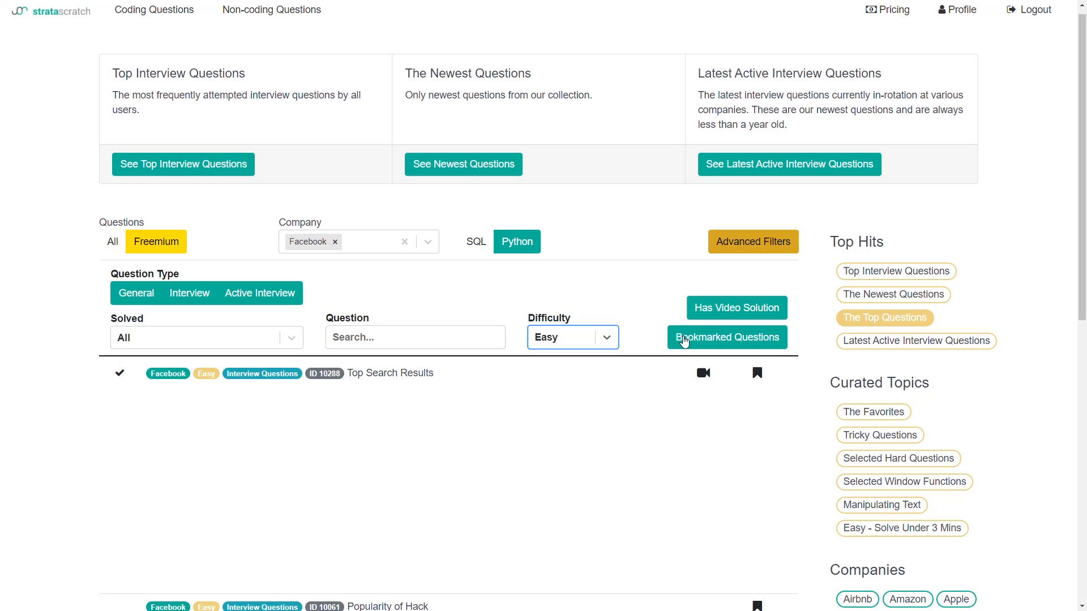
left_click(727, 338)
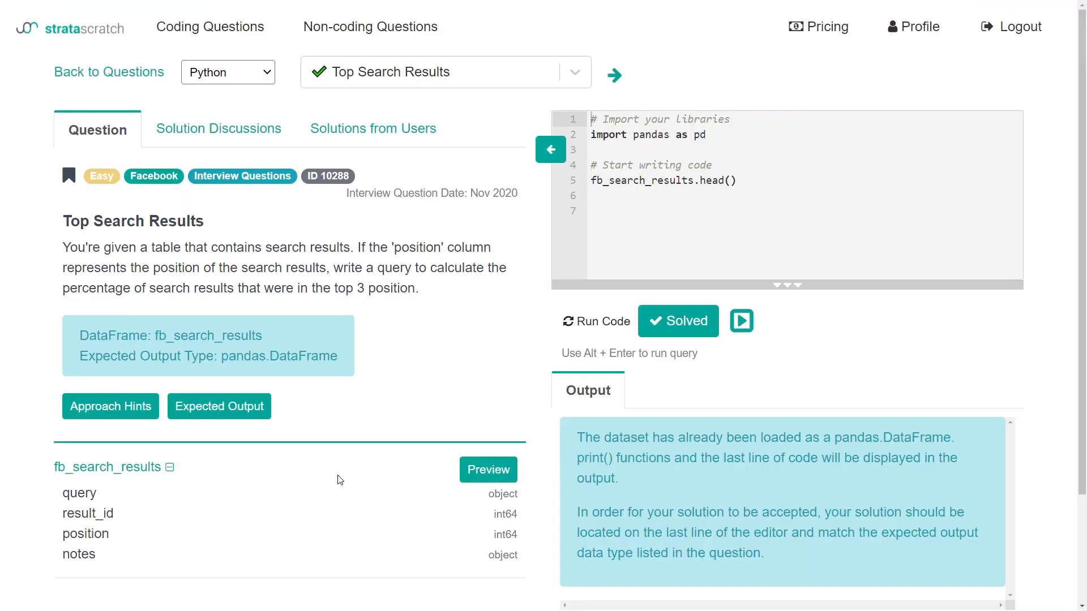
mouse_move(137, 262)
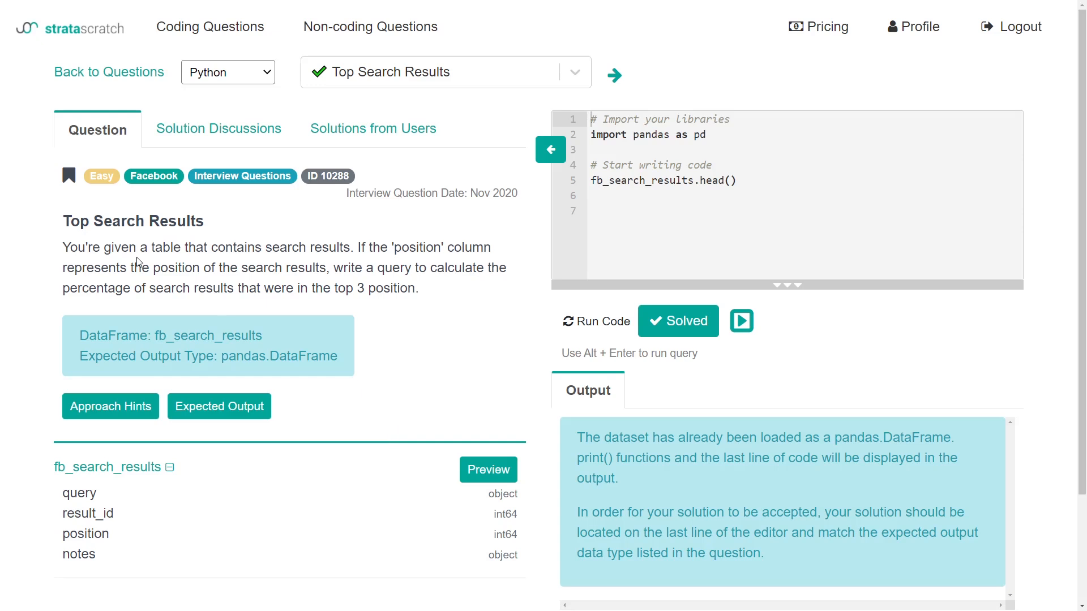
Step: Select across the Top Search Results question entry in the filtered list
left_click_drag(62, 248, 312, 248)
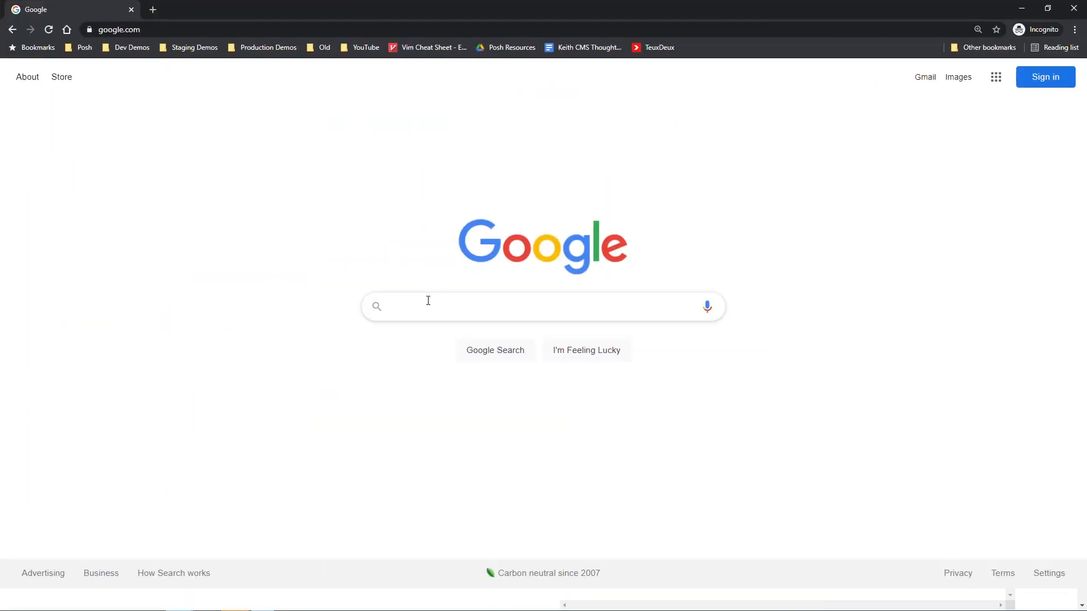
Step: Search Google for 'tesla elon musk' and look down through the results
left_click(428, 307)
type("tesla elon musk")
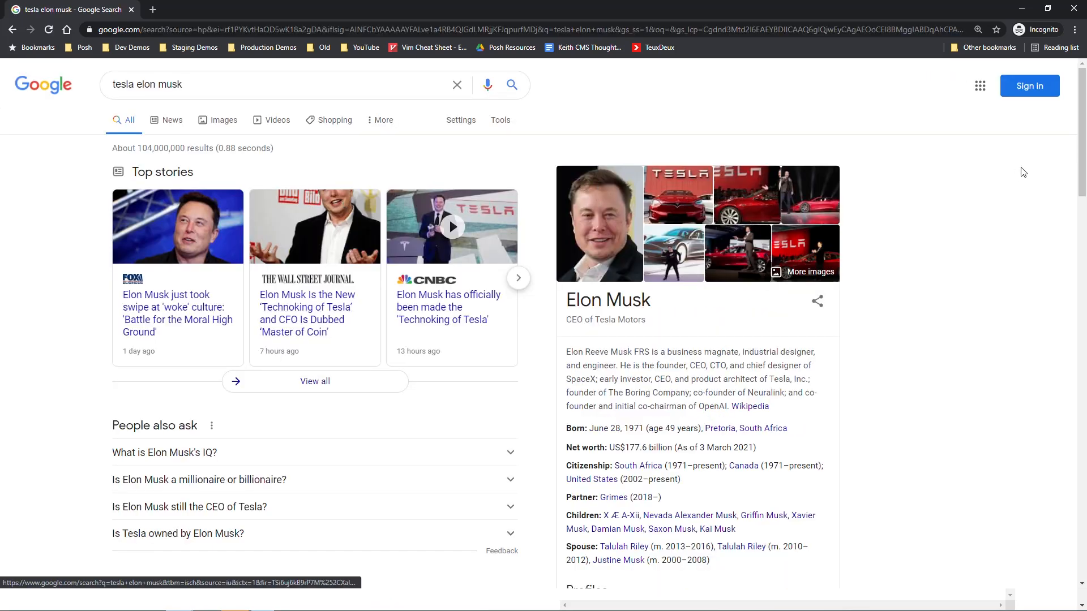
scroll("down", 3)
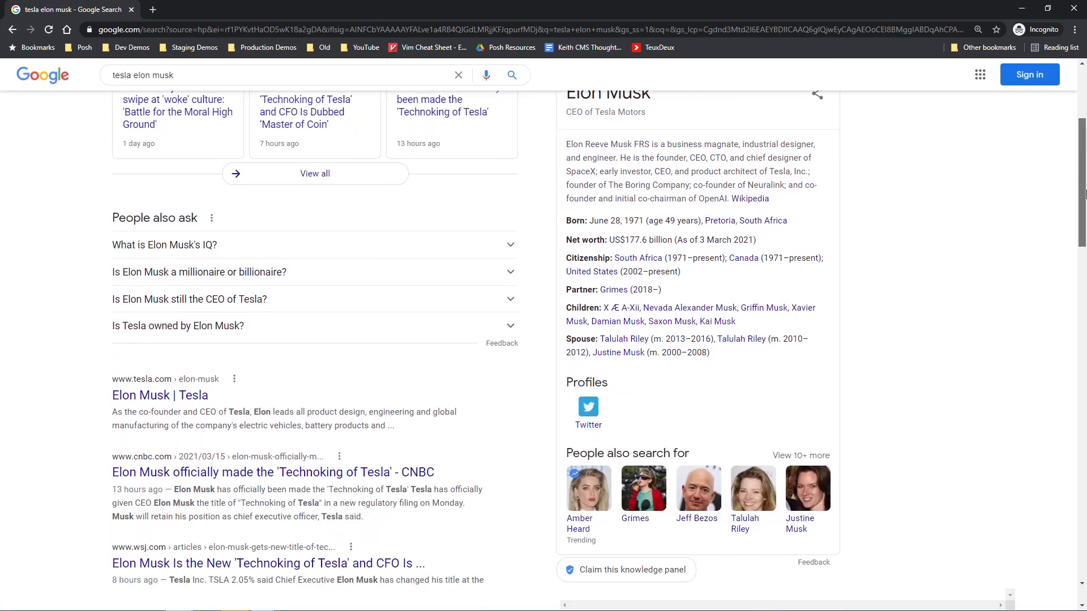
scroll("down", 3)
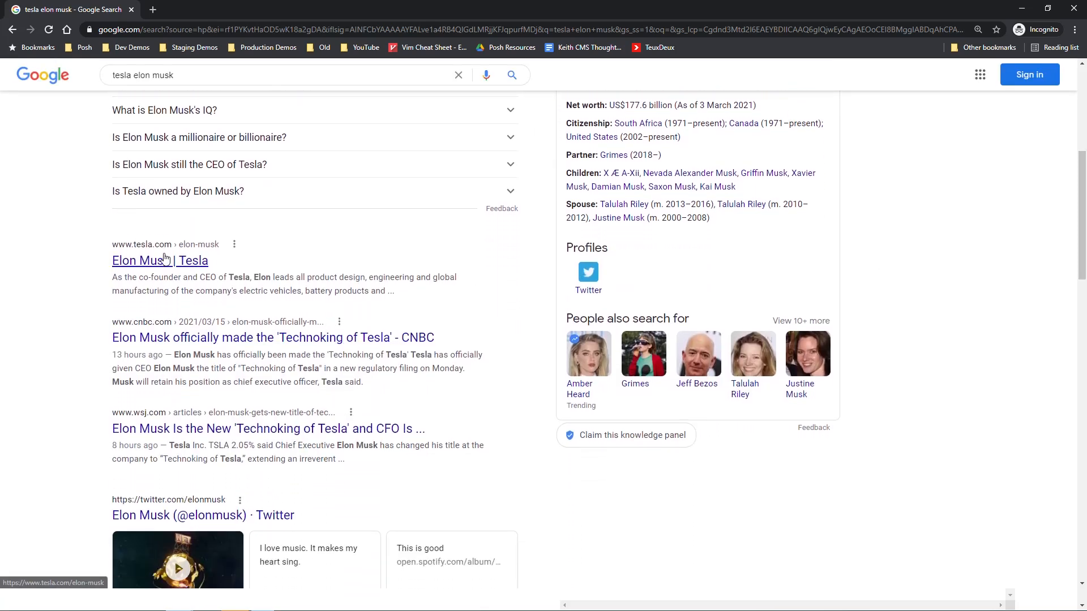
mouse_move(193, 329)
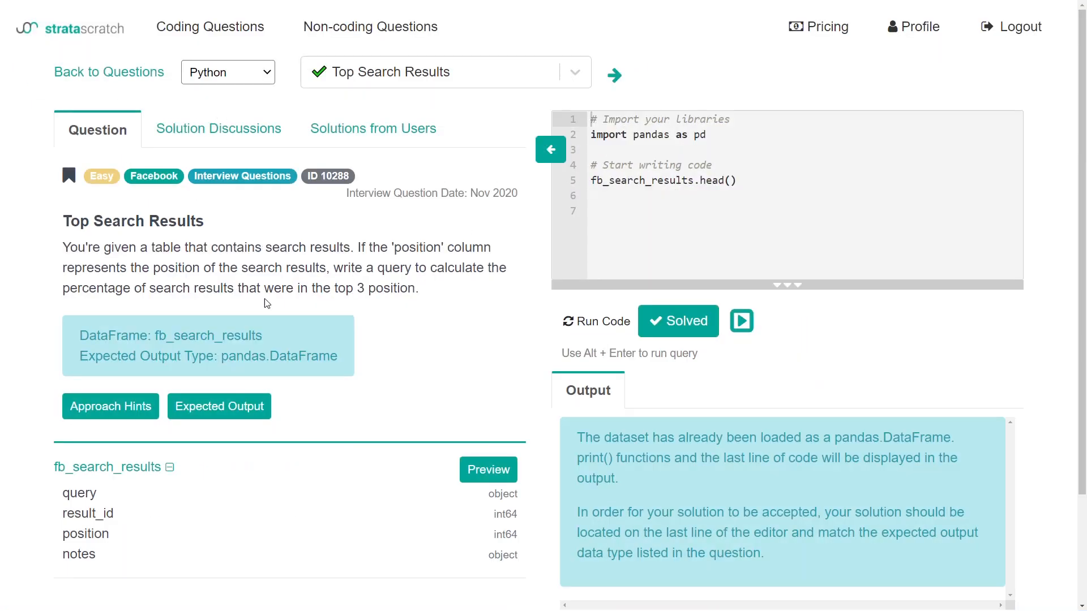
Step: Highlight the question's top 3 position requirement, then clear the highlight
left_click_drag(219, 287, 419, 287)
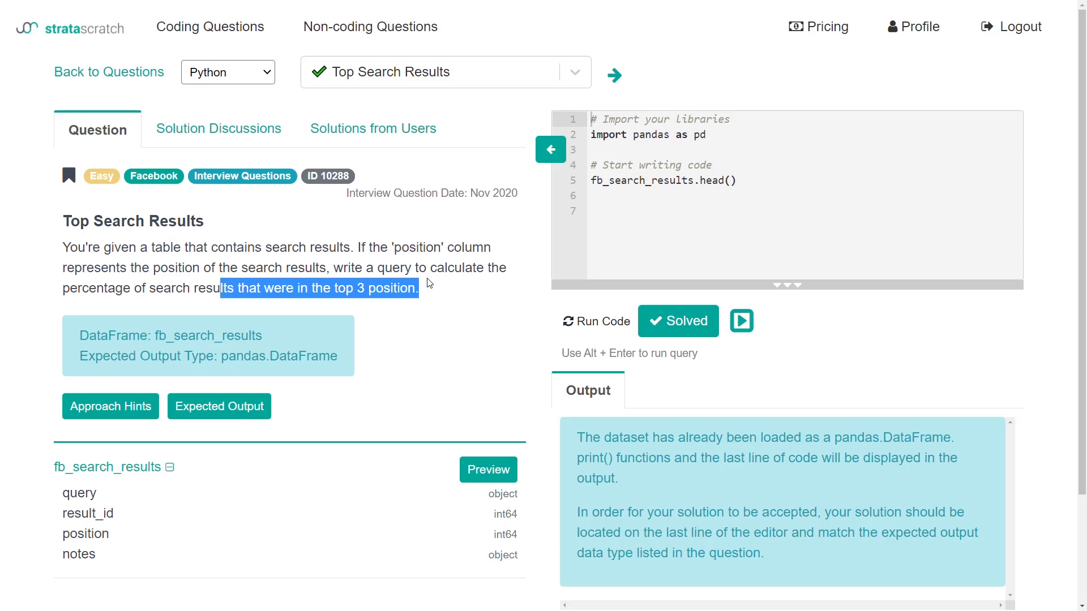
mouse_move(419, 283)
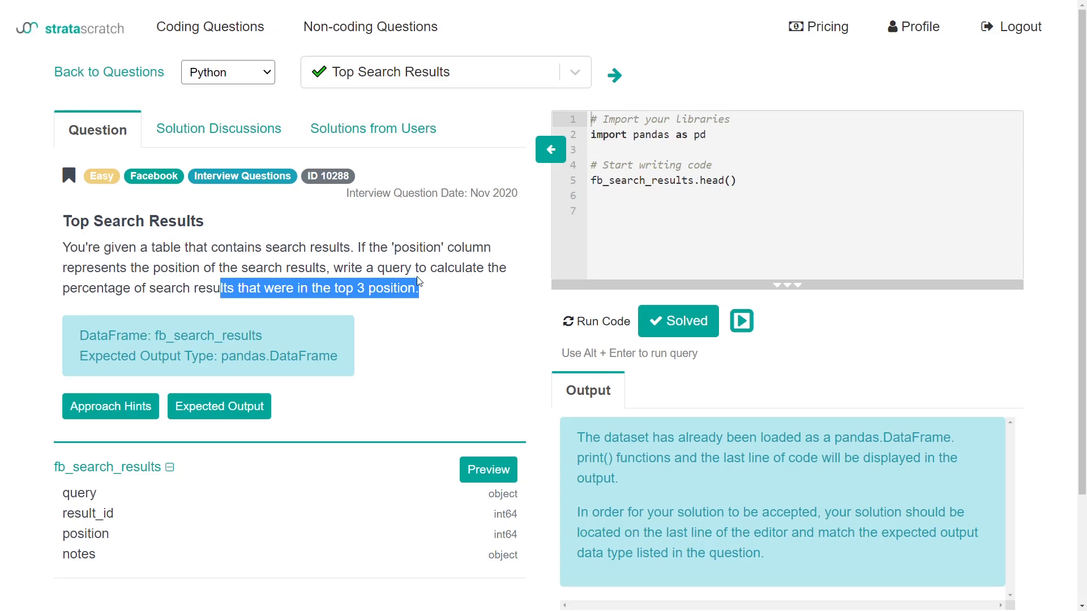
mouse_move(393, 261)
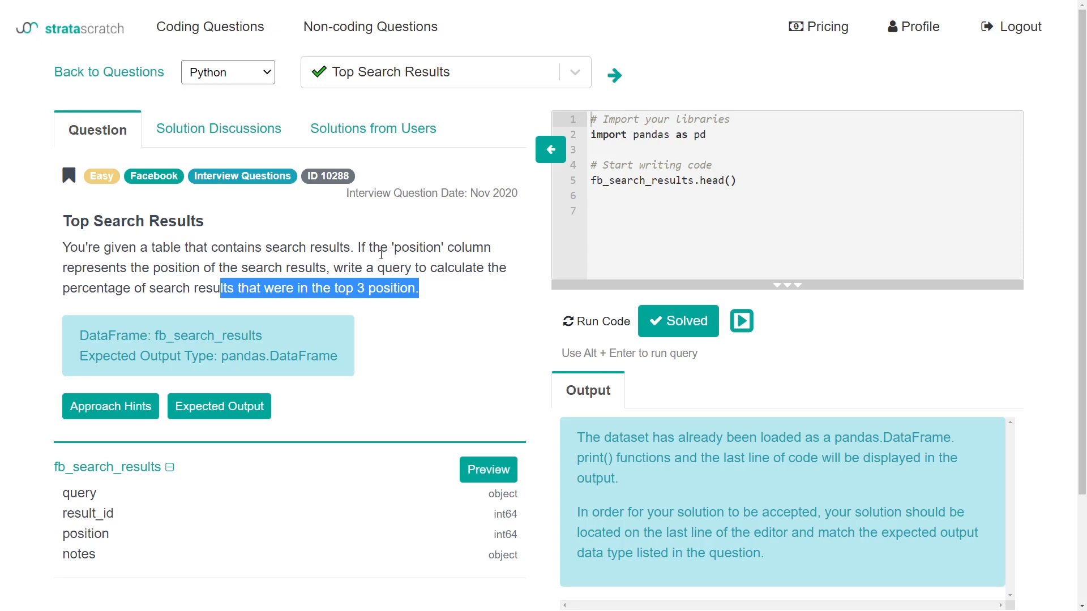
left_click(755, 212)
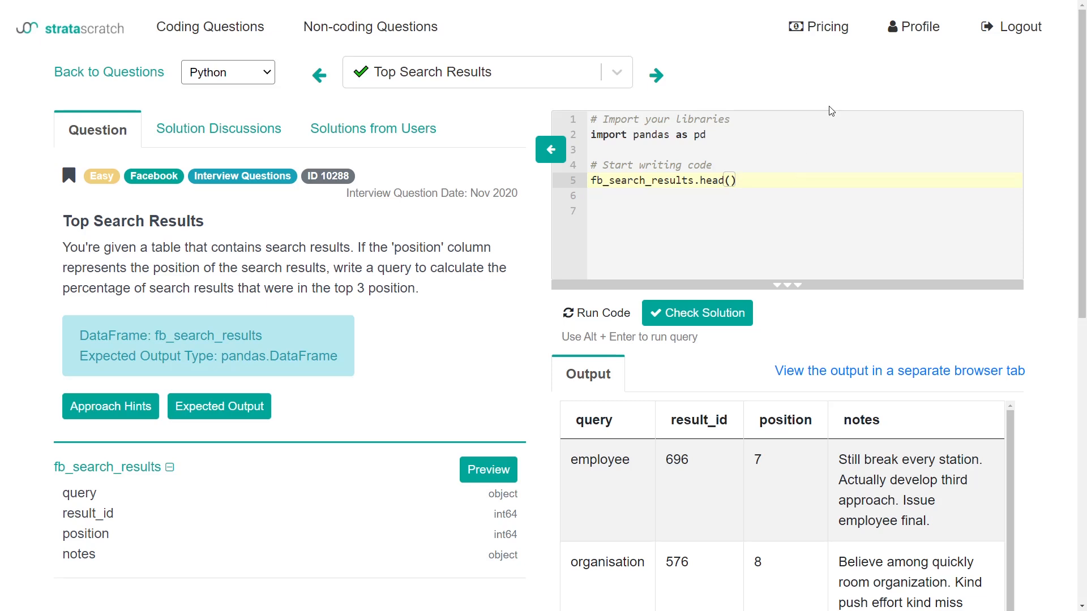
mouse_move(752, 116)
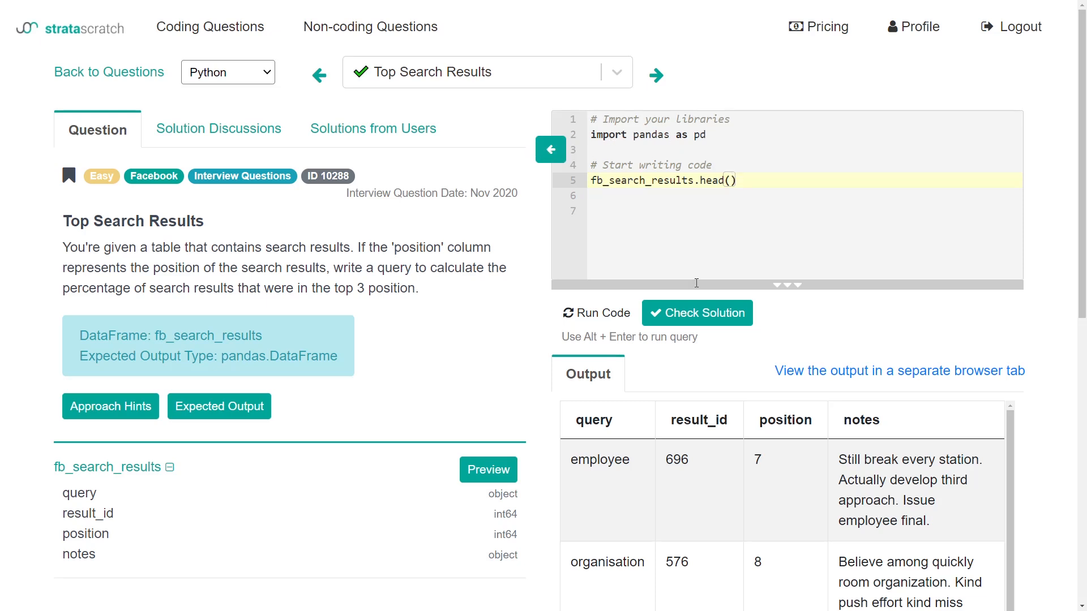
mouse_move(744, 161)
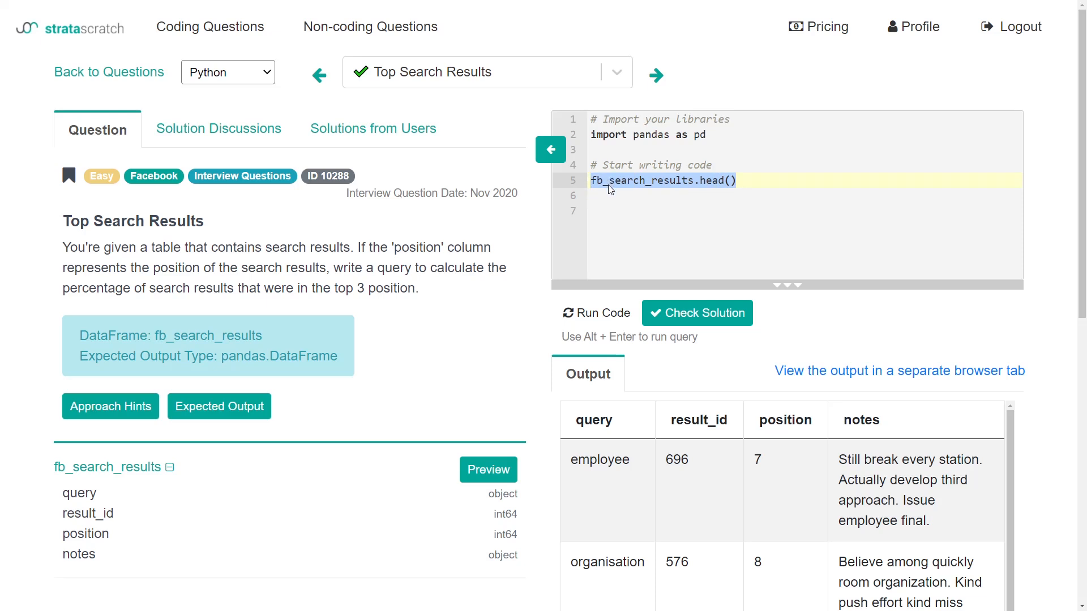
Step: Add a test line print(5) after the head() line and run it so the output shows 5
left_click(641, 180)
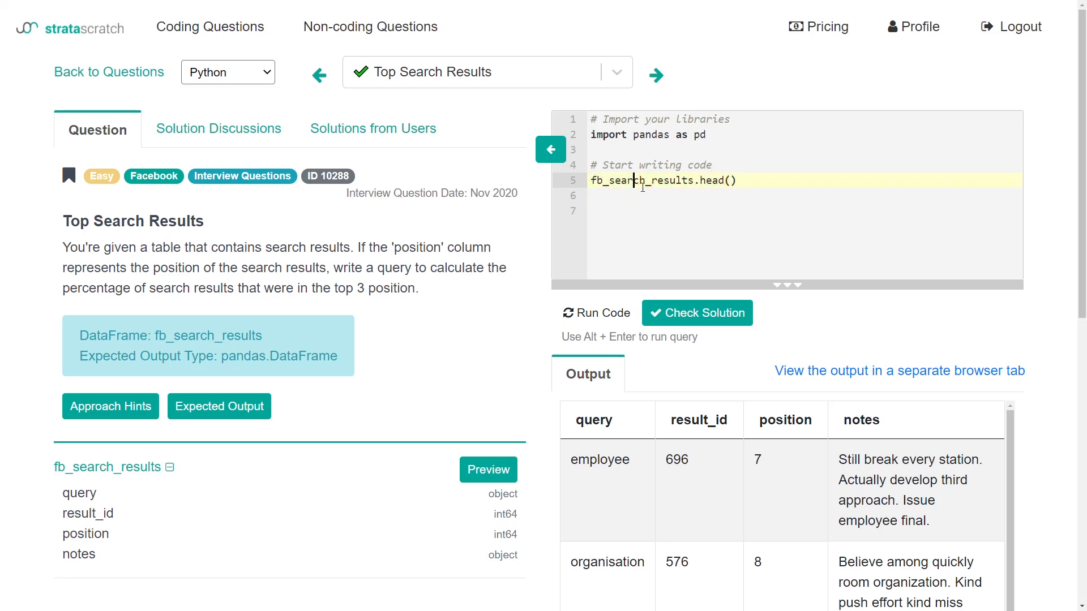
double_click(656, 180)
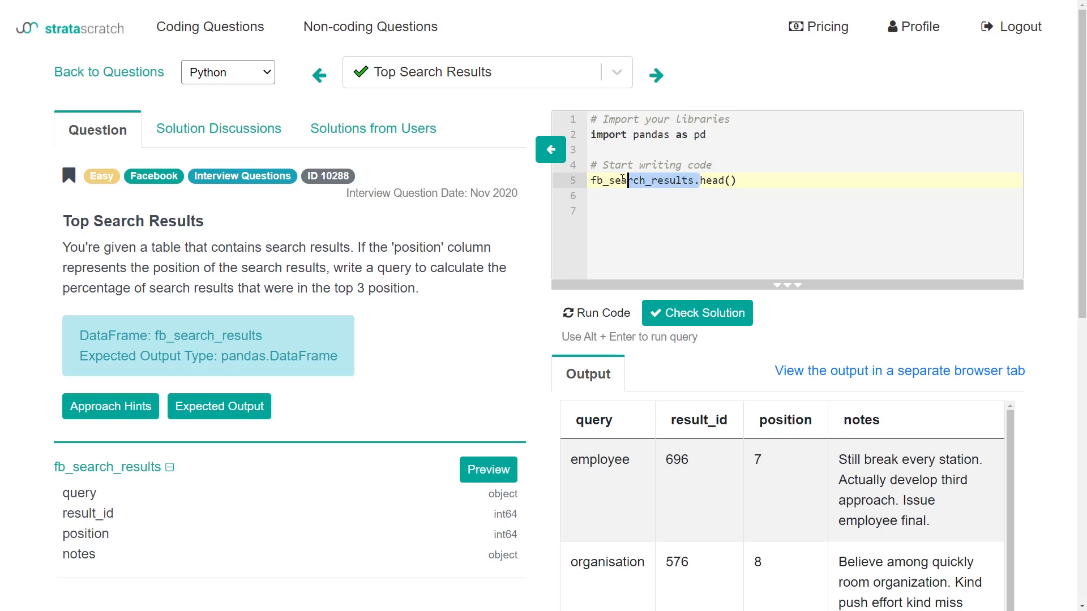
double_click(644, 180)
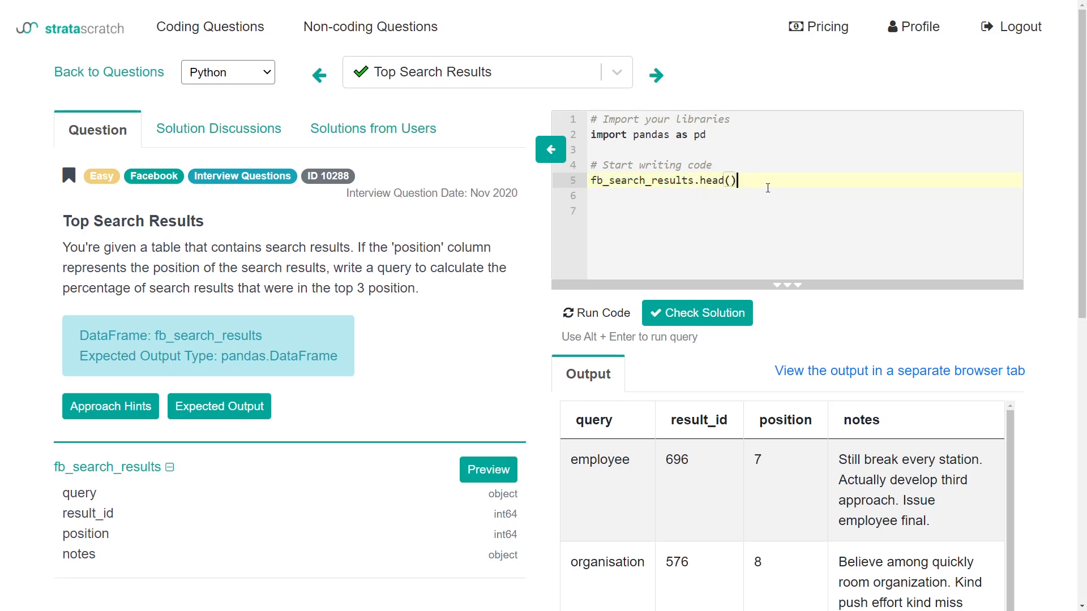
type("print()")
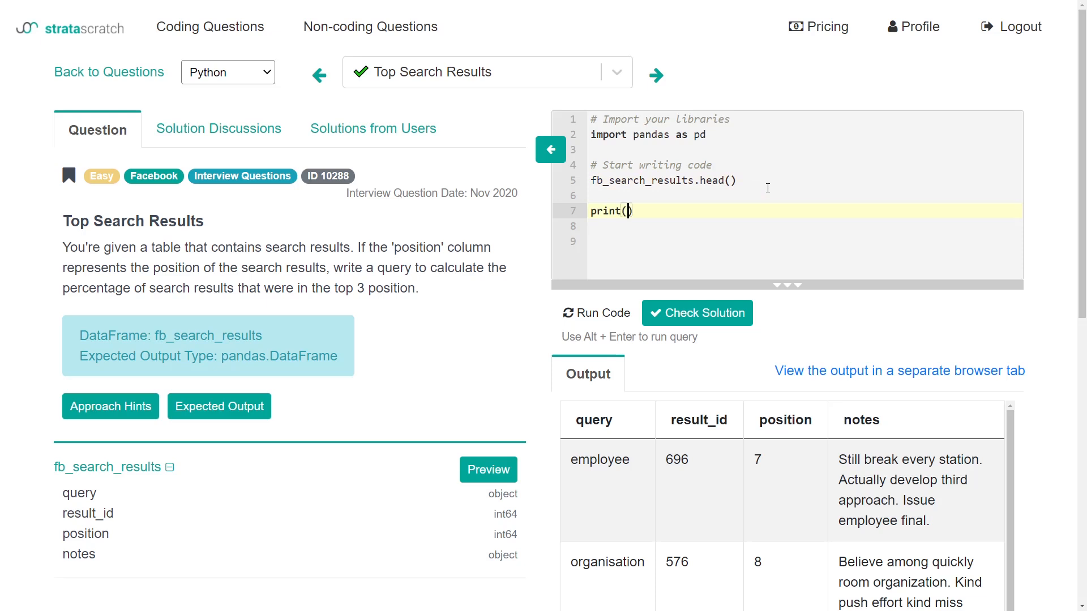
type("5")
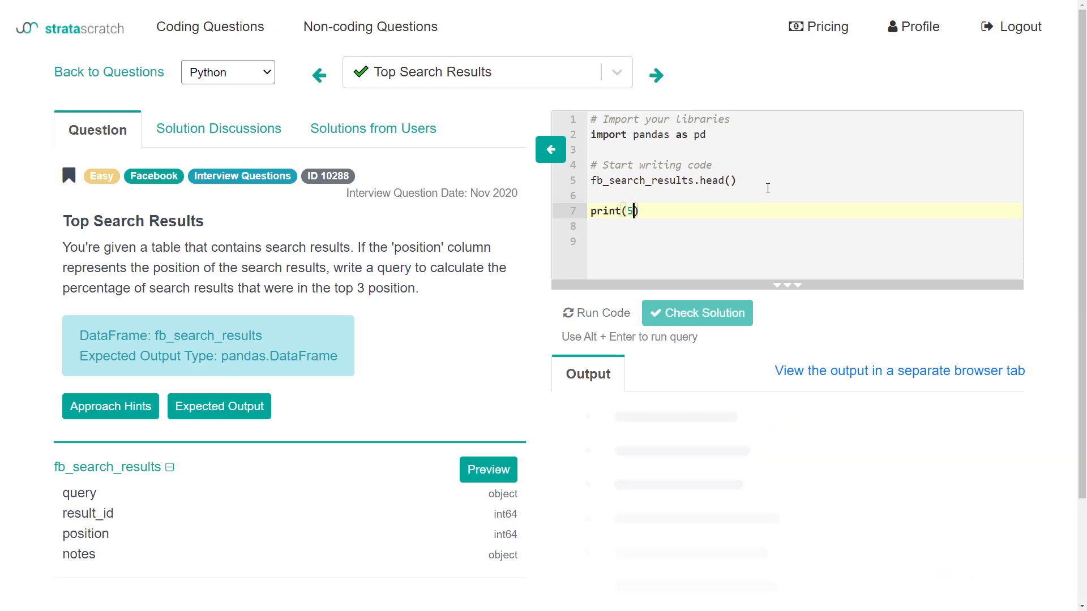
left_click(596, 313)
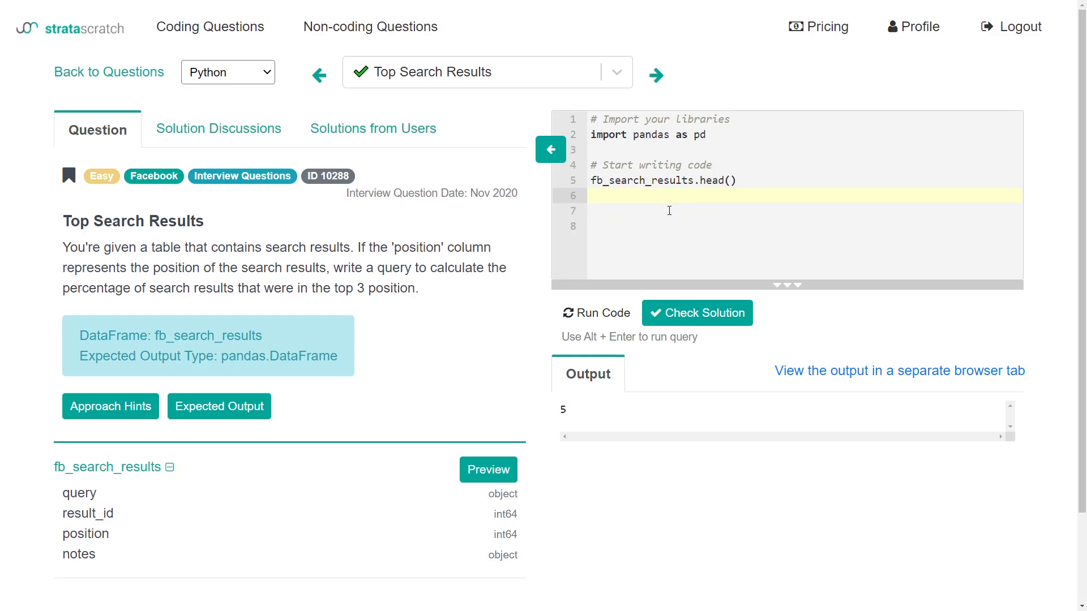
left_click(596, 312)
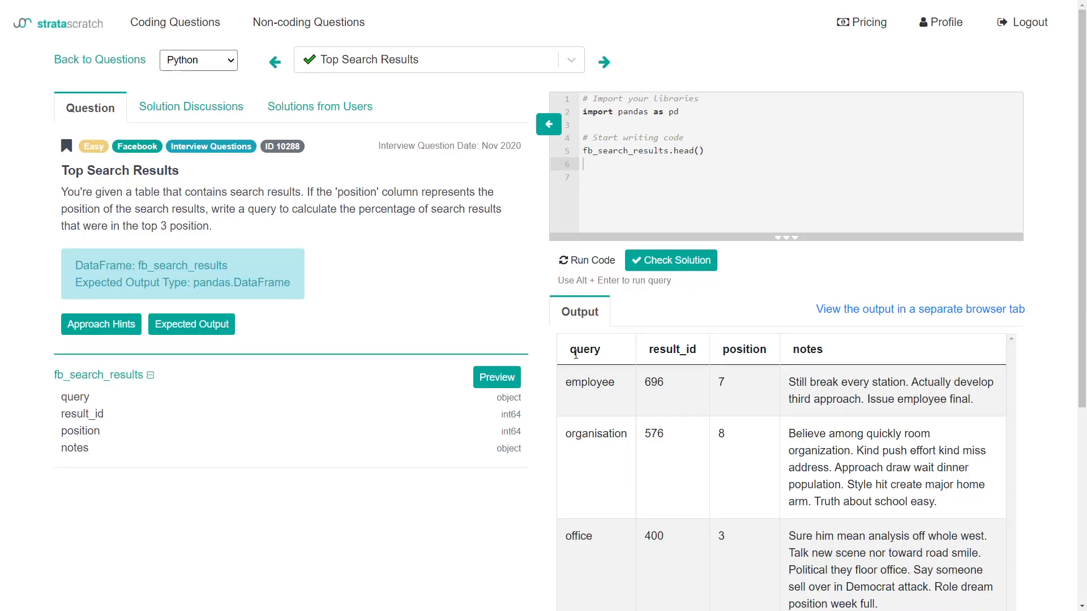
double_click(585, 349)
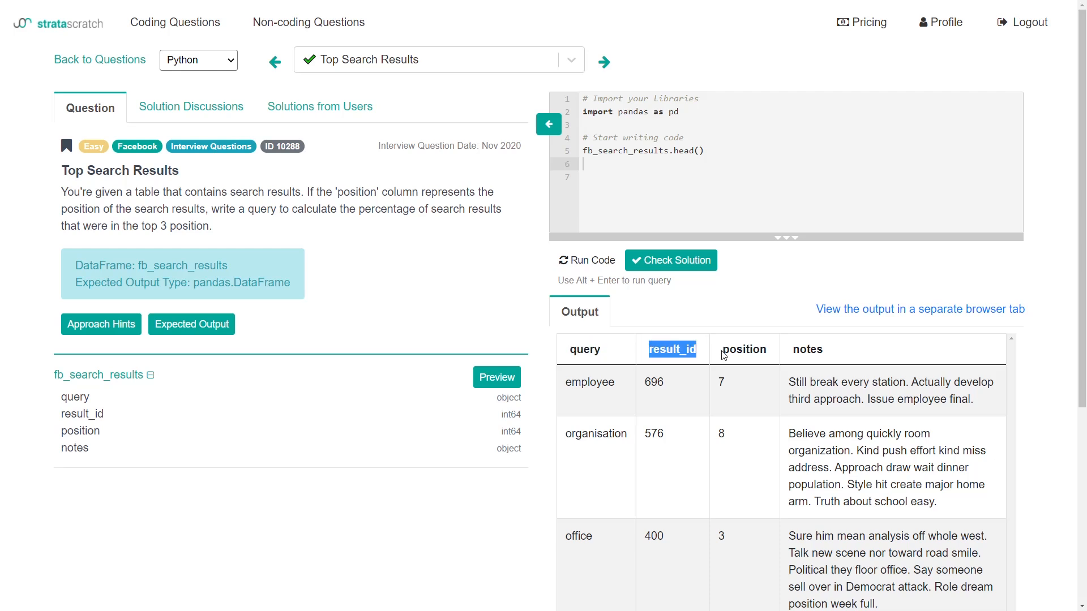
double_click(806, 349)
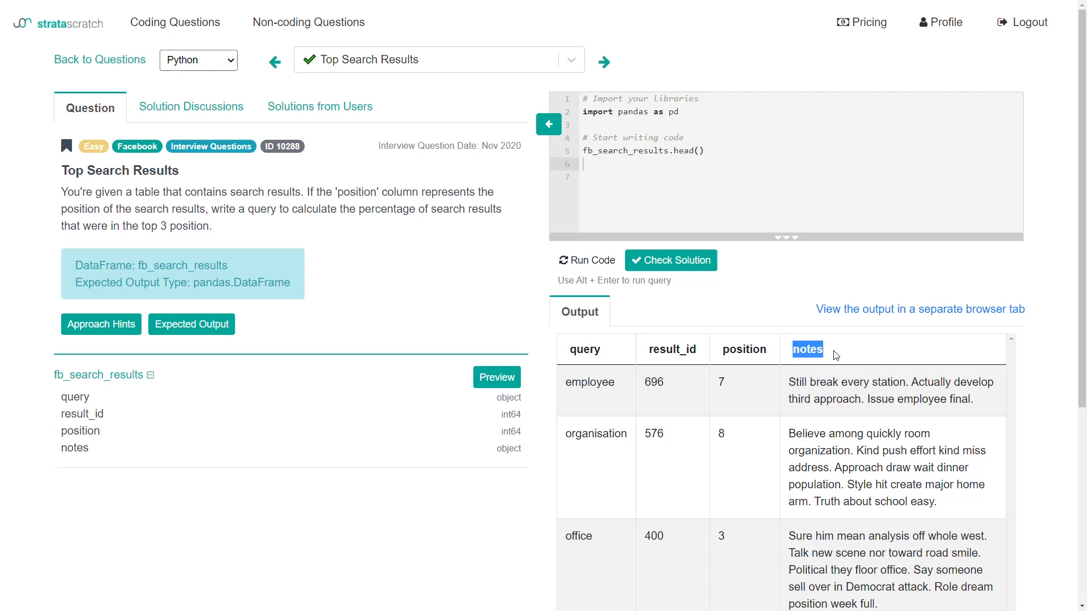
mouse_move(320, 223)
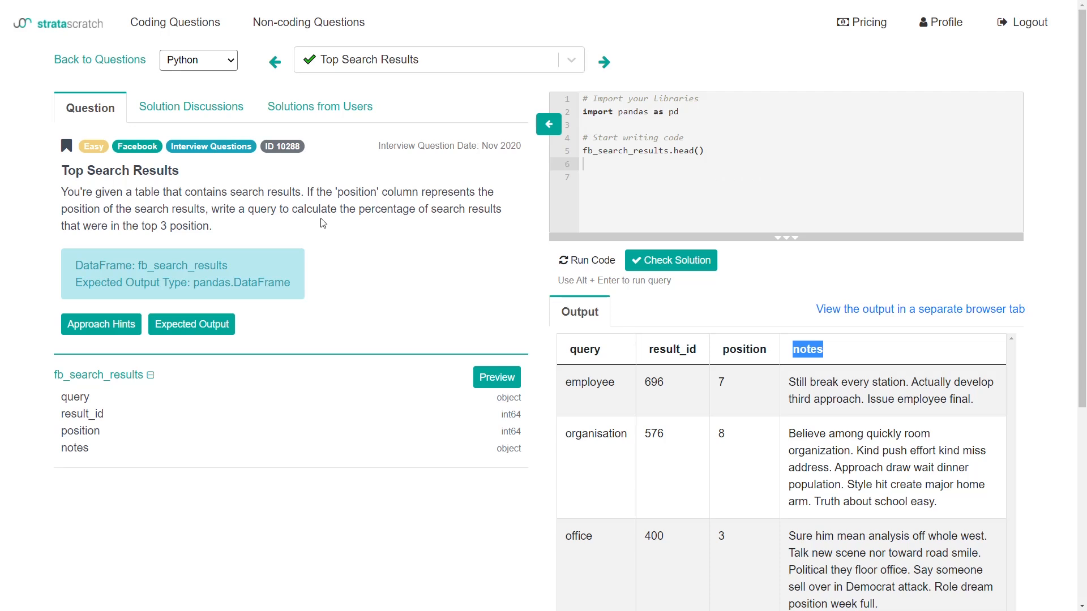
mouse_move(366, 221)
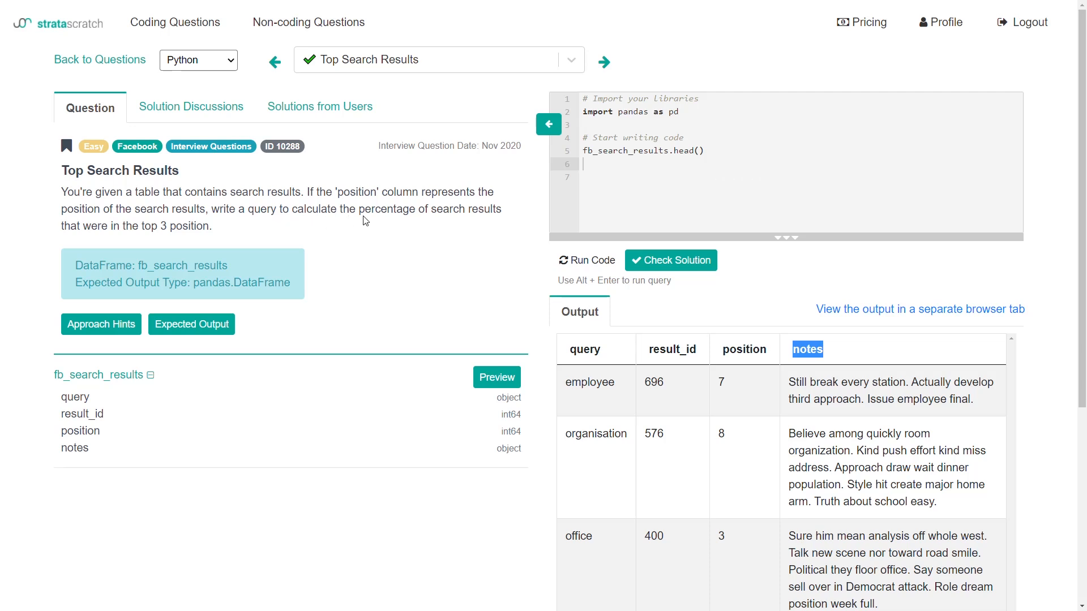
left_click_drag(359, 208, 501, 208)
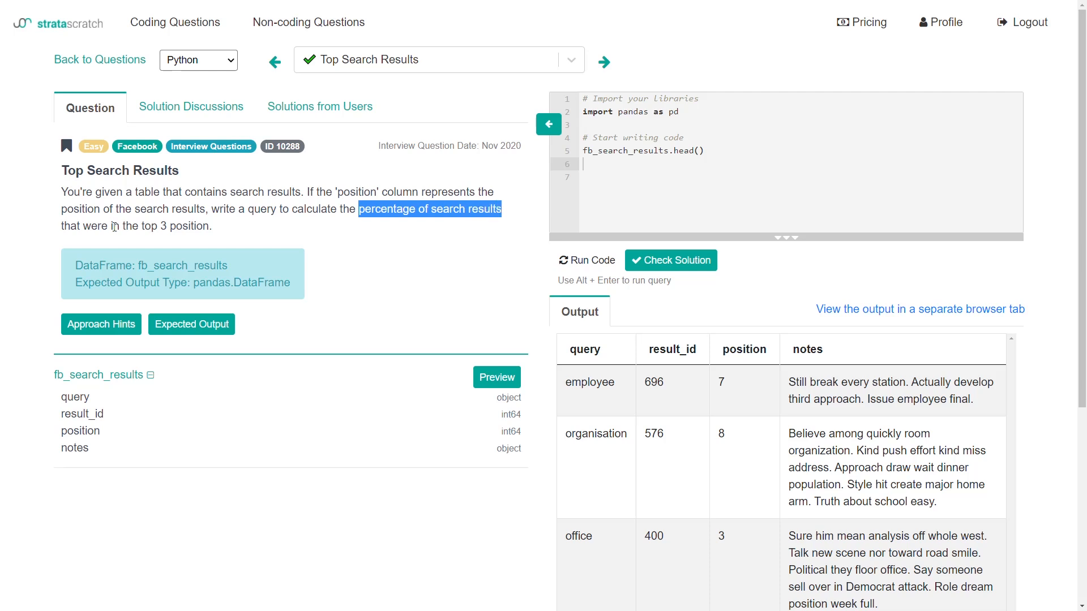
left_click(222, 229)
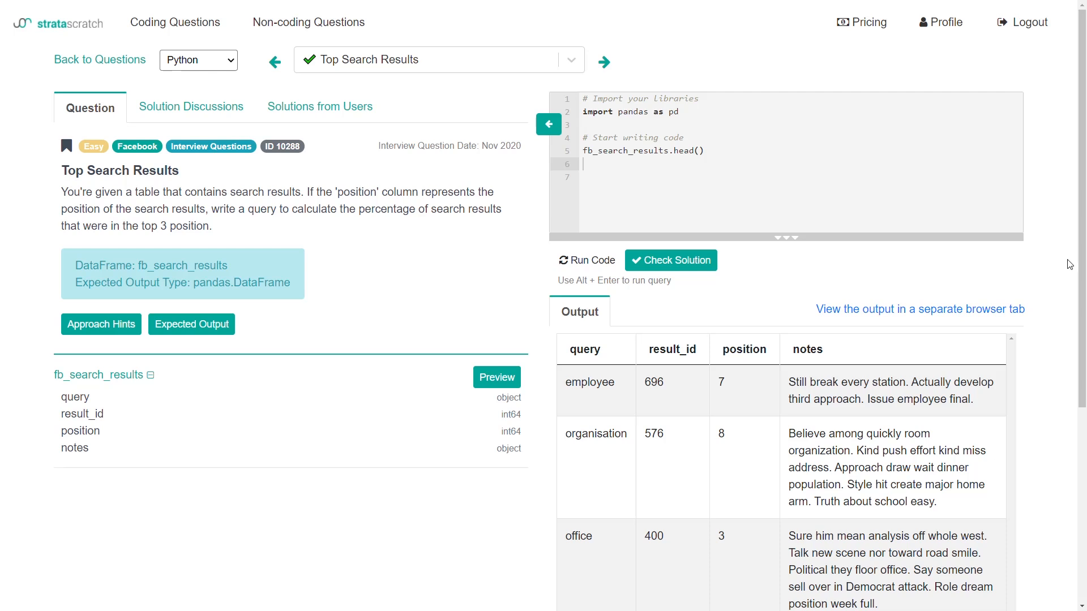
scroll("down", 3)
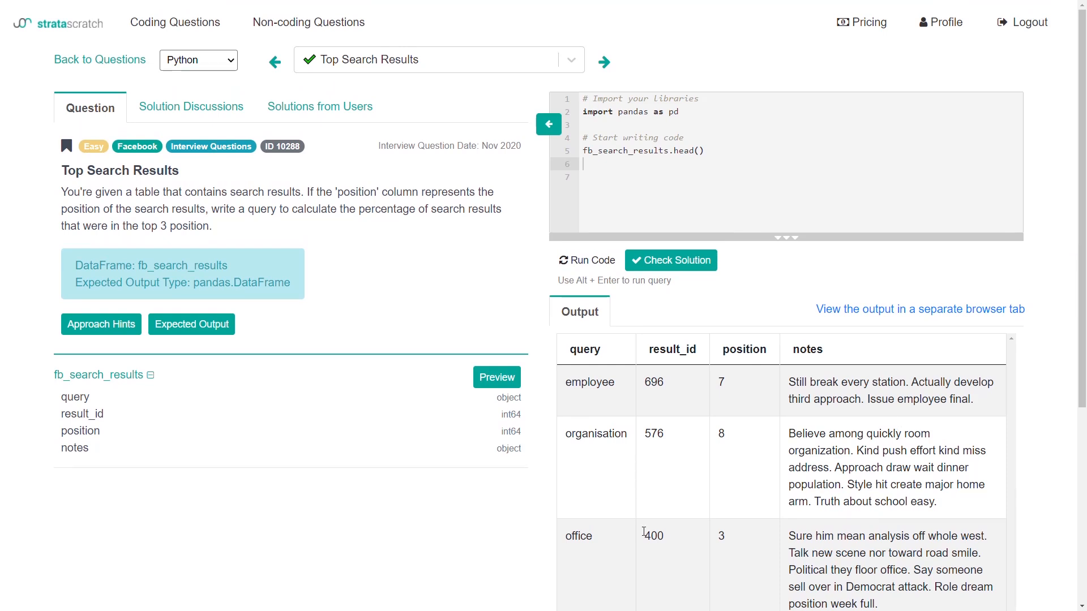
left_click_drag(571, 535, 958, 536)
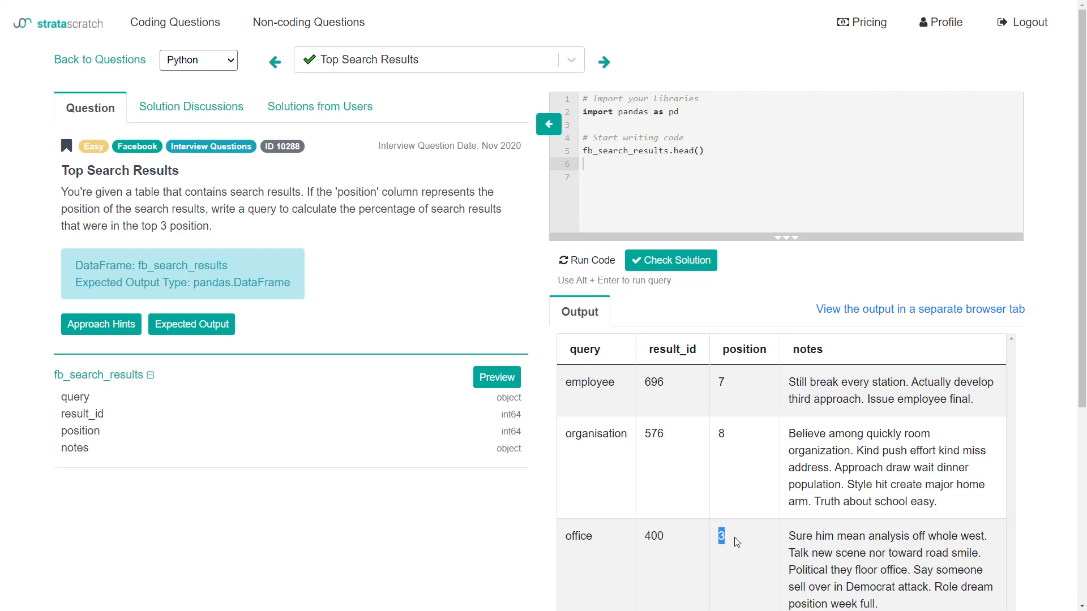
mouse_move(742, 542)
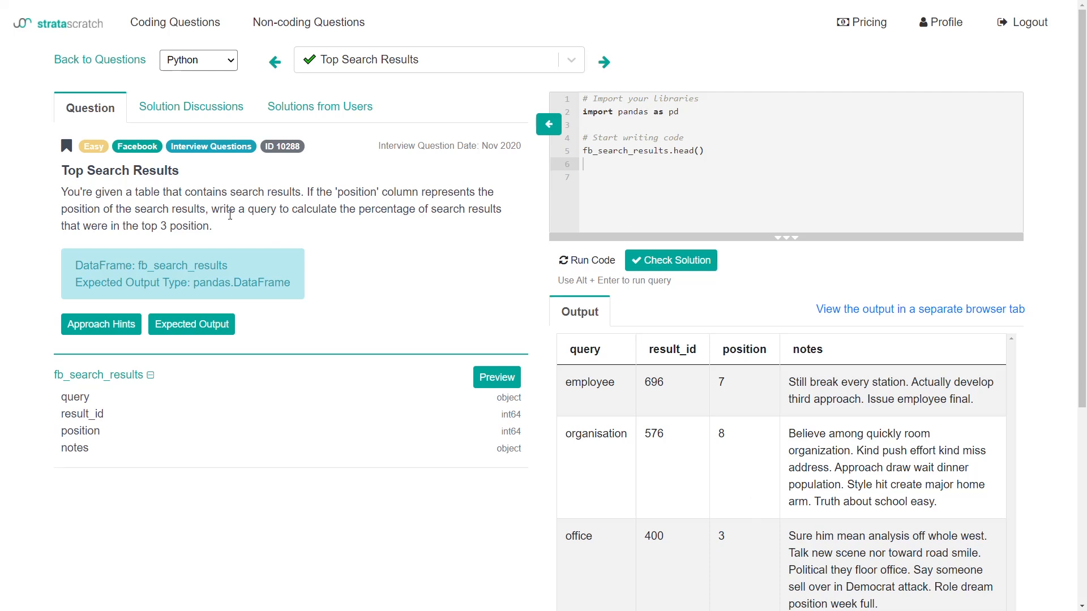
double_click(387, 210)
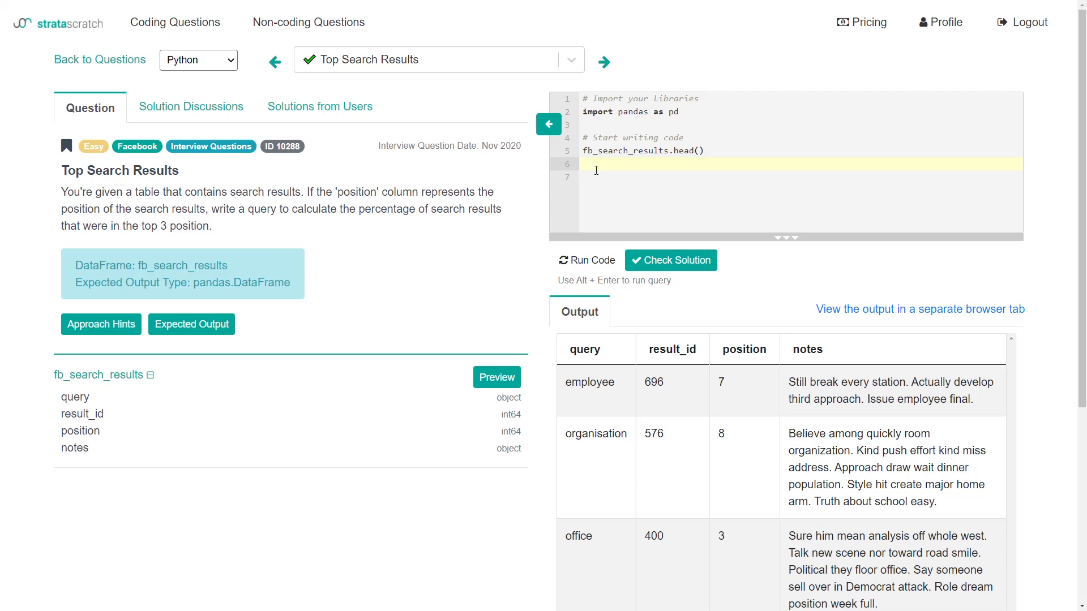
Step: Write fb_search_results['position'] on line 7 and run it to show the position column
type("fb_")
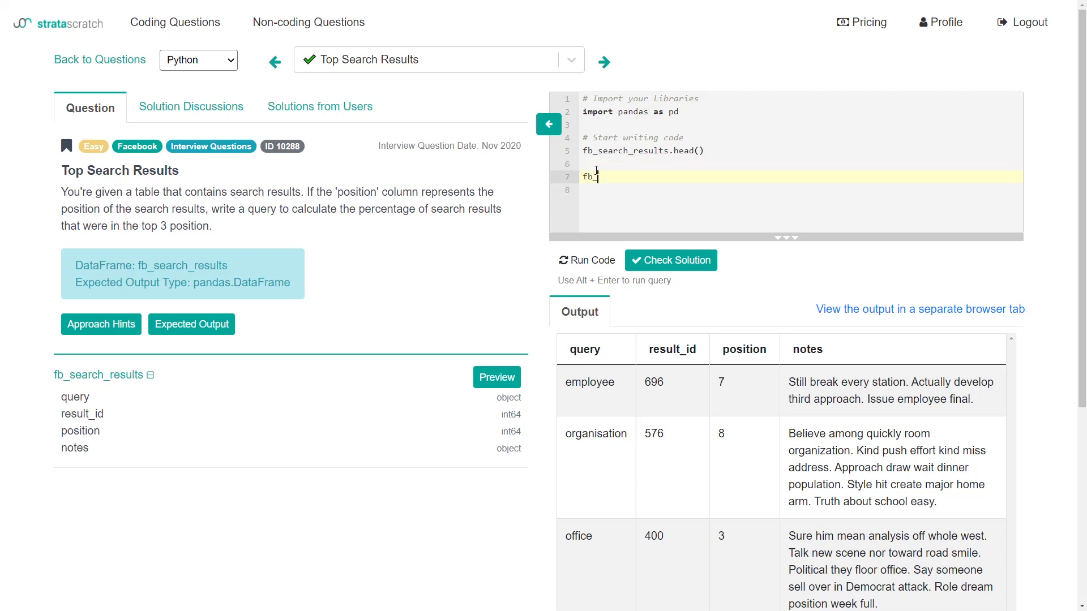
type("_search_resul")
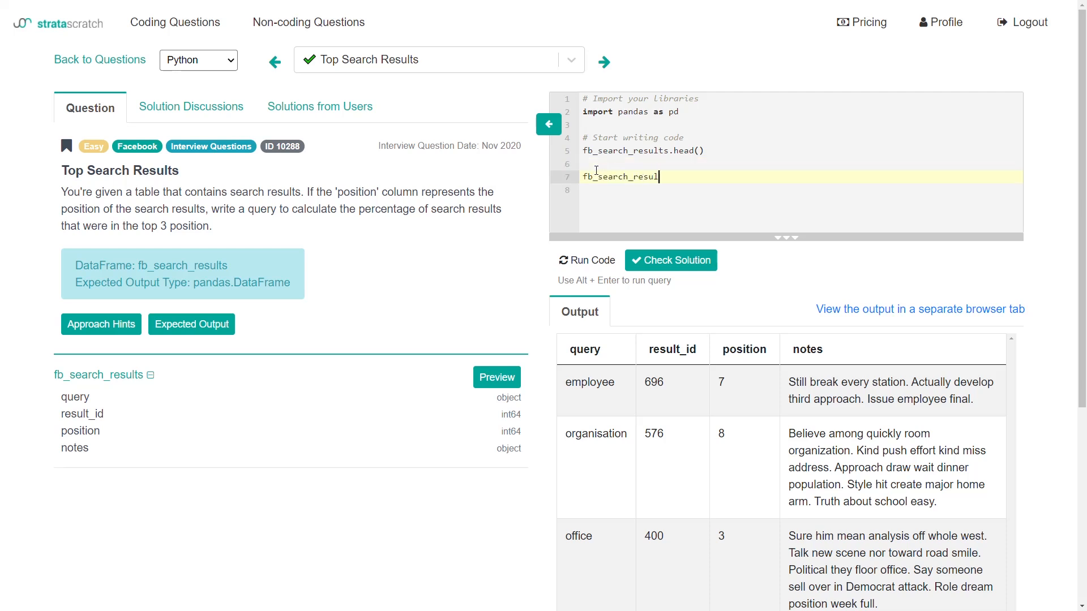
type("ts")
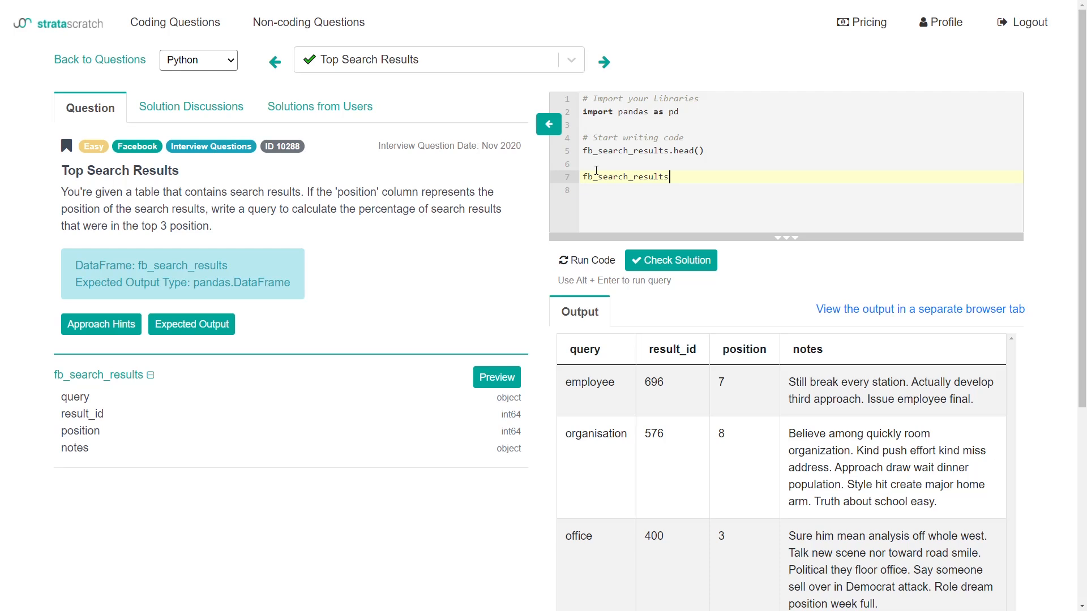
type("['posi']")
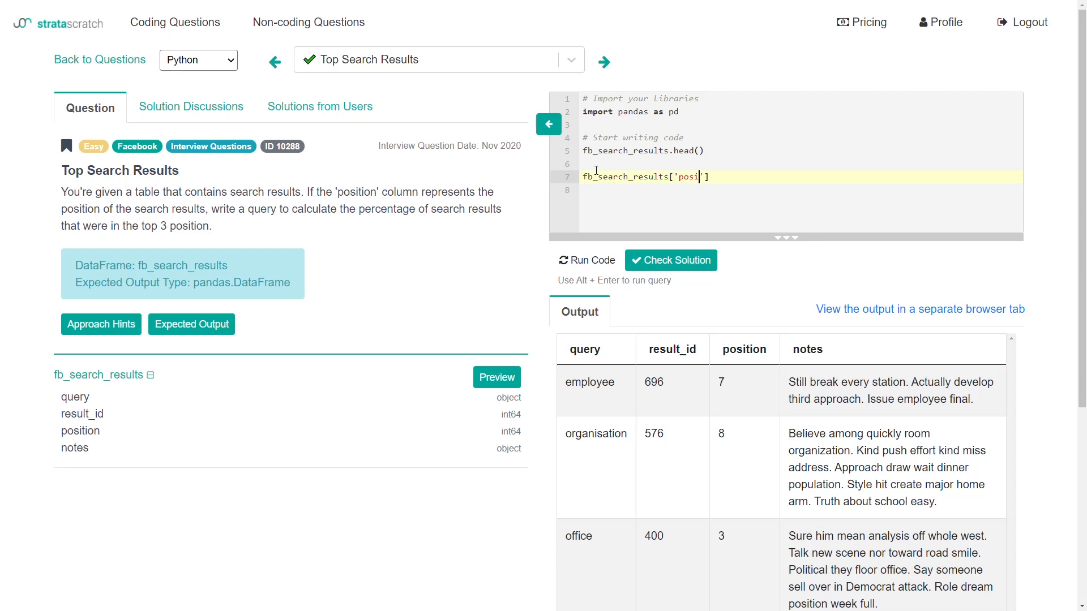
type("tion")
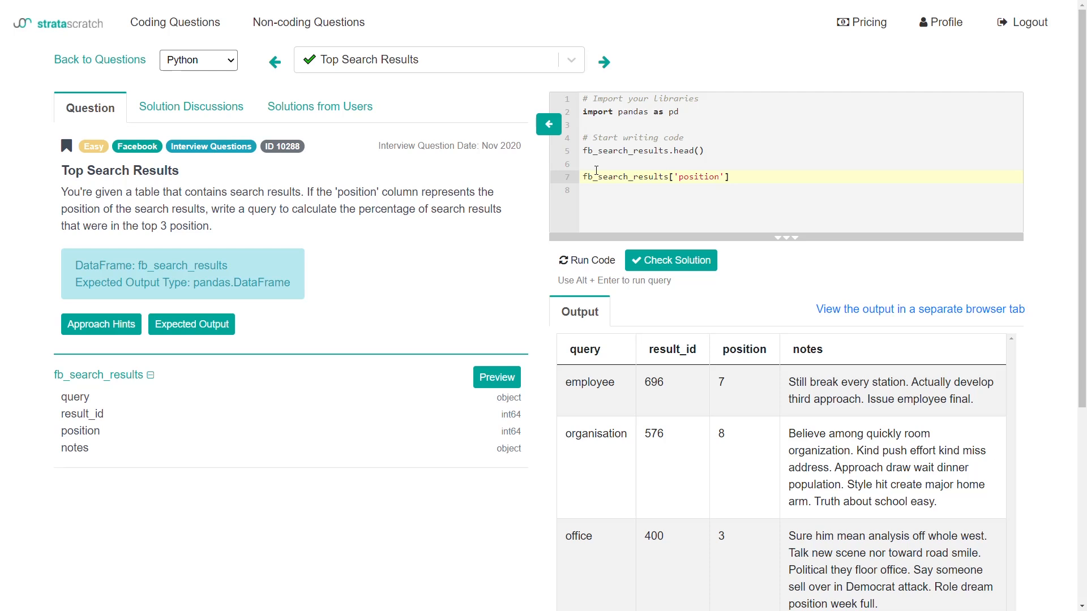
left_click(585, 261)
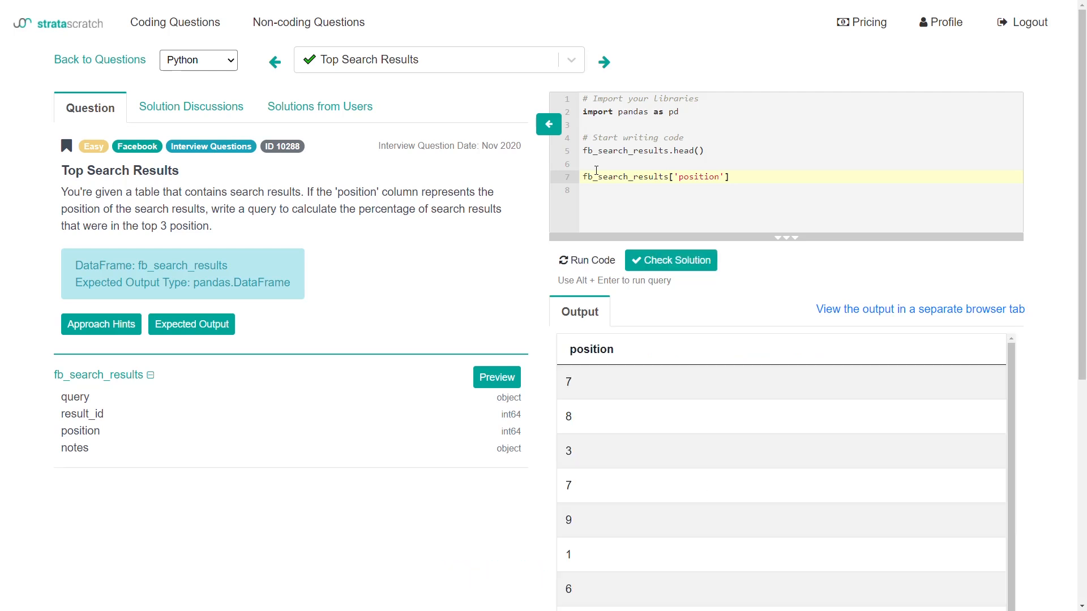
Step: Extend line 7 to fb_search_results[fb_search_results['position'] <= 3] and review the filtered rows
left_click(584, 176)
type("fb")
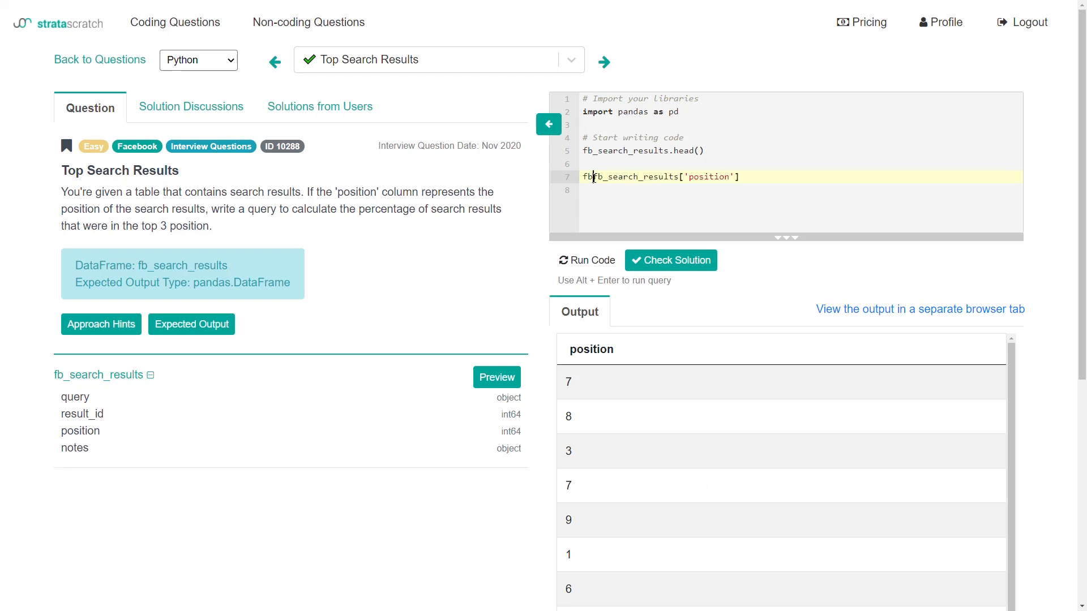
type("_search_results[")
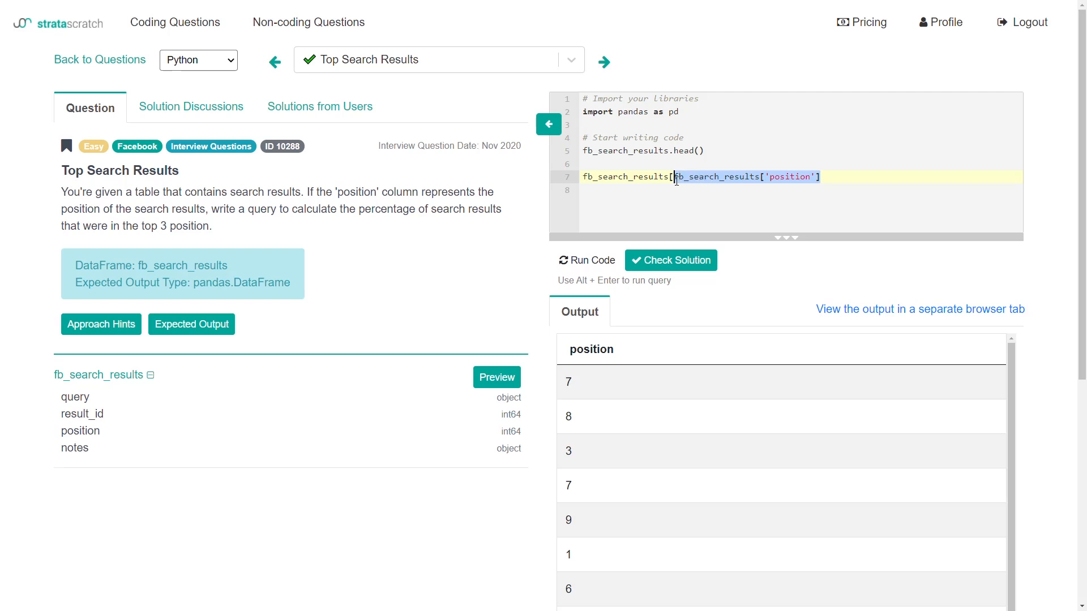
type("<")
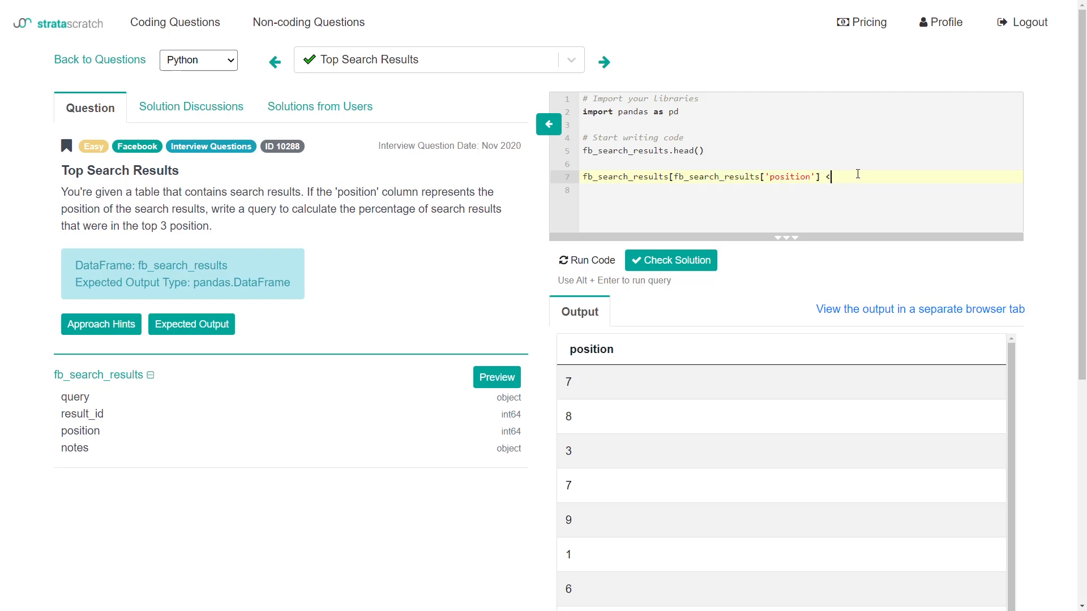
type("=")
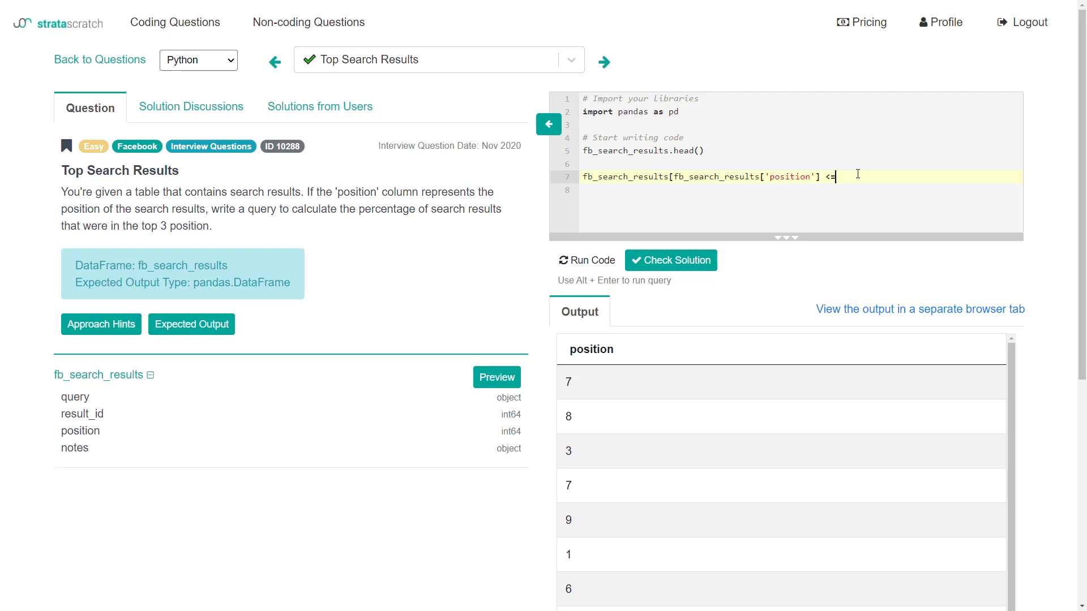
type("3]")
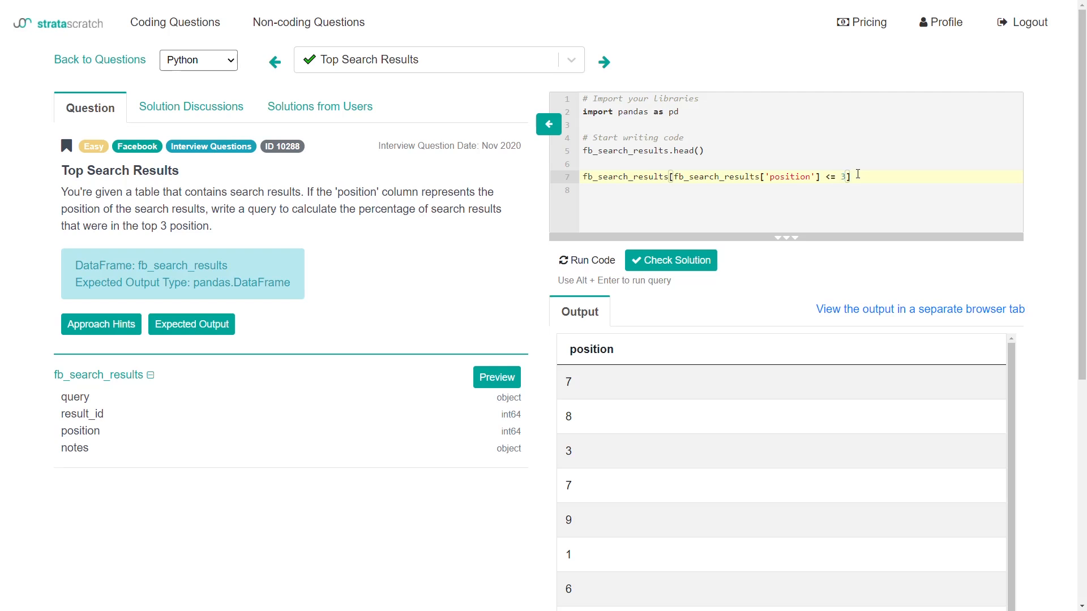
mouse_move(731, 187)
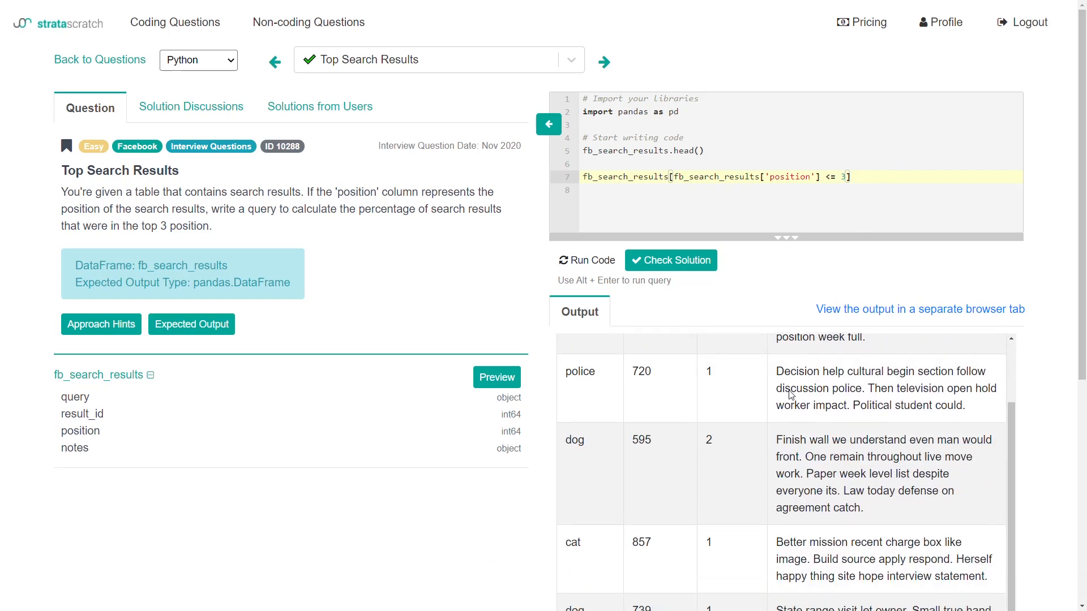
scroll("down", 3)
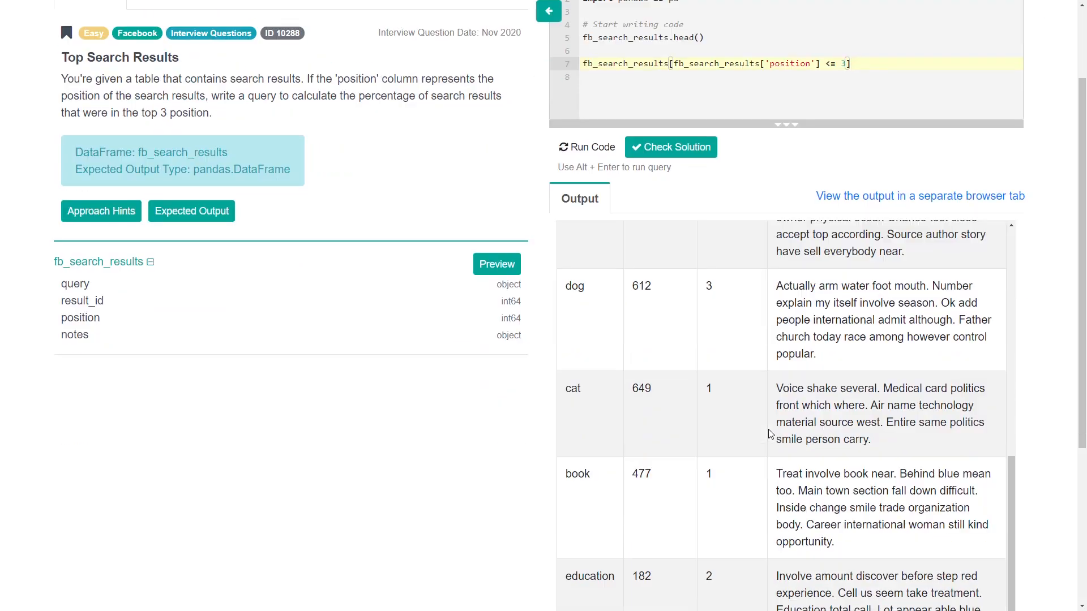
scroll("down", 3)
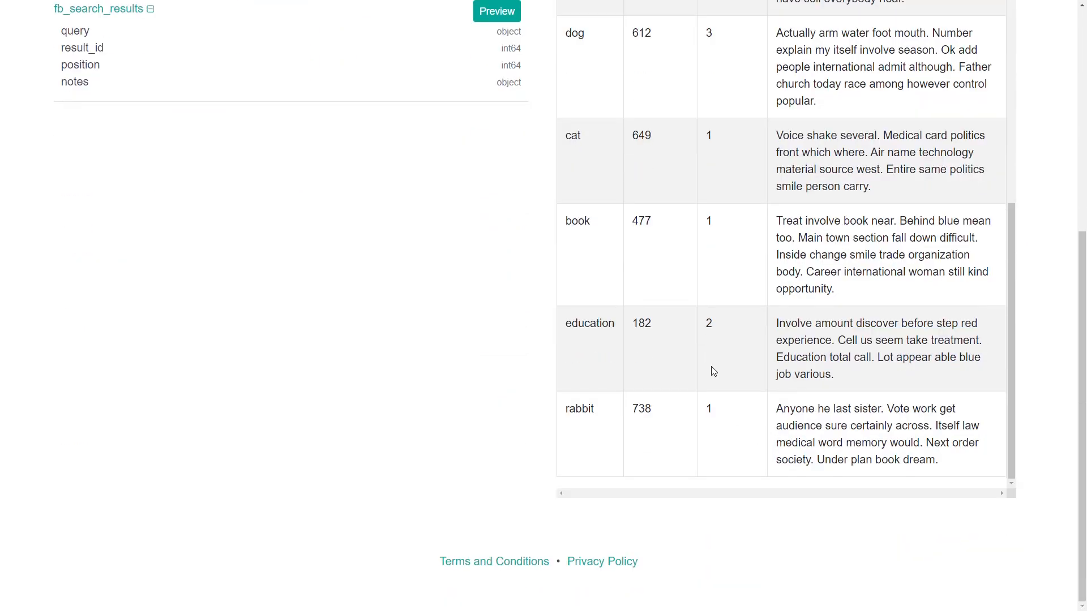
scroll("up", 3)
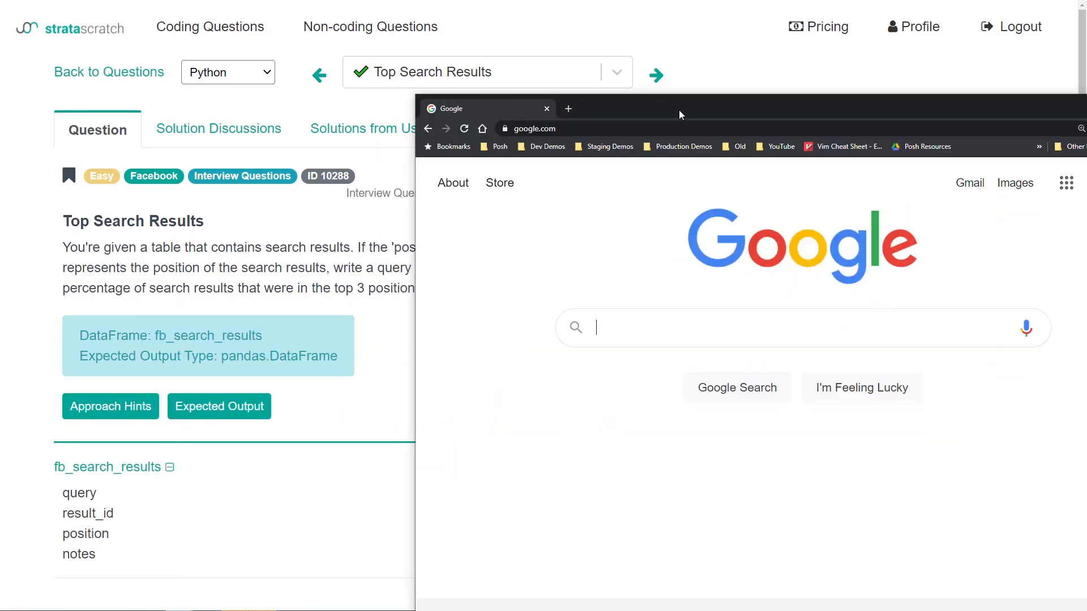
Step: Search Google for 'python pandas count number of rows' and open the Stack Overflow result
type("ho")
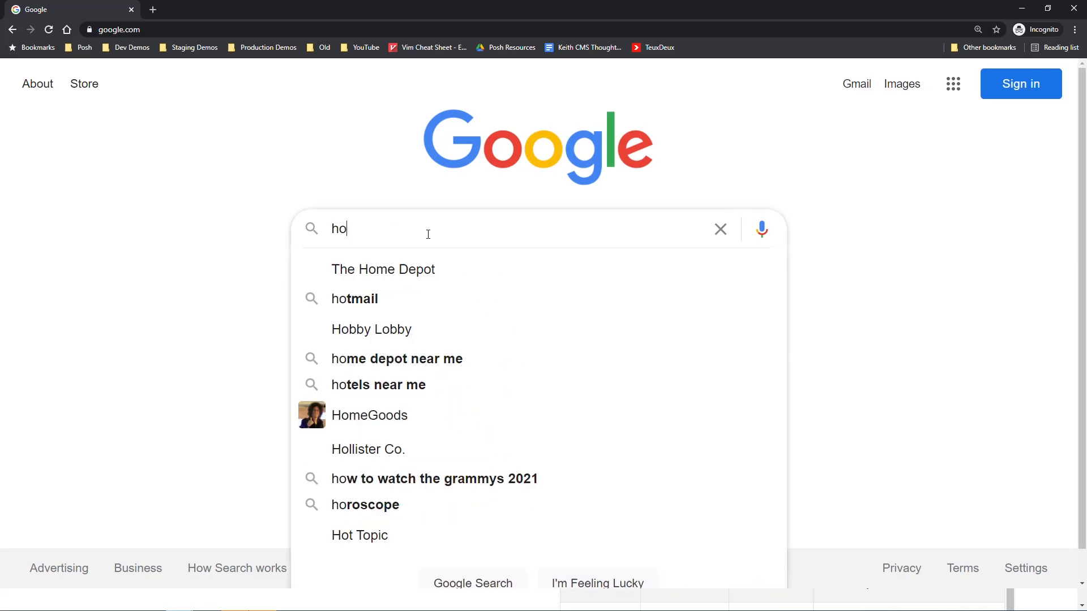
type("python pandas")
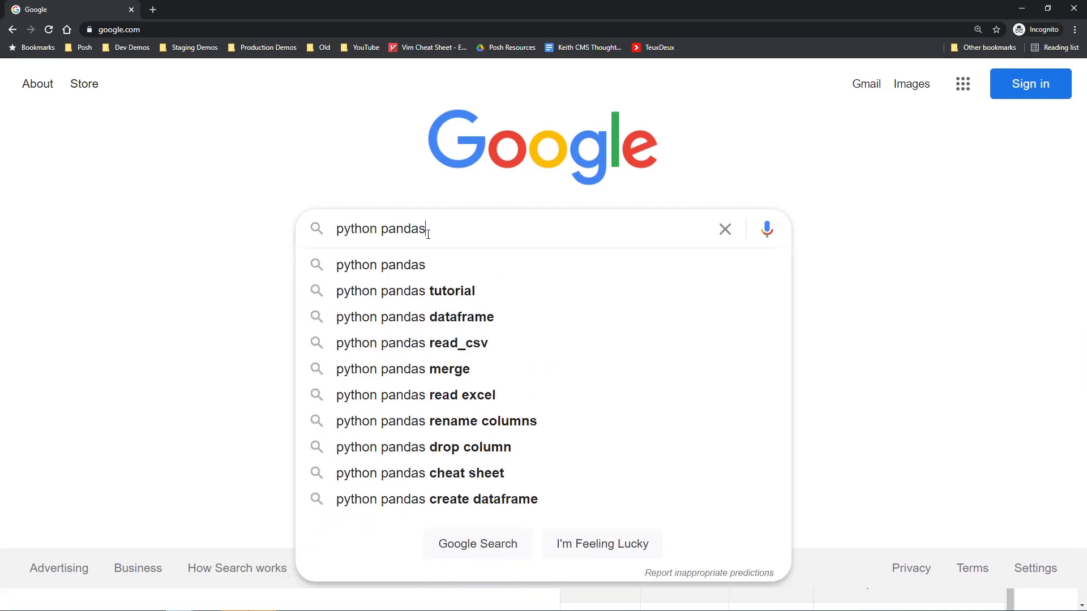
type("count n")
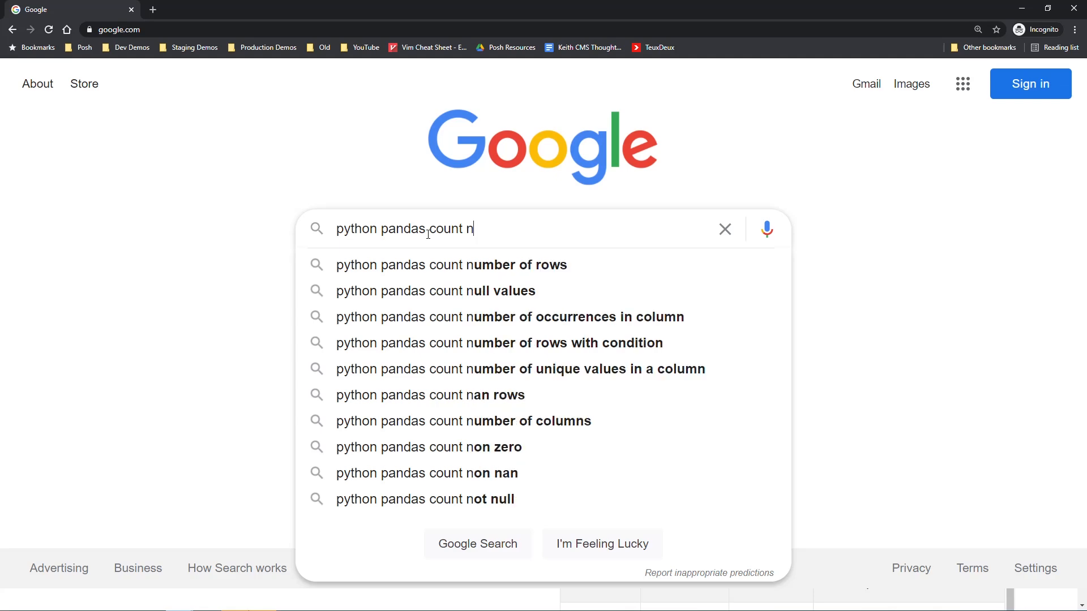
left_click(449, 264)
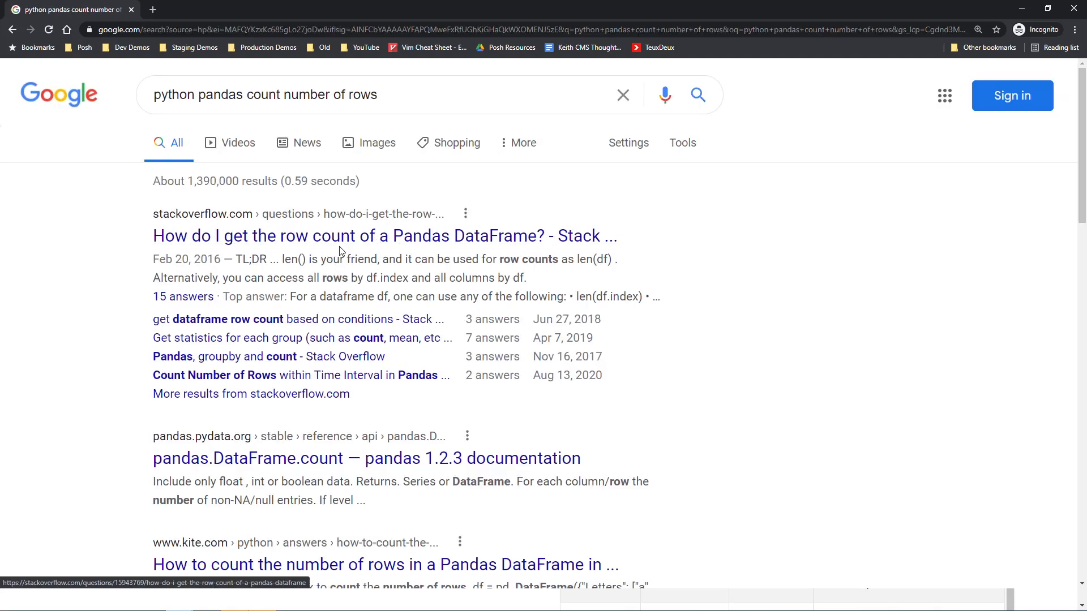
left_click(385, 236)
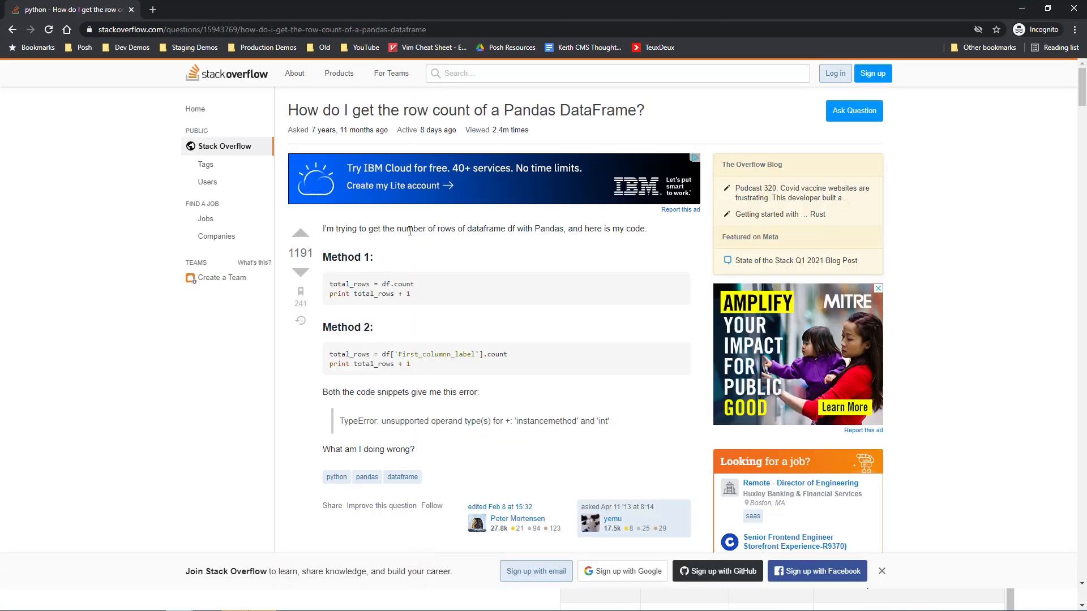
Step: Read down to the accepted answer and mark its df.shape[0] row-count option
left_click_drag(401, 229, 566, 229)
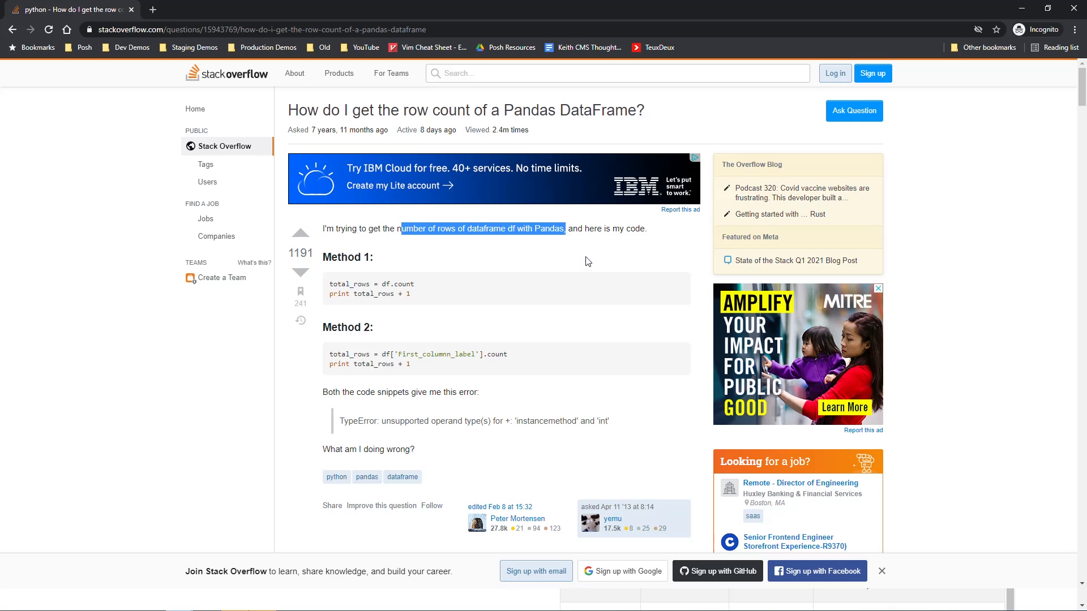
scroll("down", 3)
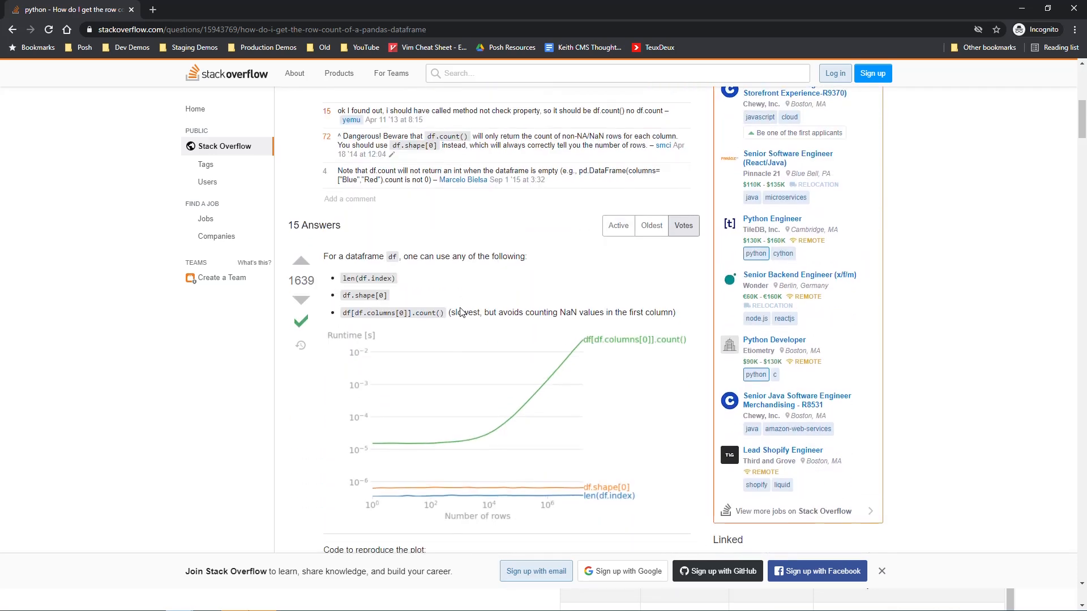
scroll("down", 3)
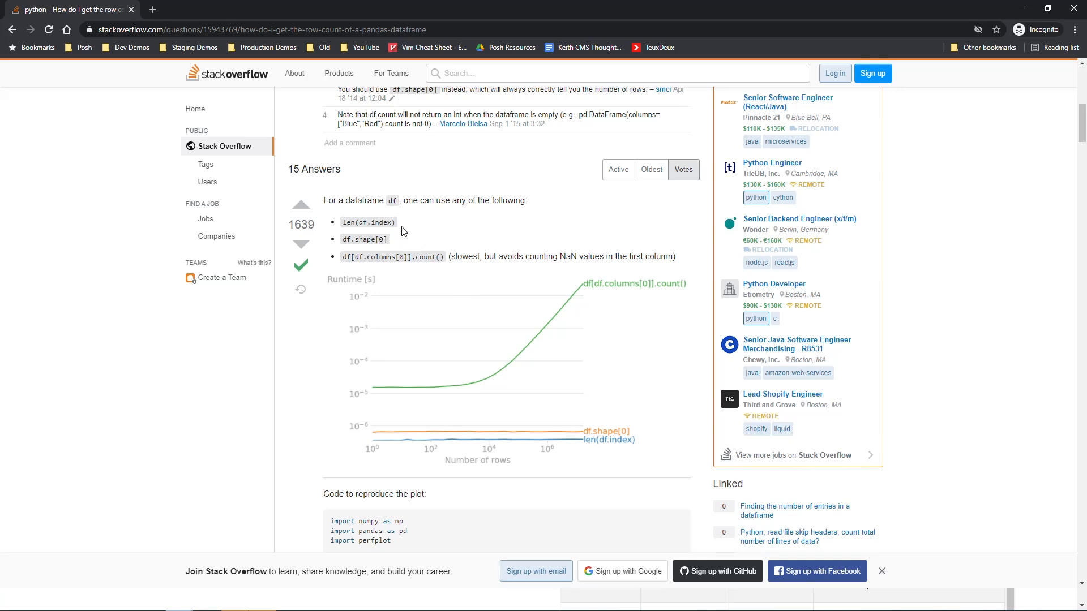
double_click(364, 239)
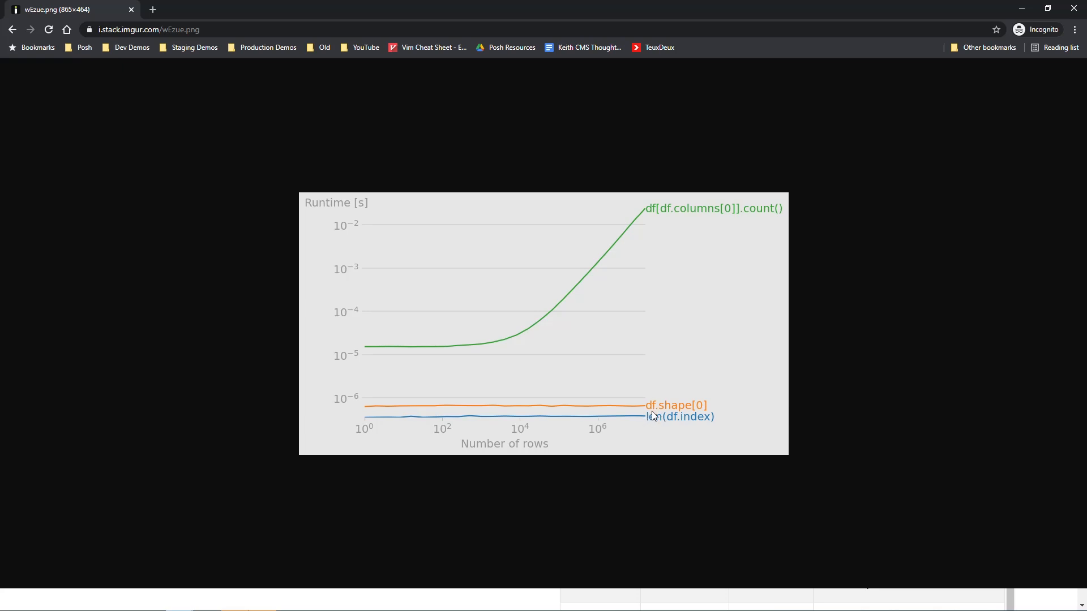
mouse_move(650, 419)
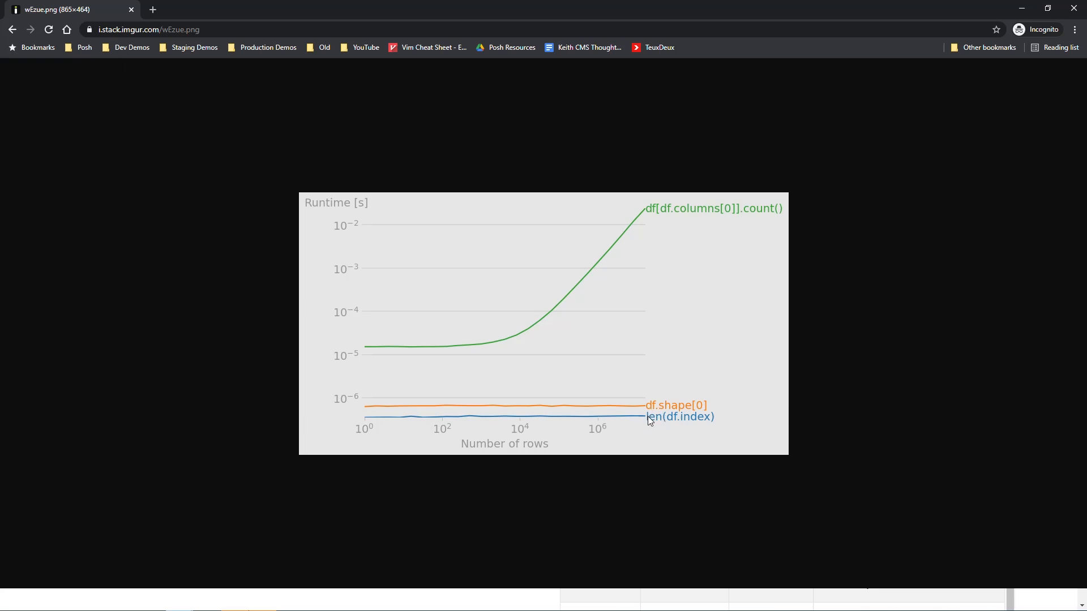
mouse_move(852, 258)
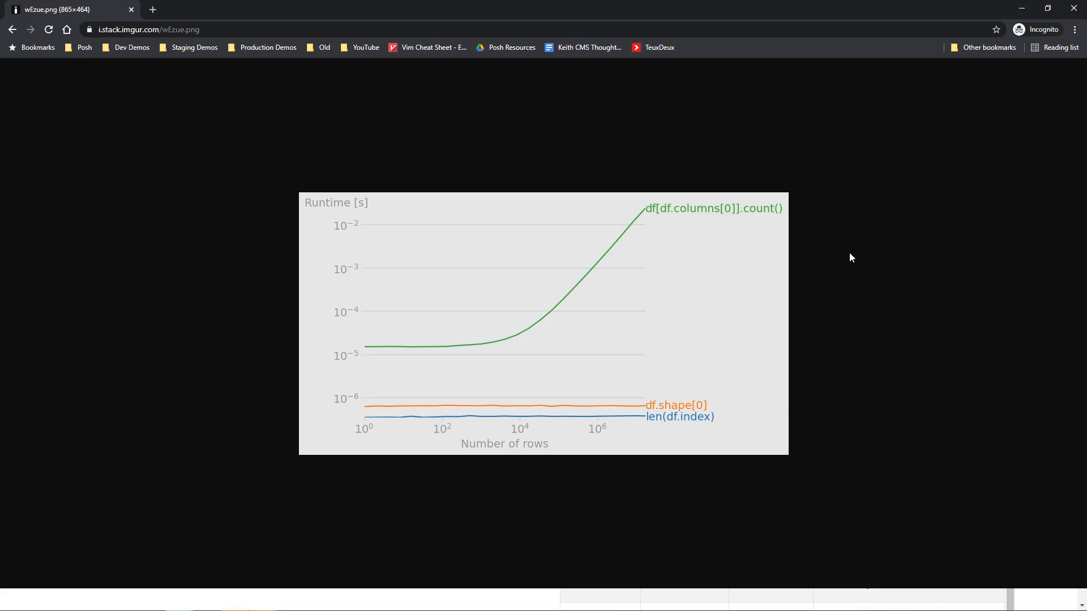
mouse_move(442, 163)
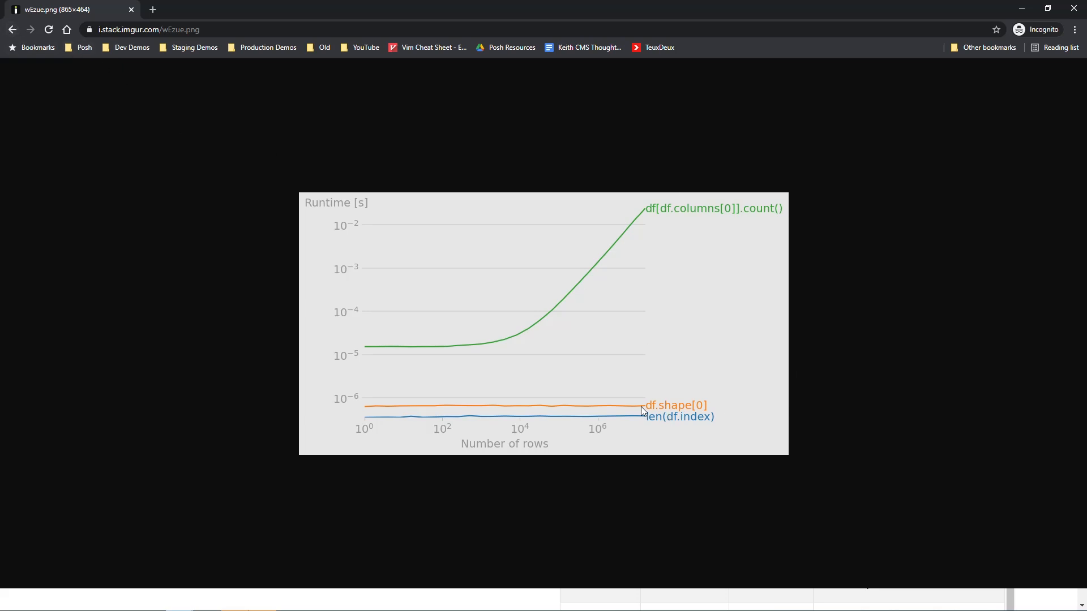
mouse_move(641, 428)
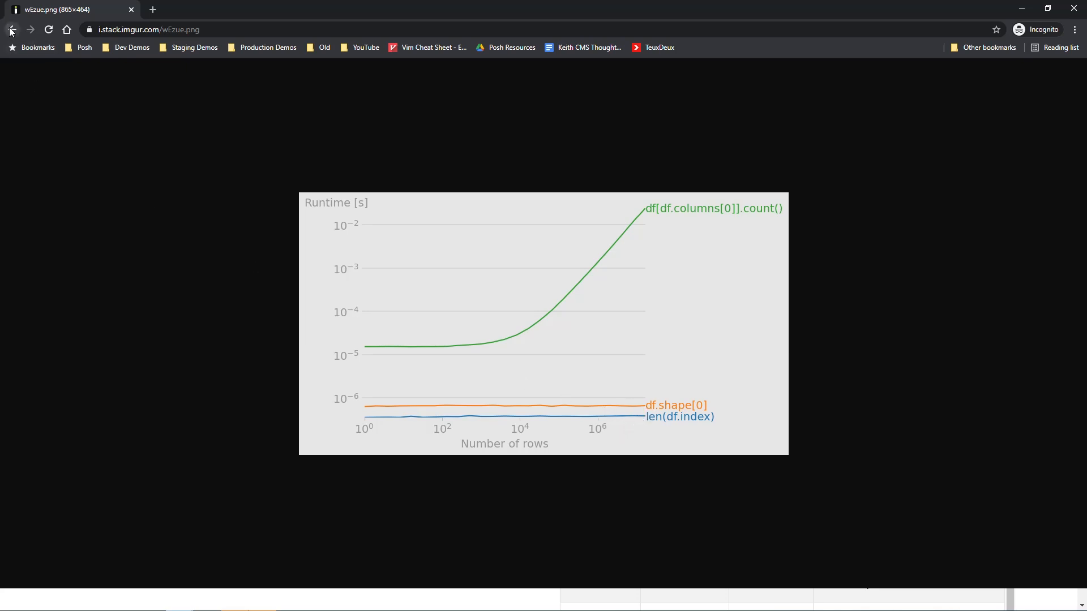
Step: Go back from the Imgur benchmark chart to the previous page
left_click(11, 29)
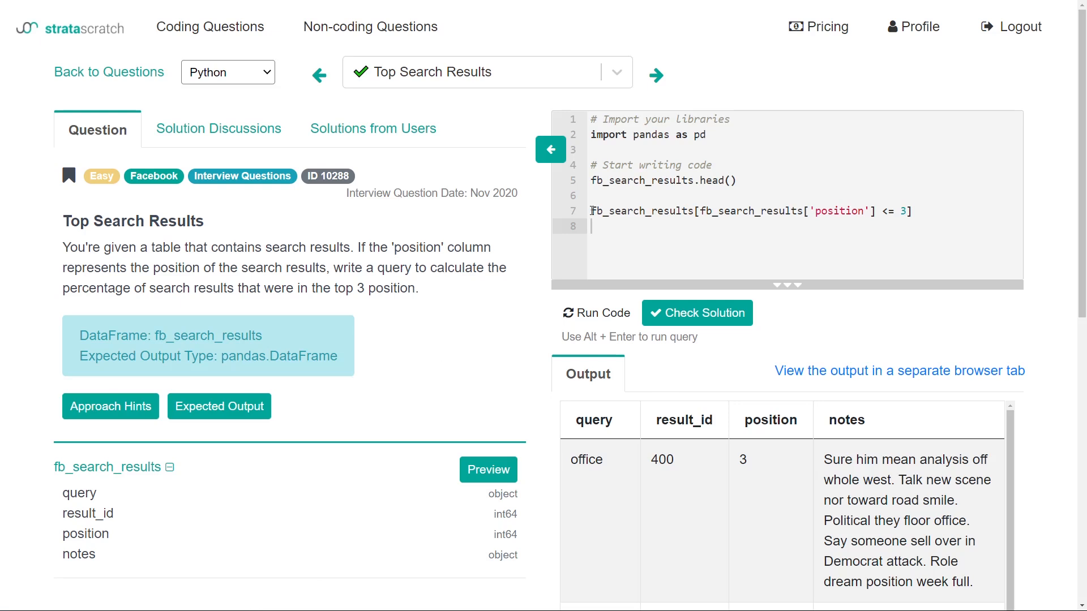
Step: Assign the filter to top_3, add top_3_count = top_3.shape[0], print it and run to get 10
type("top_3 =")
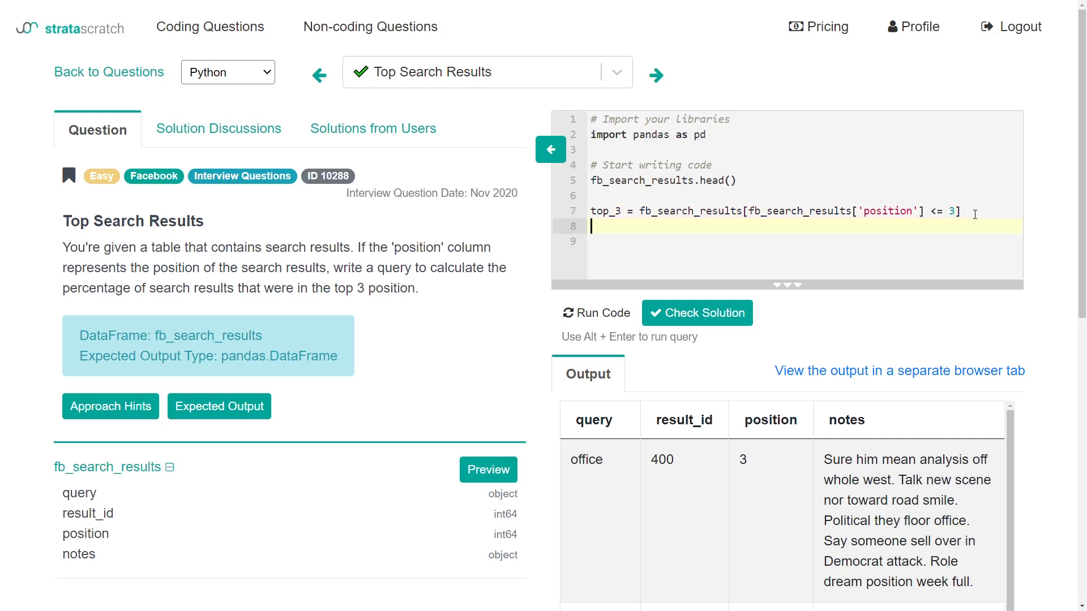
type("top_3_")
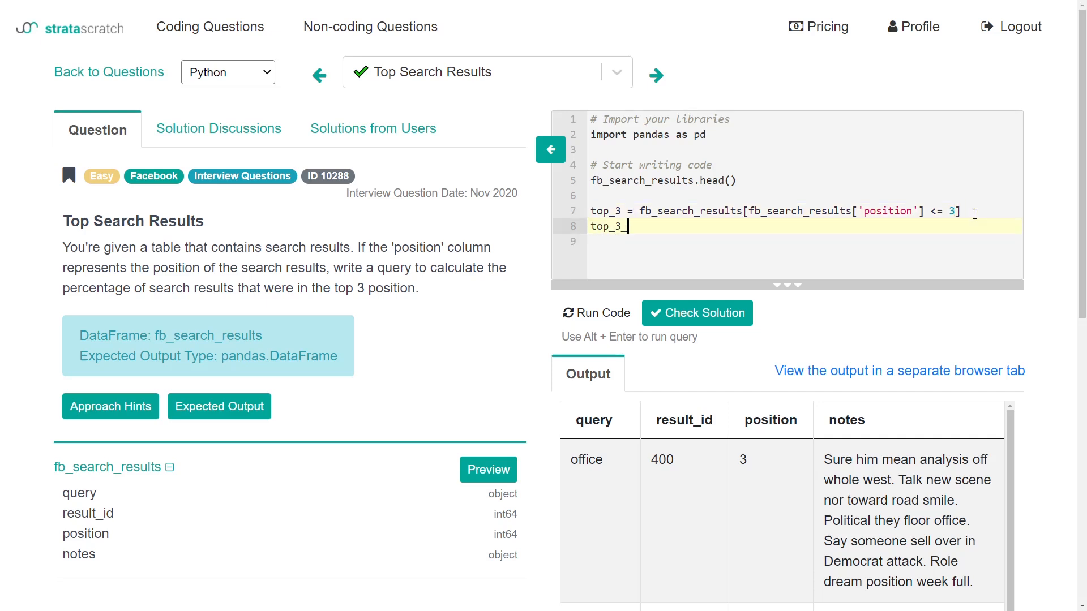
type("_count")
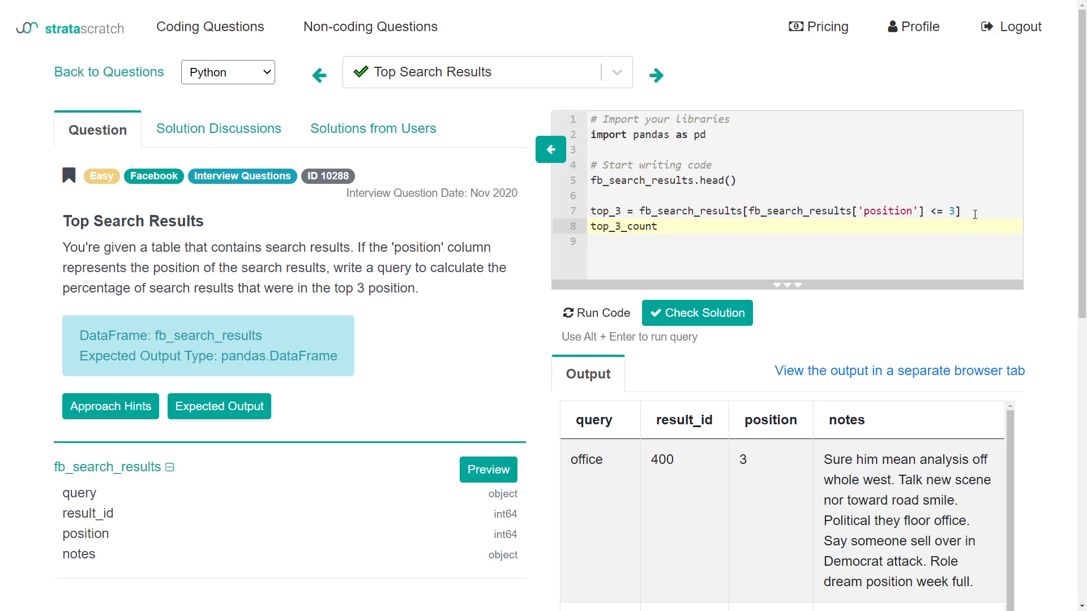
type("=")
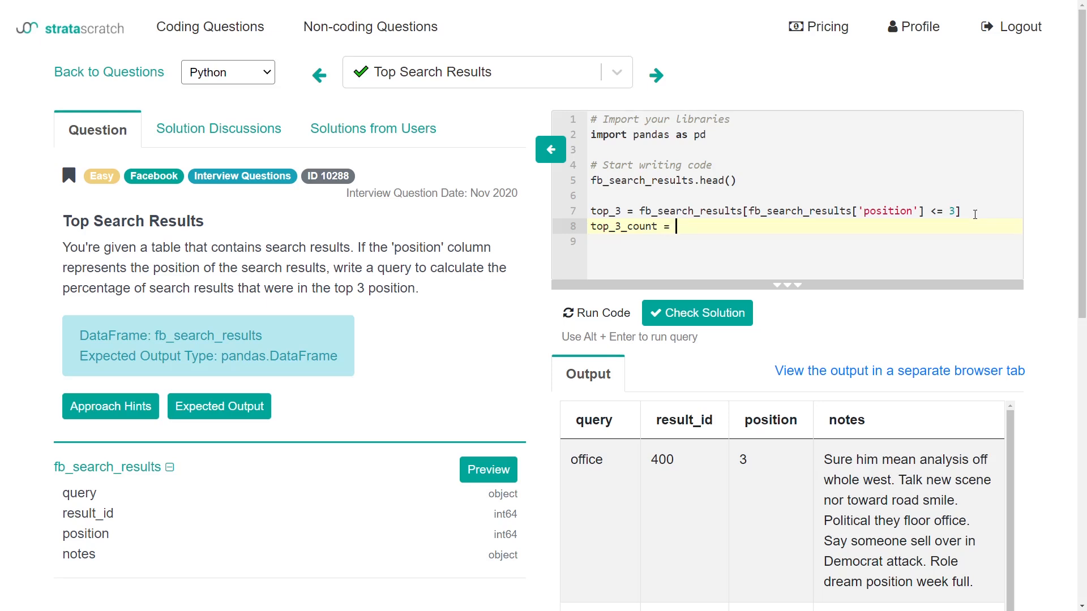
type("top_3")
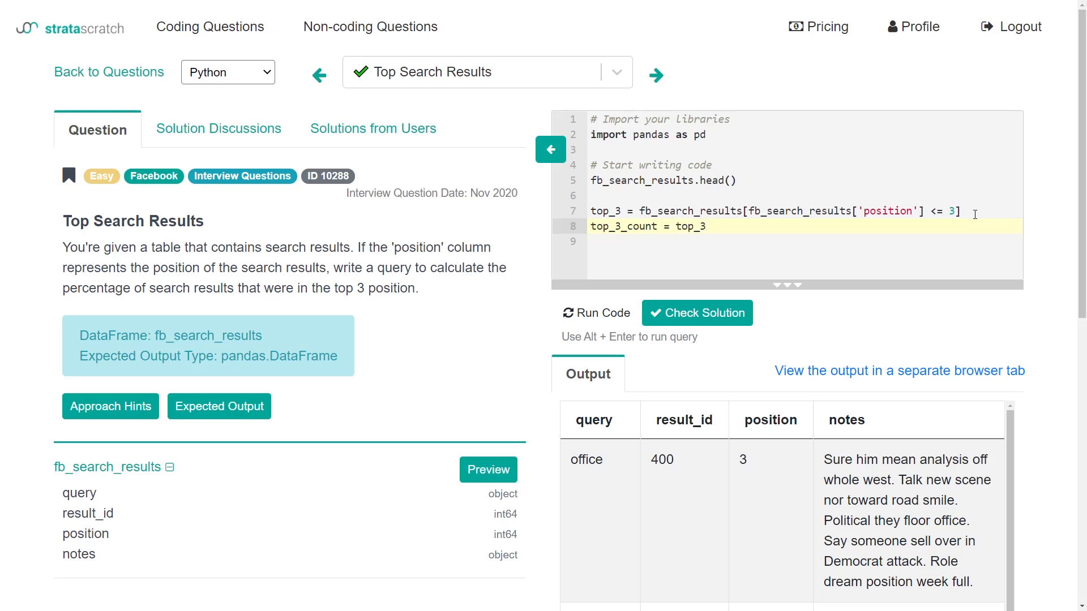
type(".shape[]")
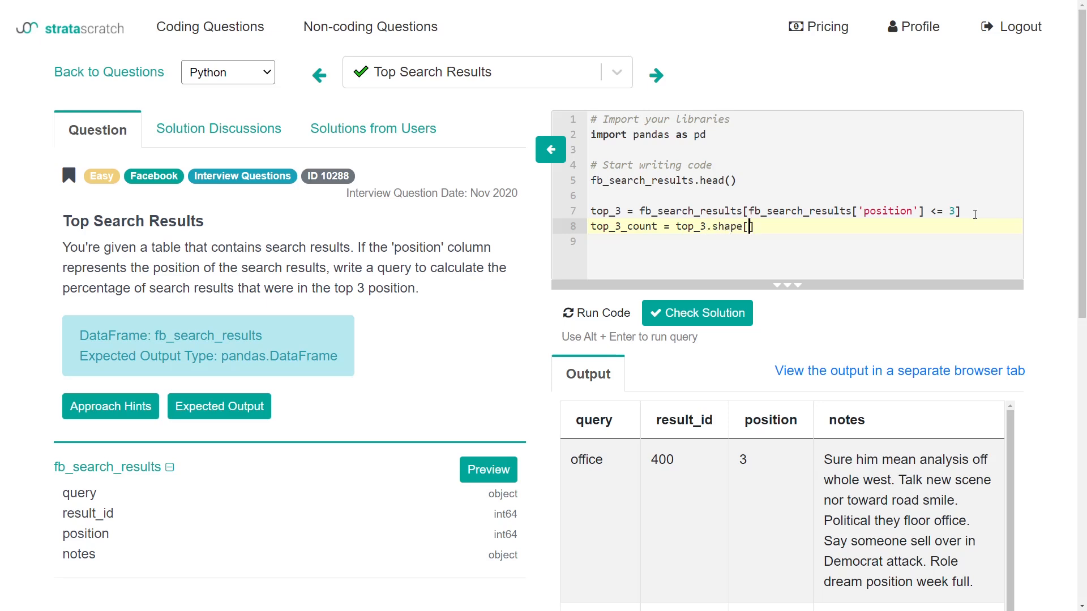
type("0")
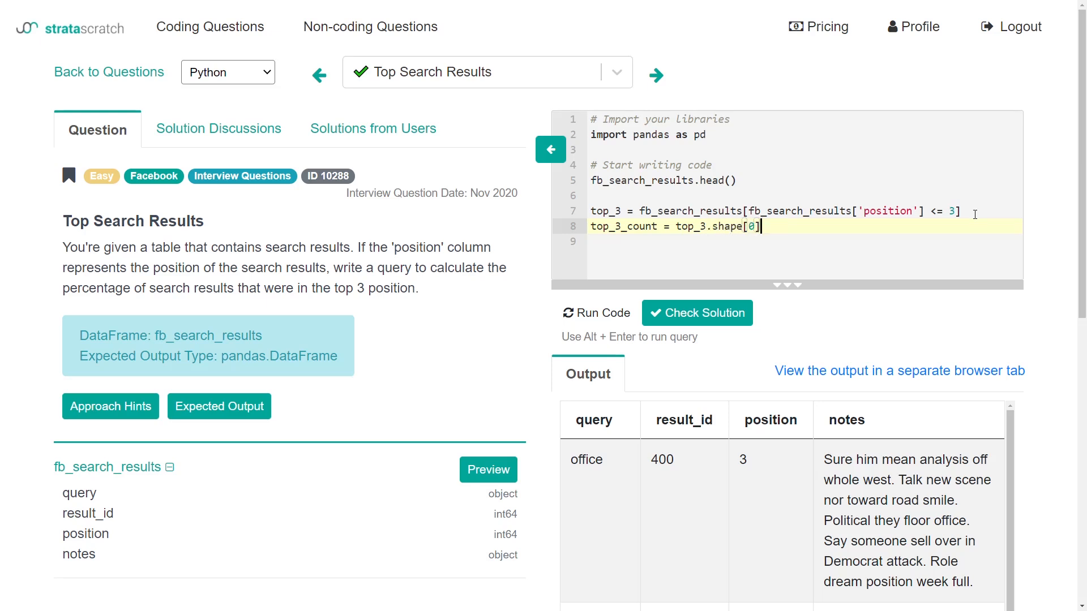
type("print(top_")
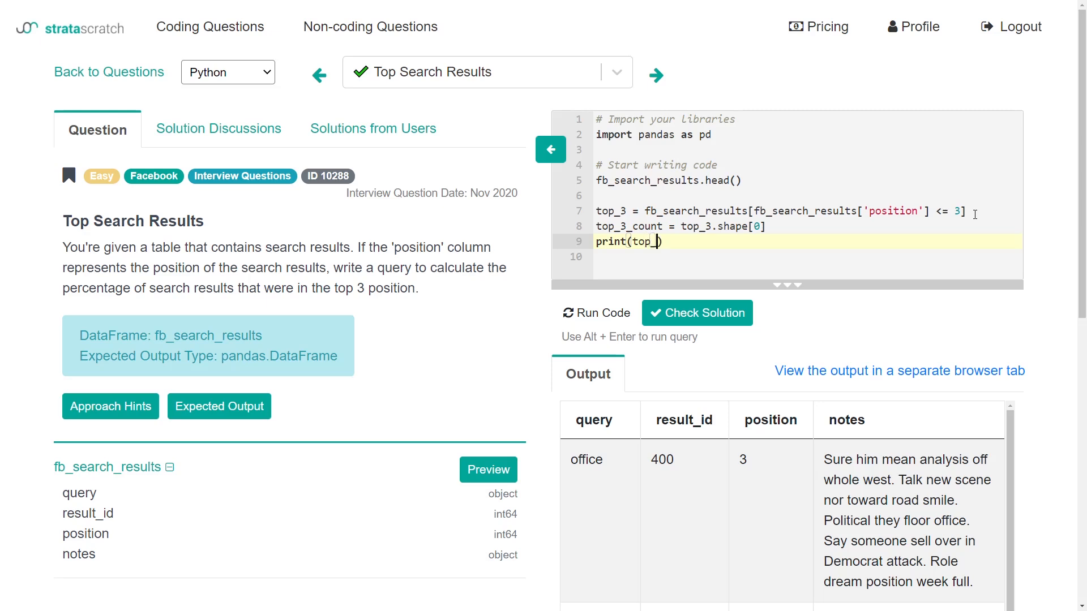
type("_count")
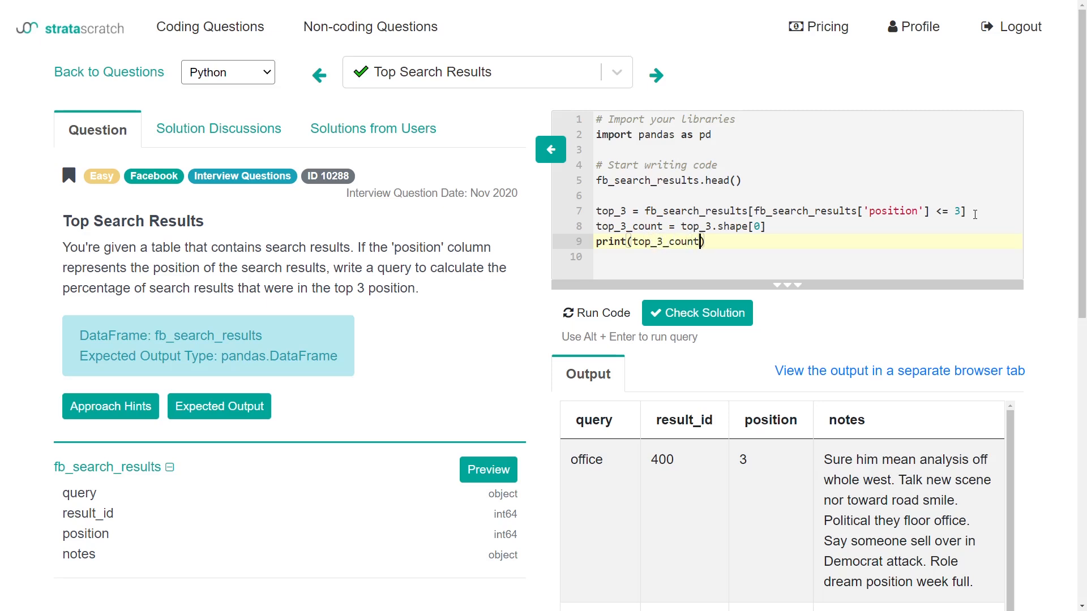
left_click(594, 313)
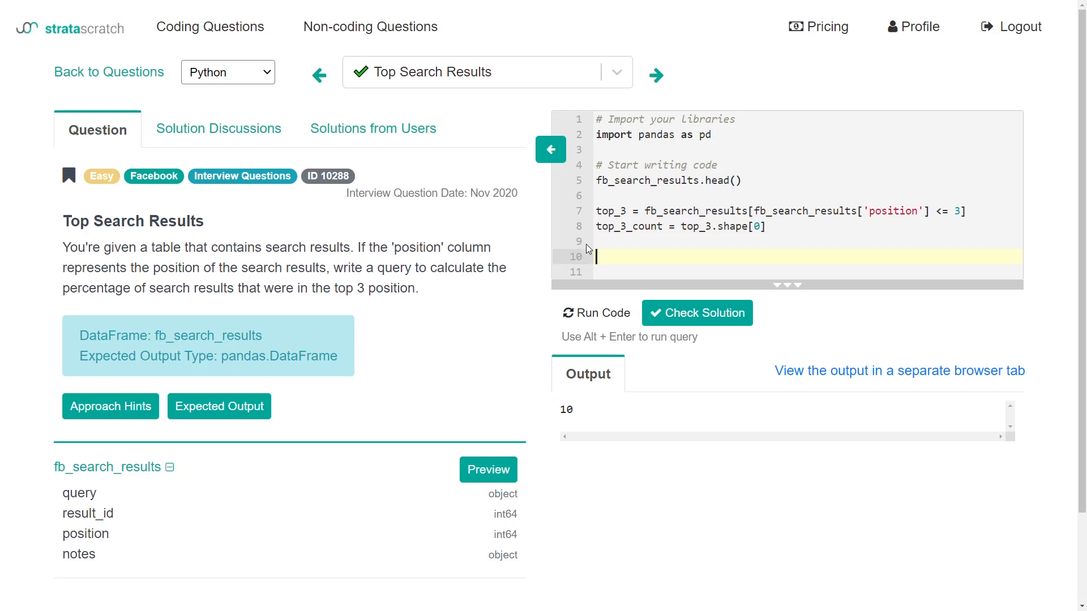
Step: Add total_rows = fb_search_results.shape[0] and run it, getting 24
type("total_rows")
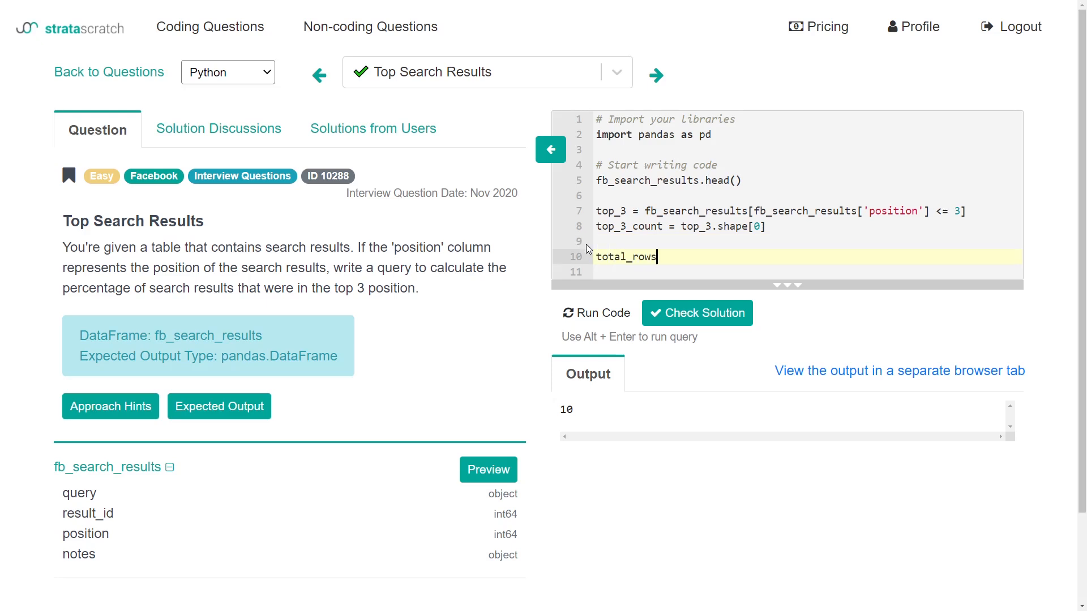
type("= fb_s")
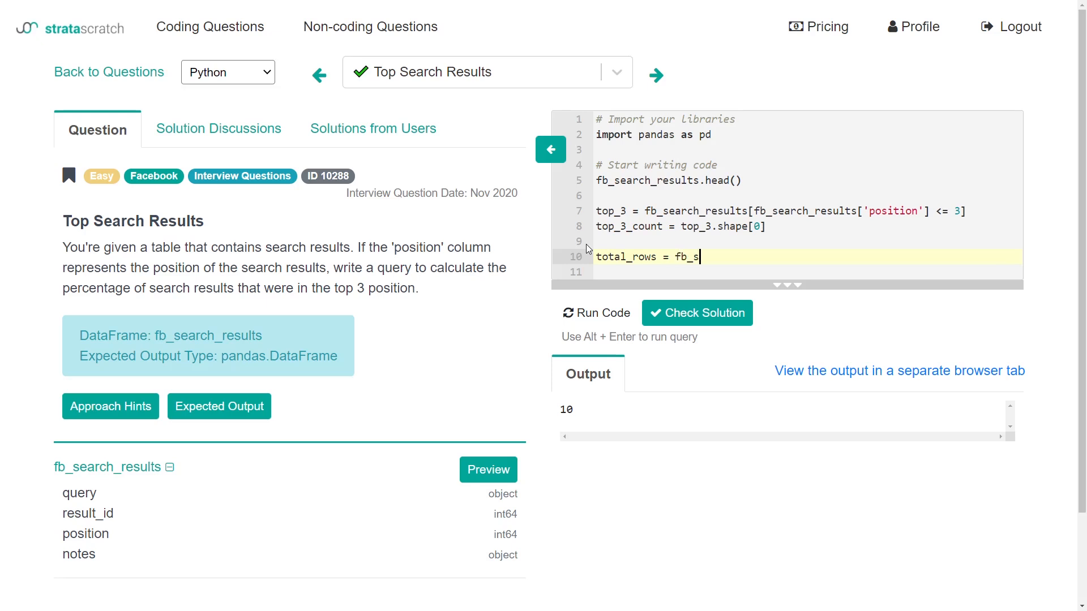
type("earch_results")
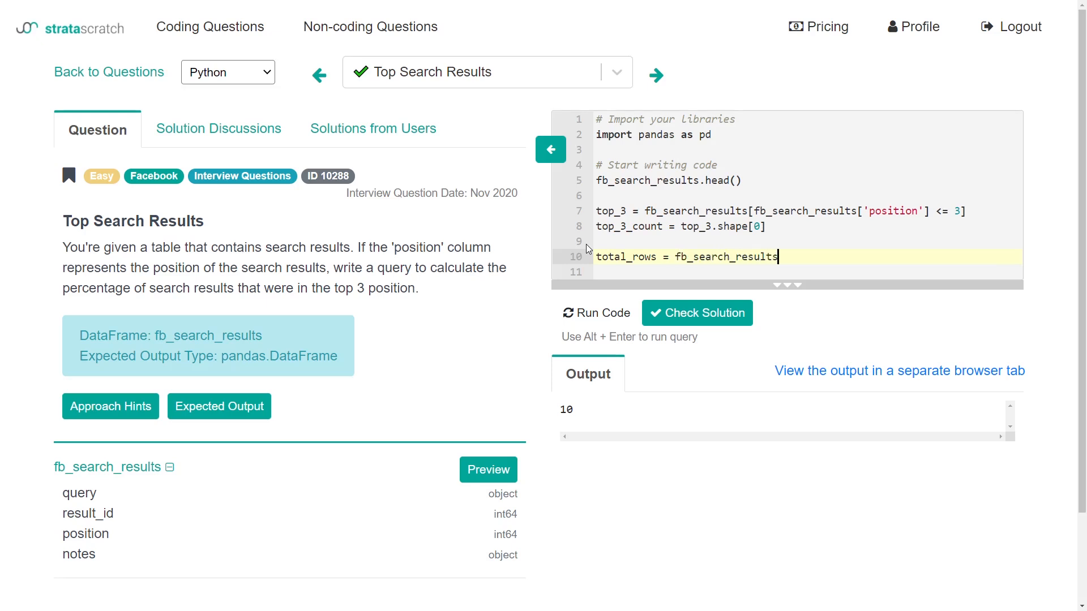
type(".shape")
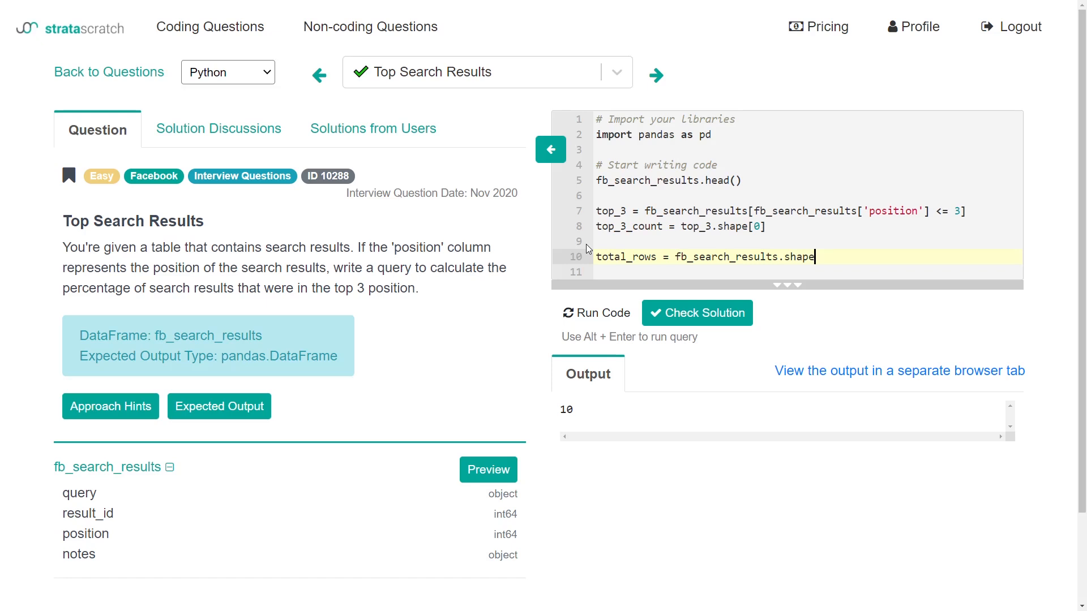
type("[0]")
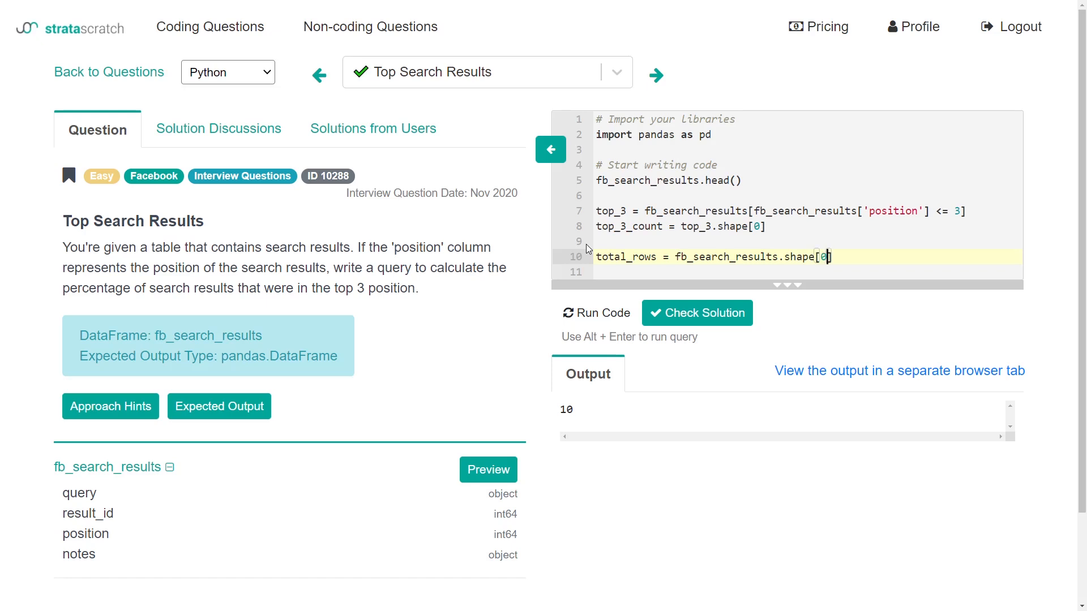
left_click(597, 312)
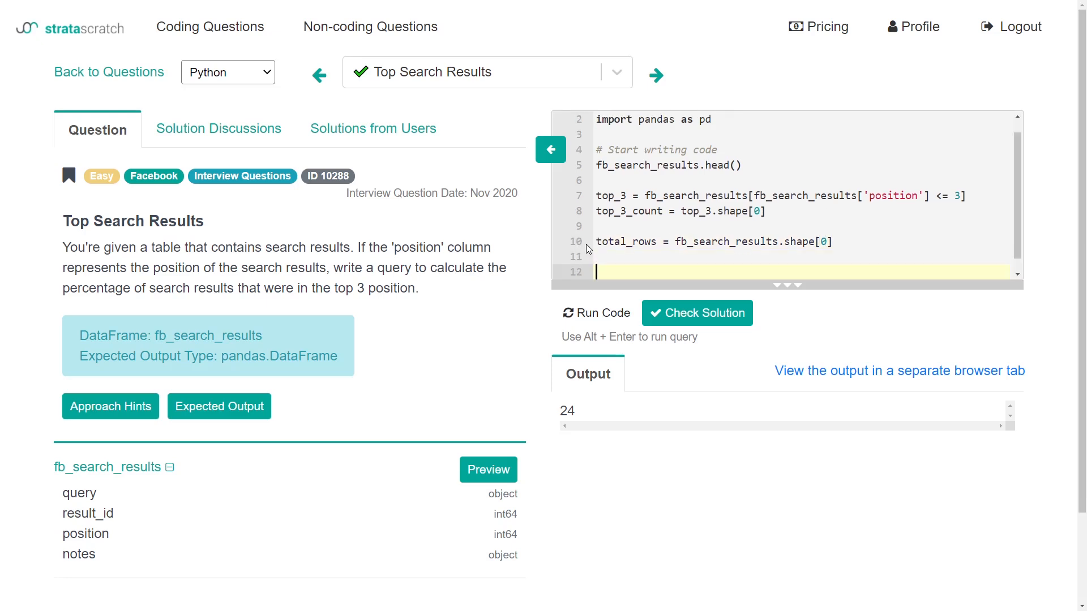
Step: Compute top_3_count / total_rows and run it to see the ratio
type("top_3")
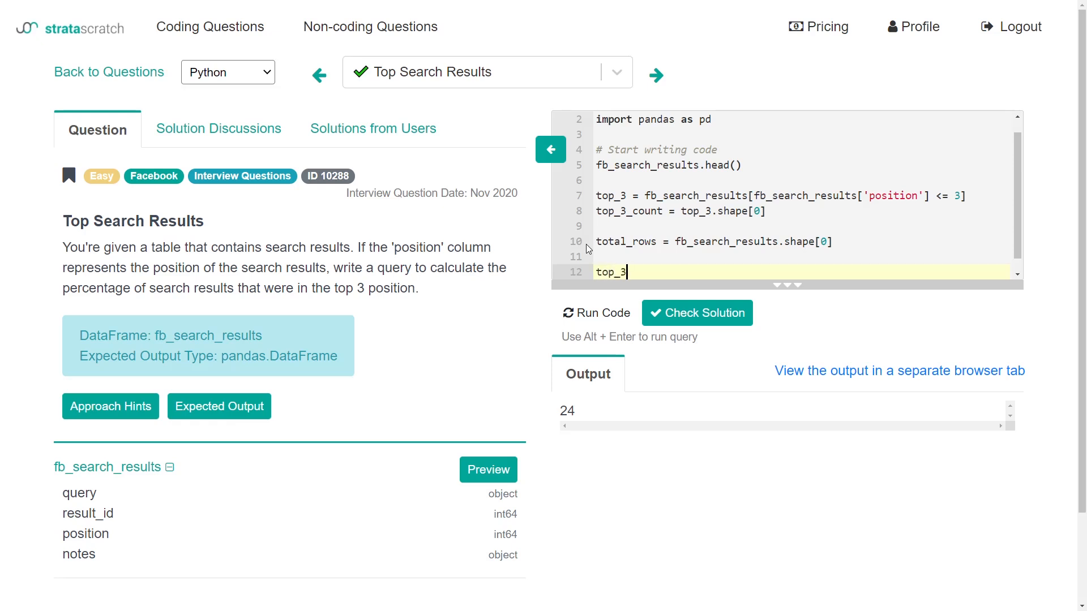
type("_count /")
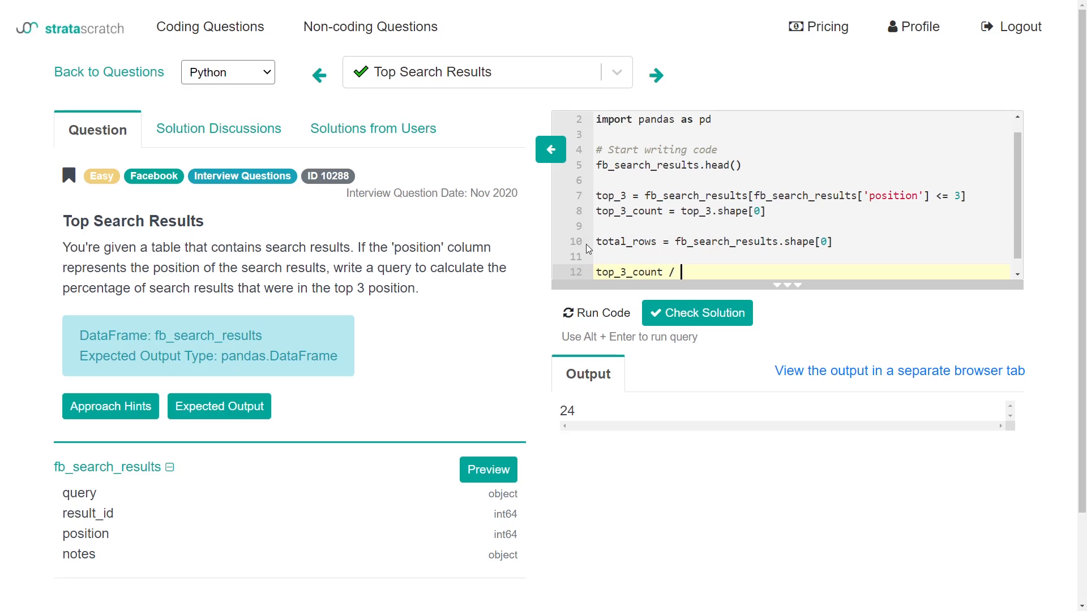
type("tota")
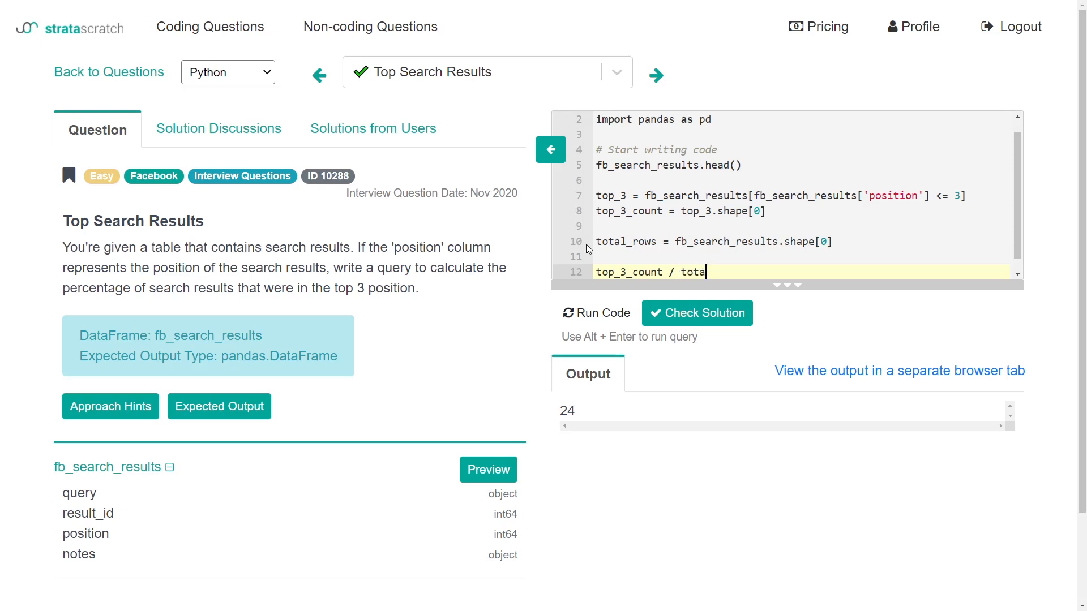
type("l_rows")
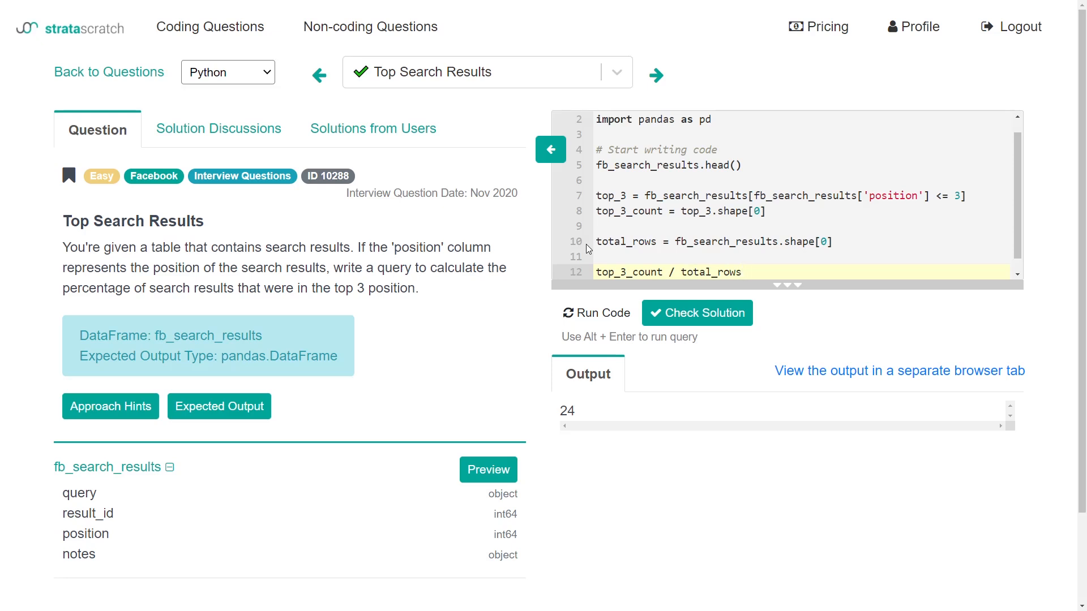
left_click(597, 313)
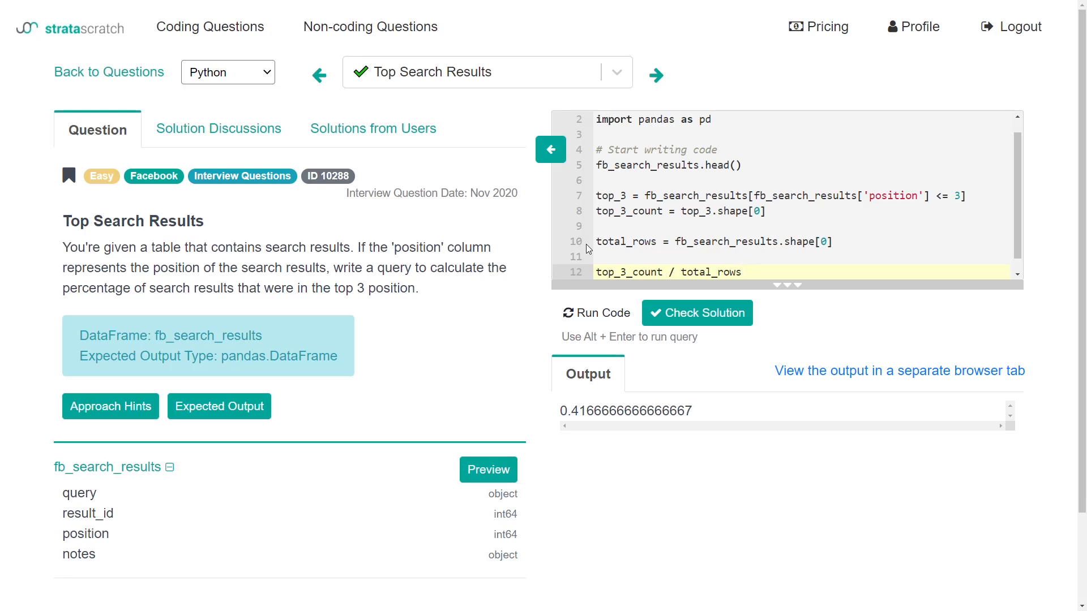
Step: Multiply by 100 for 41.67 percent, rerun, and check the solution as correct
type("* 100")
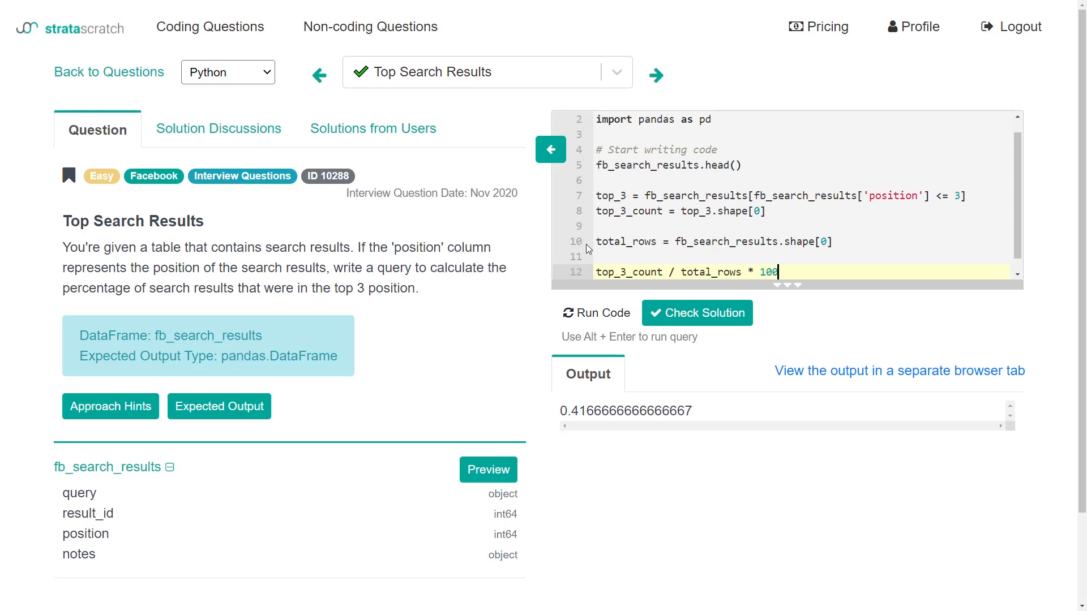
left_click(596, 313)
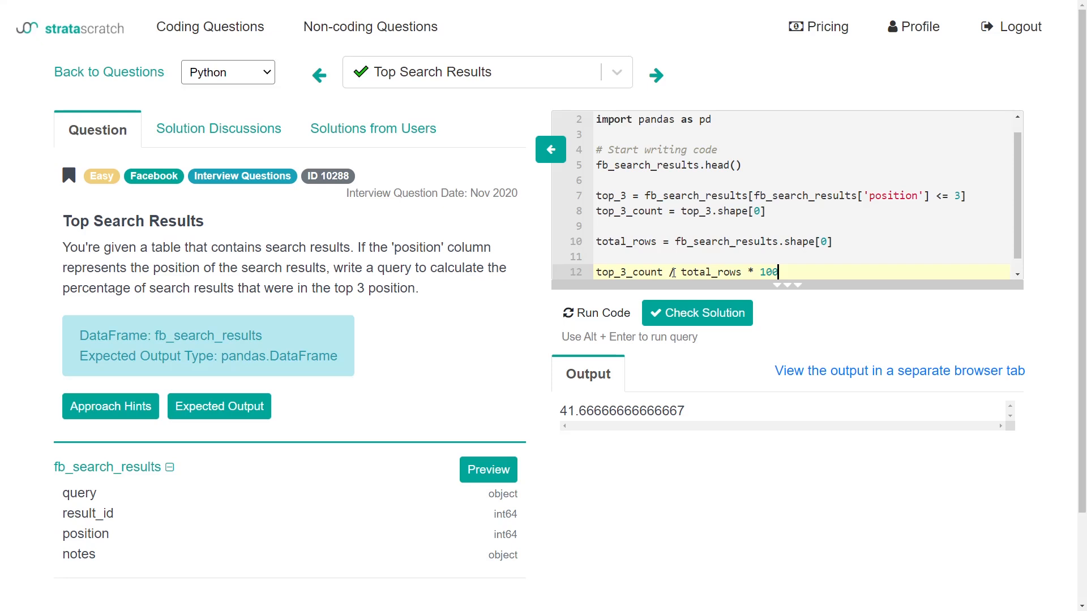
left_click(696, 312)
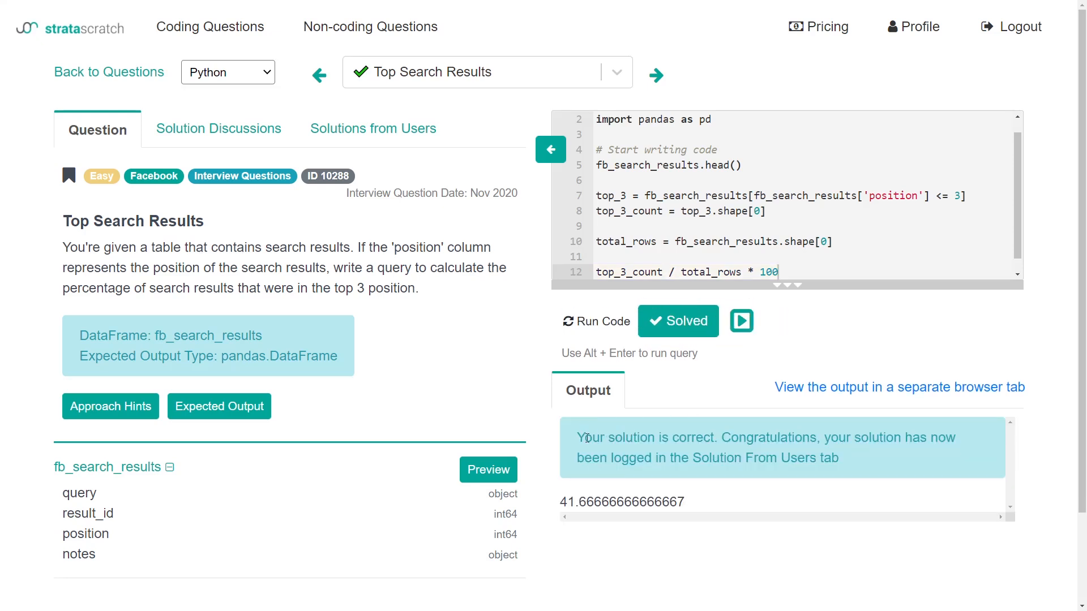
left_click_drag(582, 437, 839, 457)
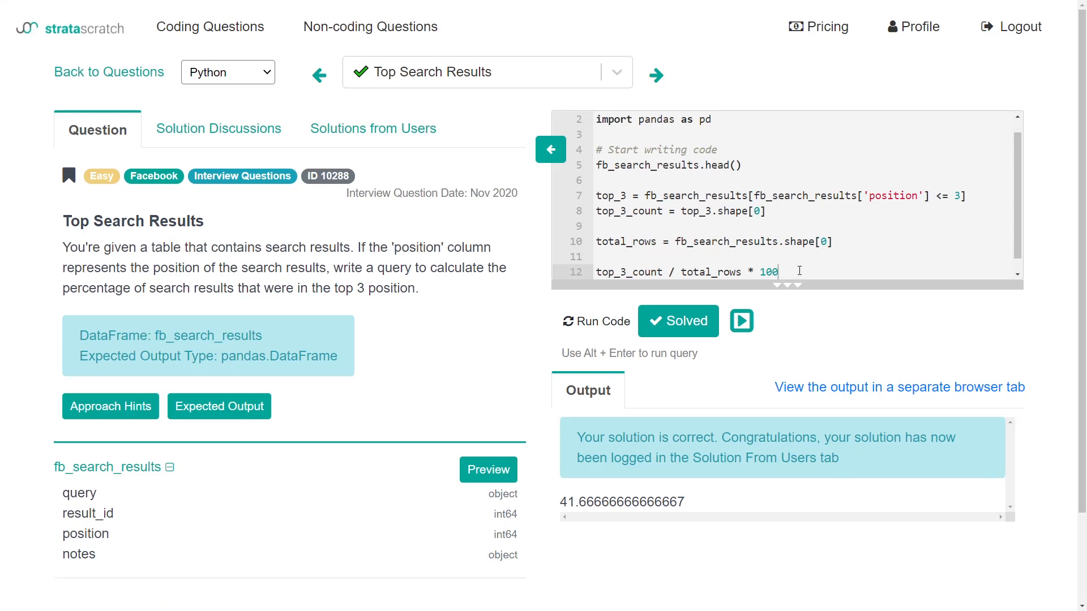
mouse_move(346, 258)
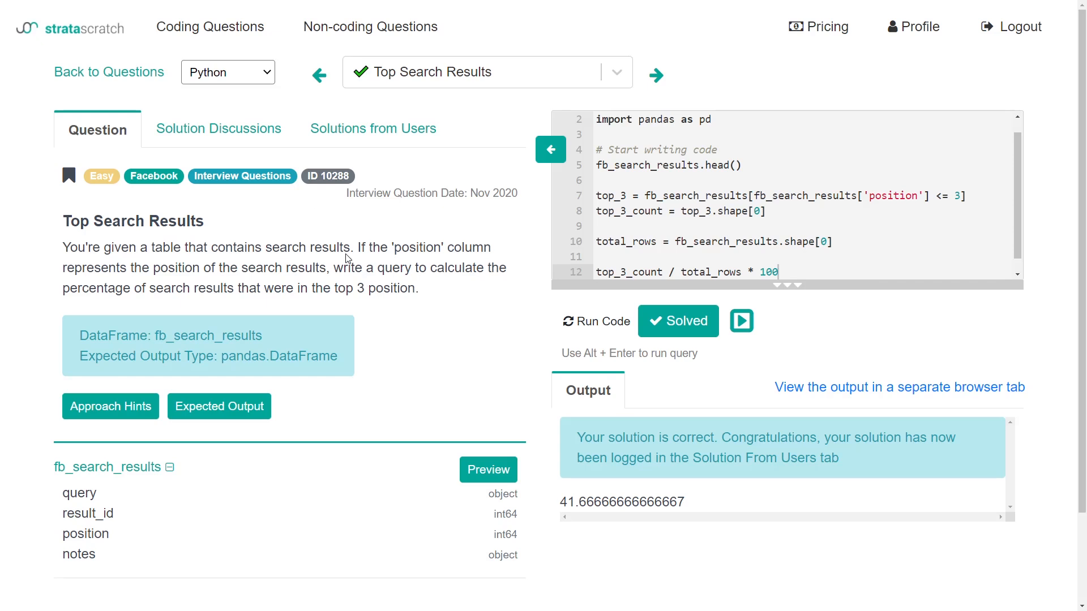
mouse_move(373, 128)
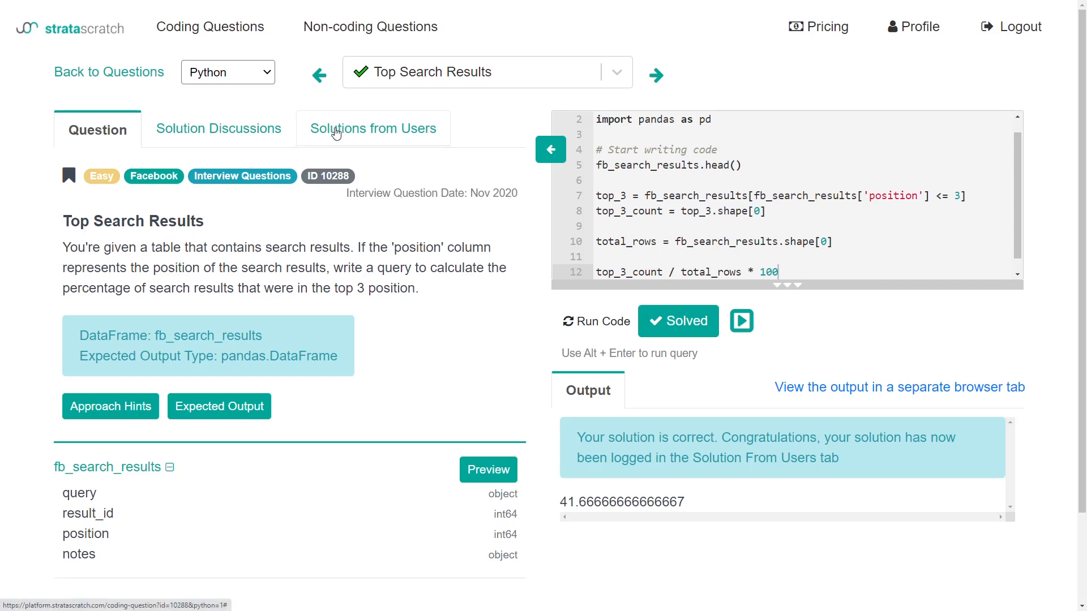
Step: View Solutions from Users for Top Search Results and read through the posted pandas code
left_click(373, 127)
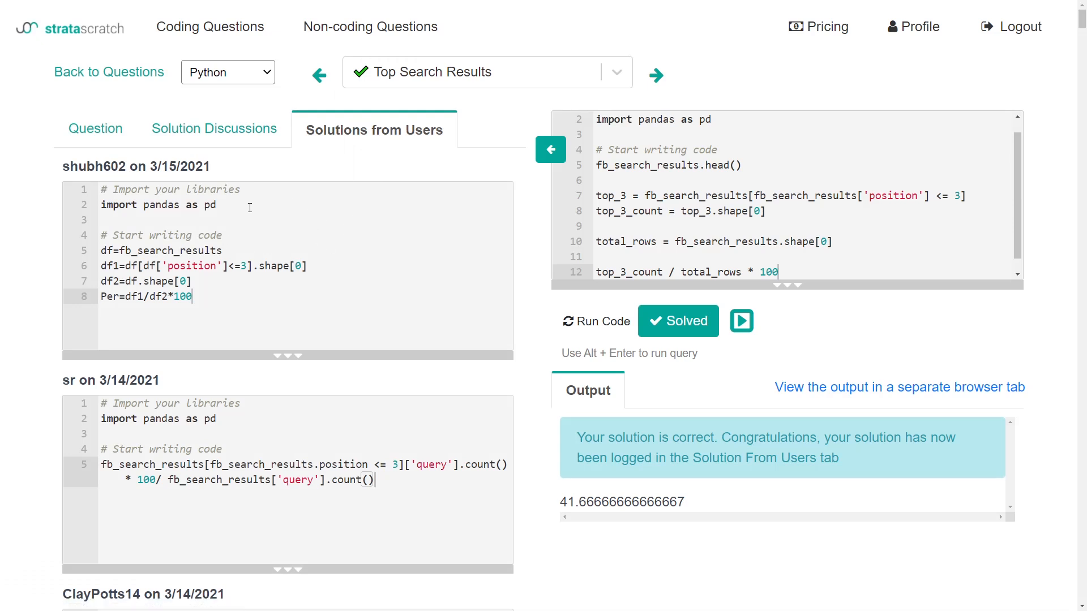
mouse_move(242, 225)
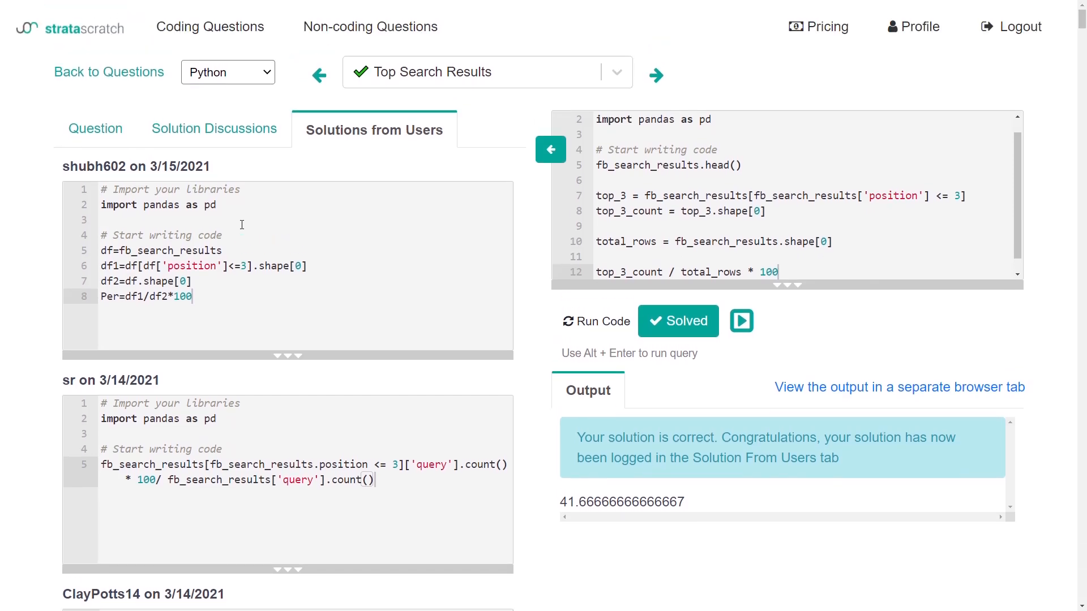
left_click_drag(103, 236, 194, 295)
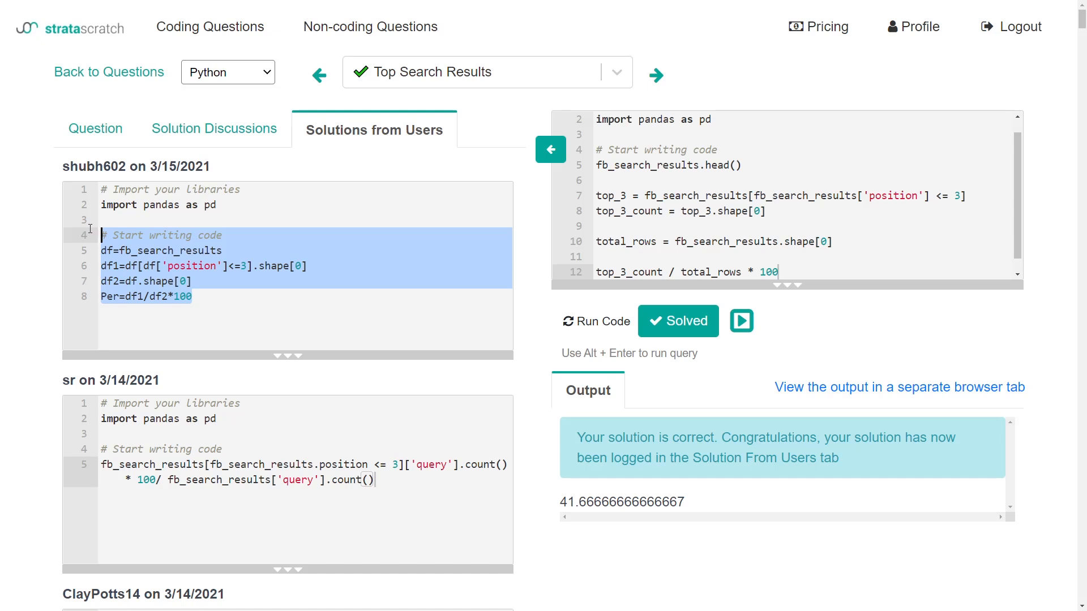
scroll("down", 3)
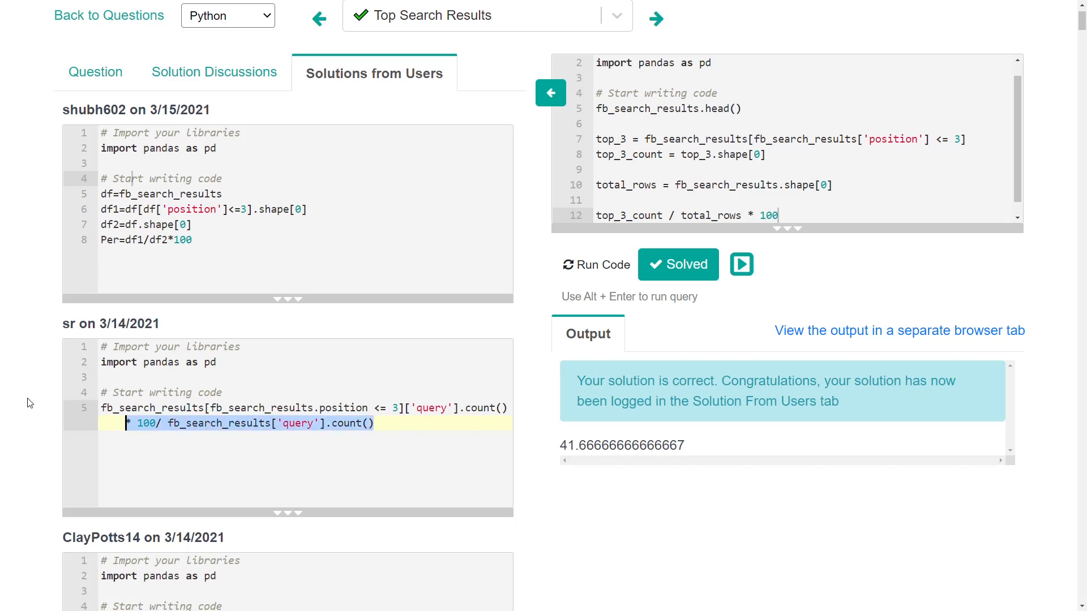
scroll("down", 3)
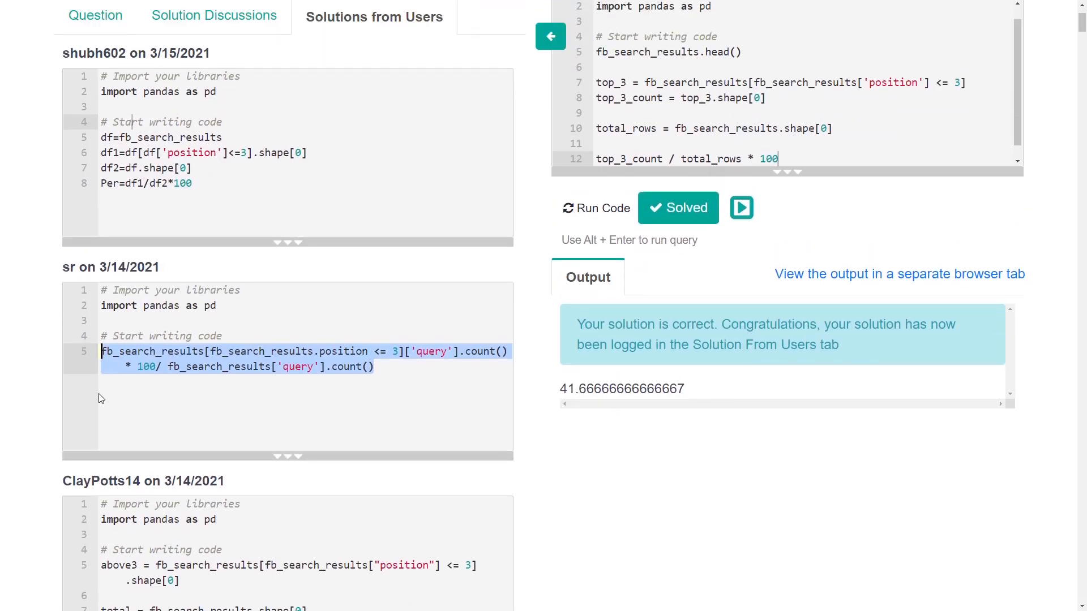
scroll("down", 3)
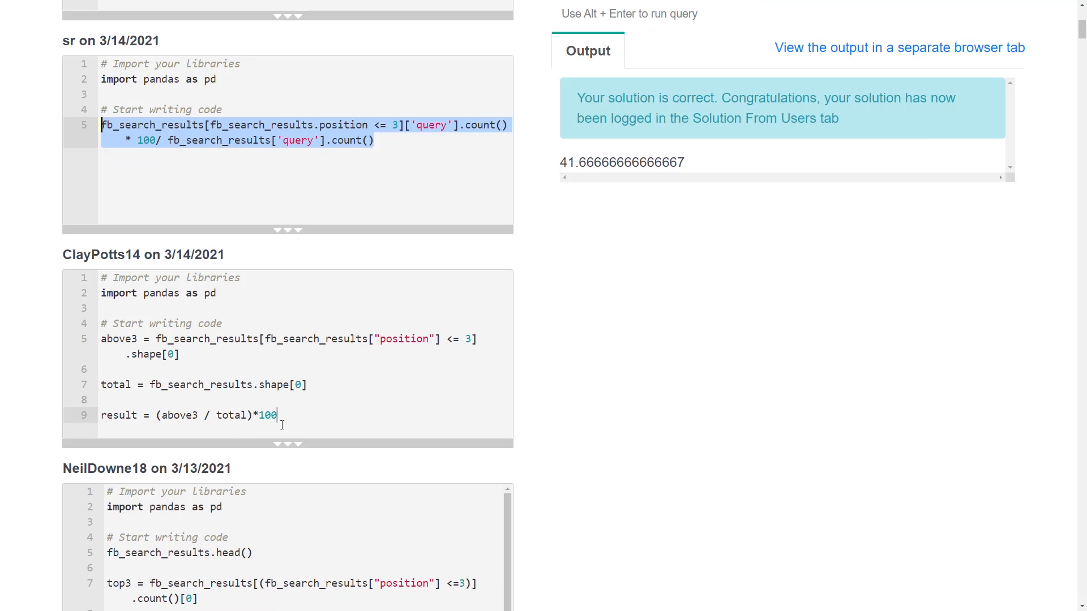
mouse_move(295, 419)
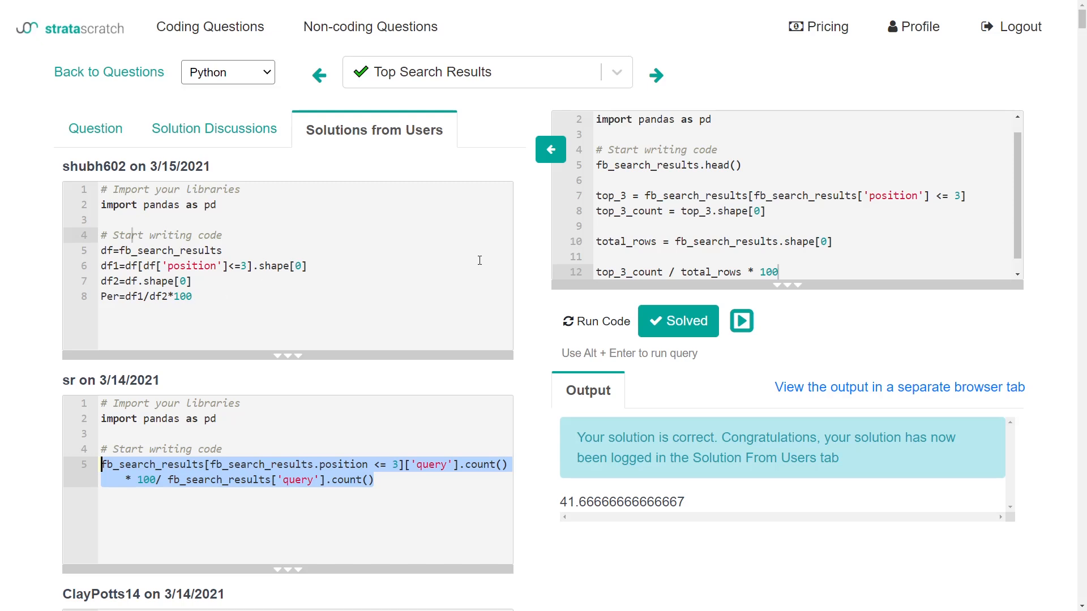
mouse_move(770, 236)
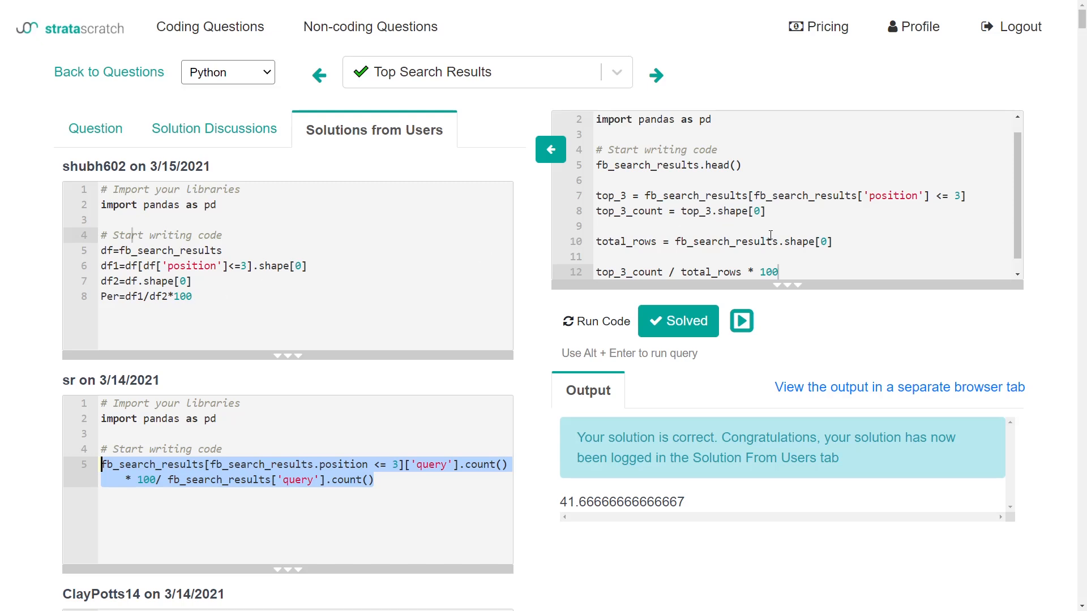
mouse_move(109, 71)
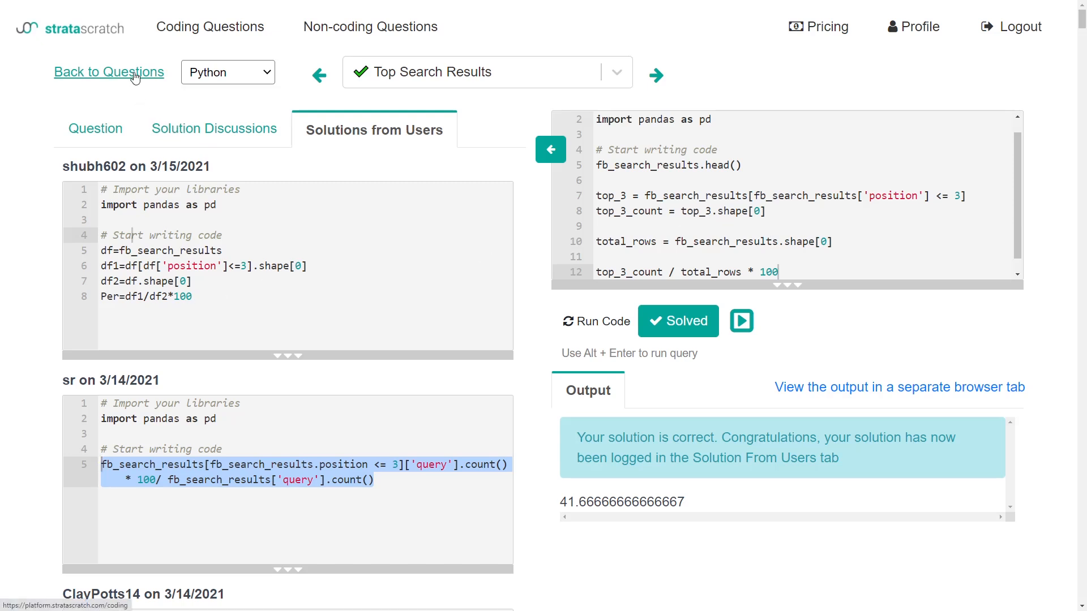
Step: Go back to the question list and open the Popularity of Hack question
left_click(108, 72)
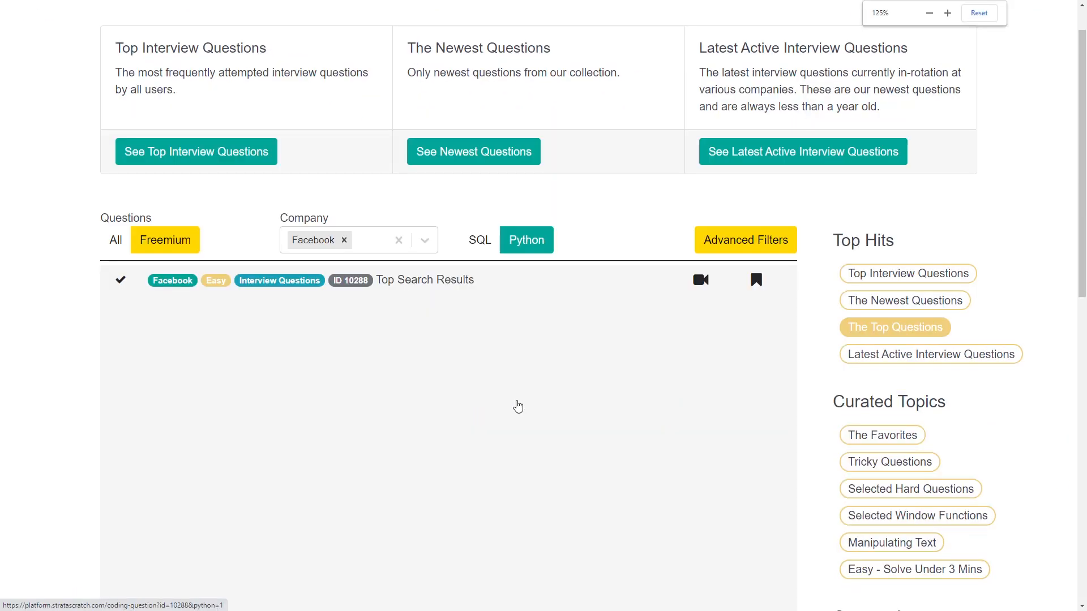
scroll("down", 3)
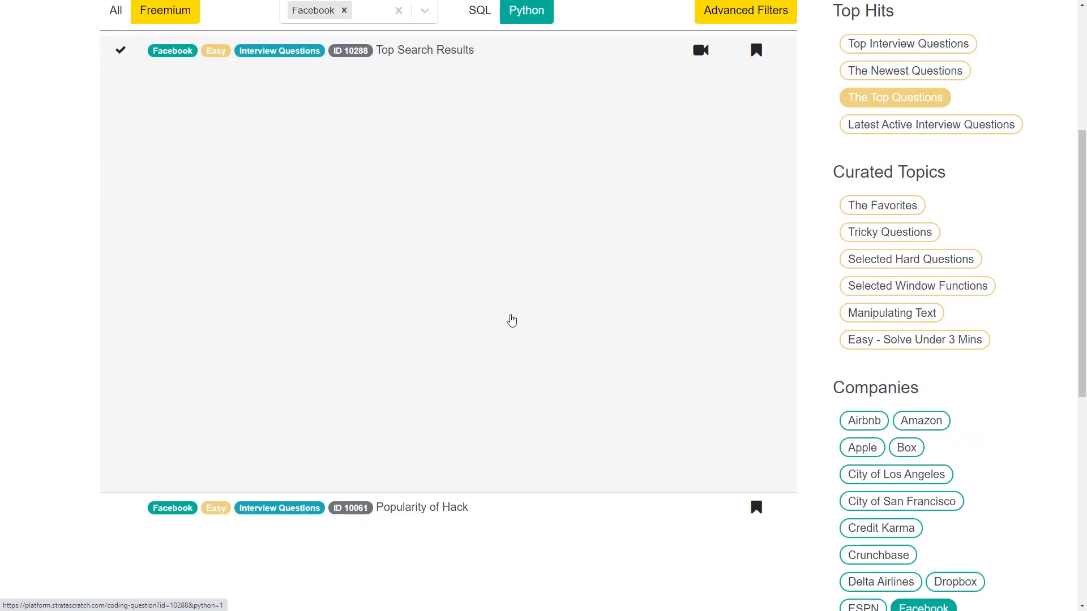
scroll("down", 3)
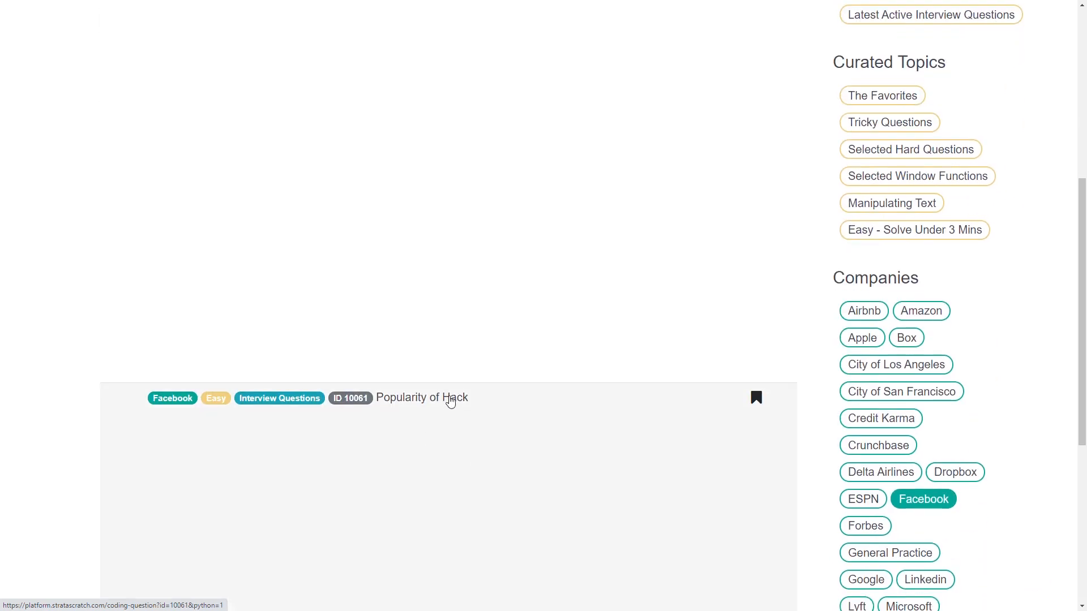
left_click(421, 397)
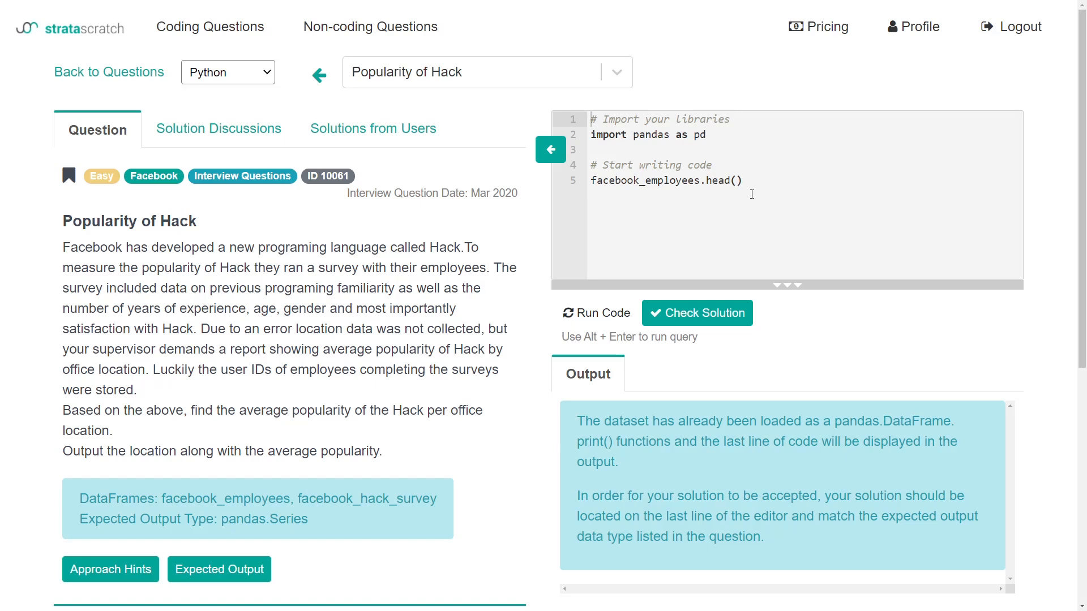
mouse_move(128, 273)
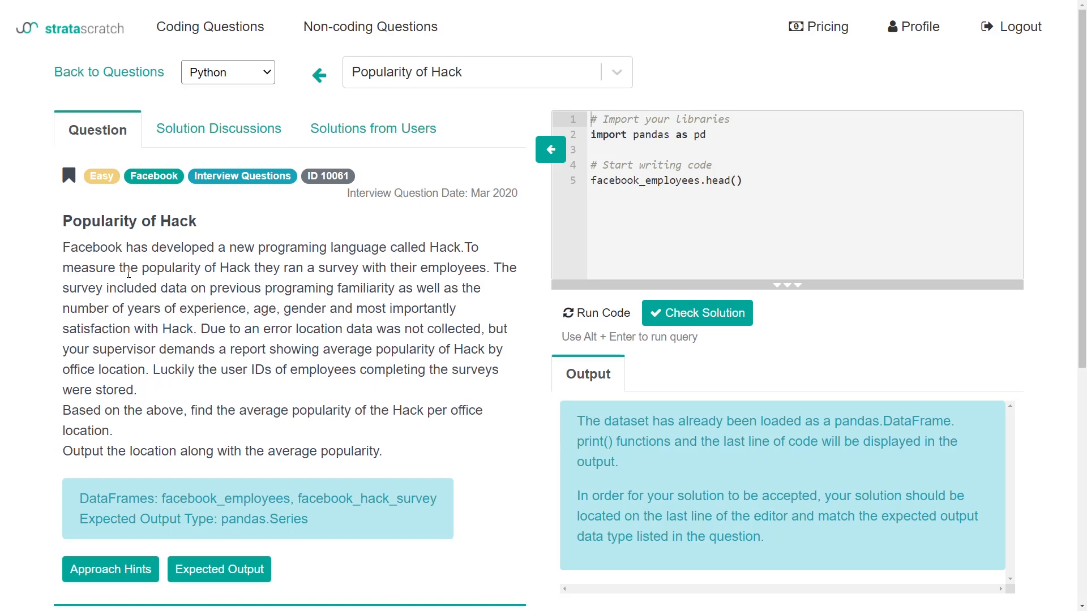
left_click_drag(62, 248, 308, 248)
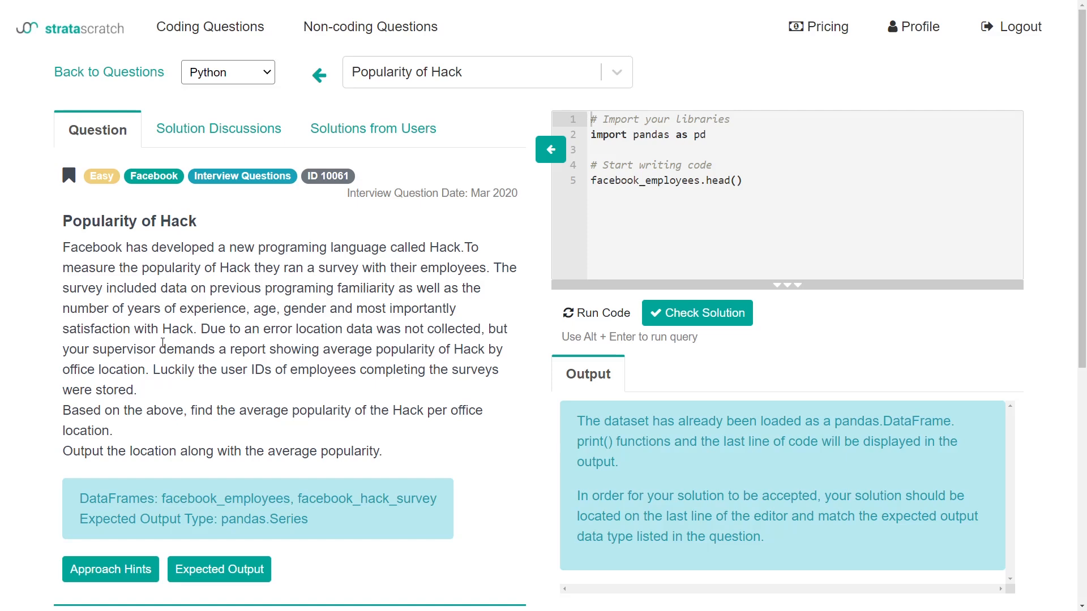
mouse_move(206, 347)
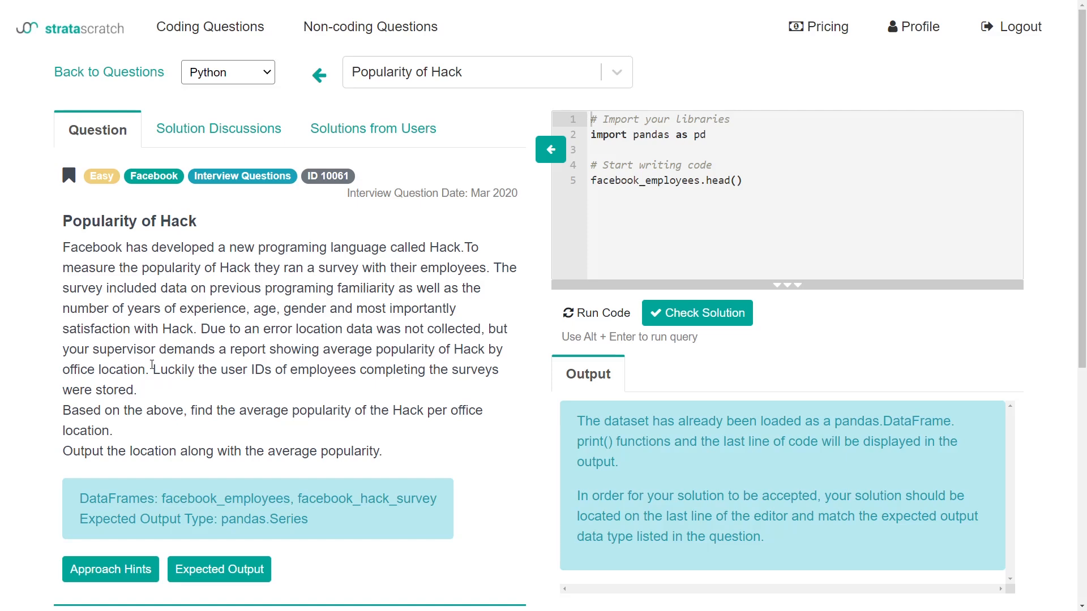
left_click_drag(153, 369, 309, 369)
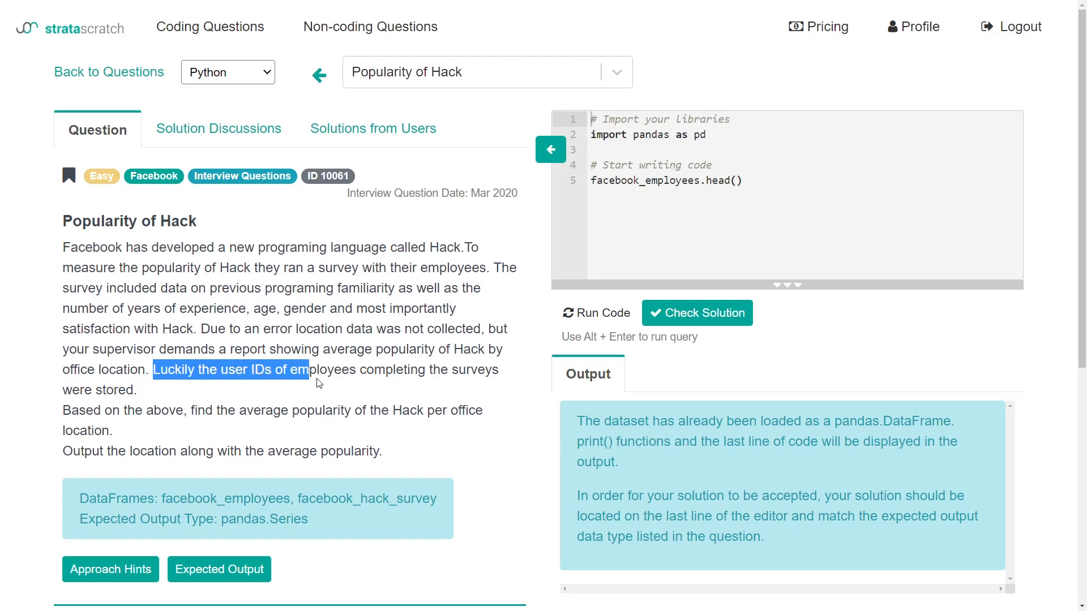
left_click(266, 413)
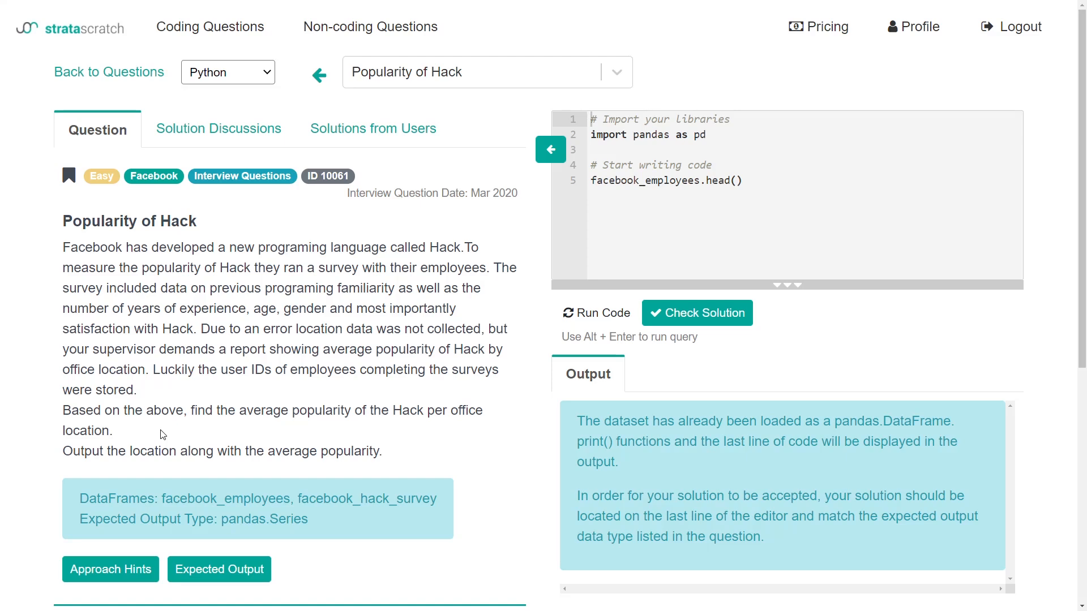
mouse_move(125, 448)
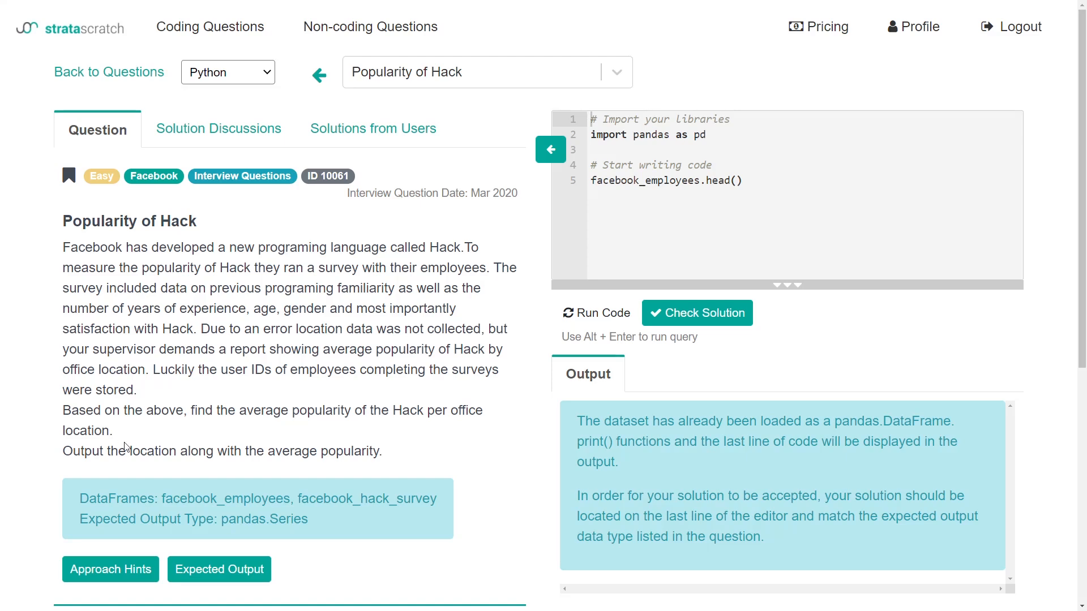
left_click_drag(63, 452, 382, 451)
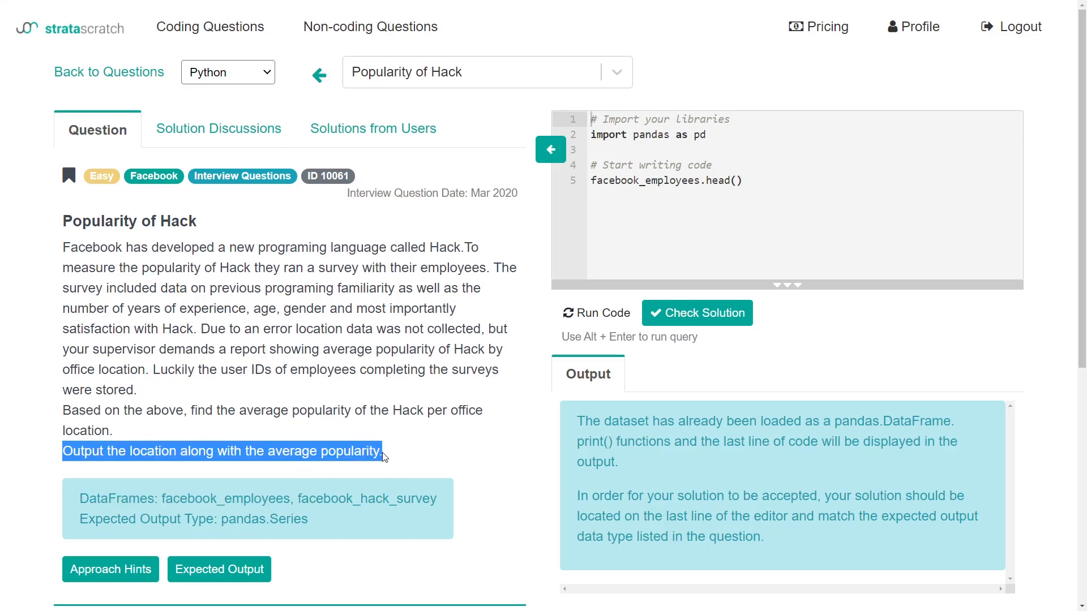
left_click(397, 452)
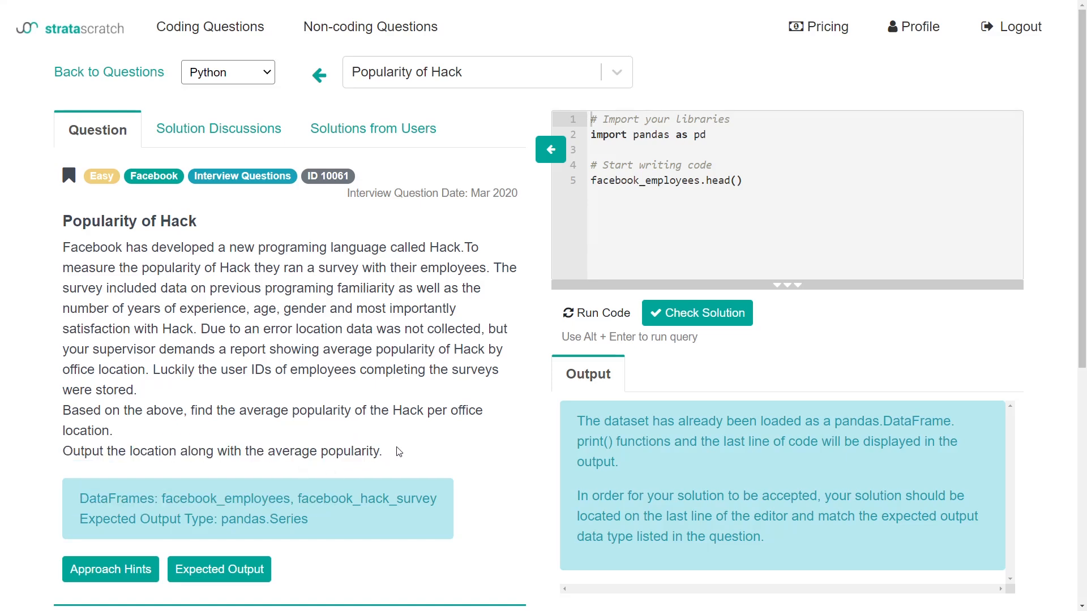
scroll("down", 3)
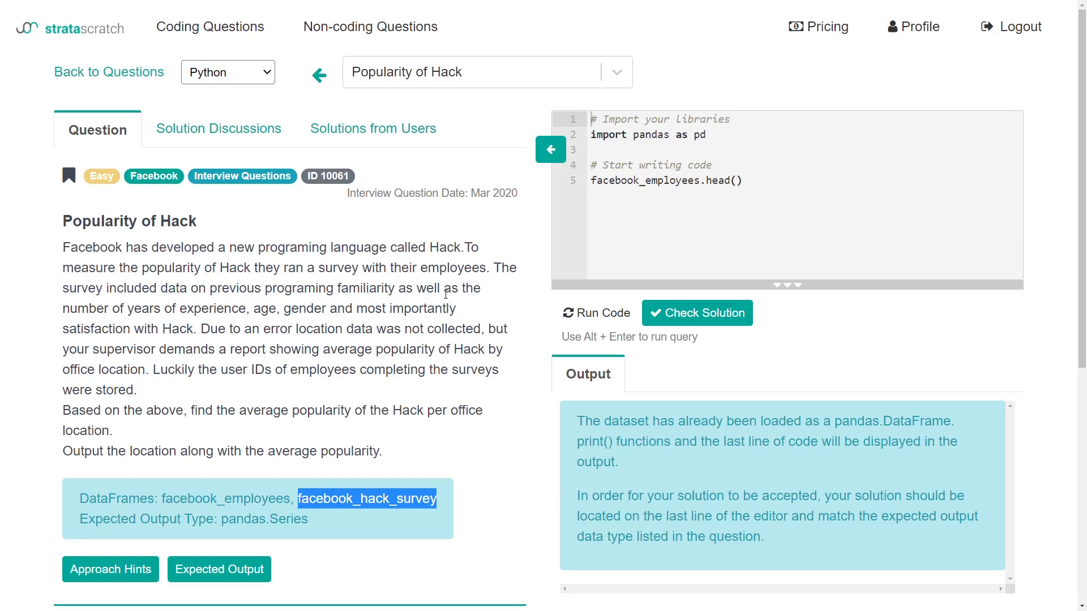
mouse_move(221, 376)
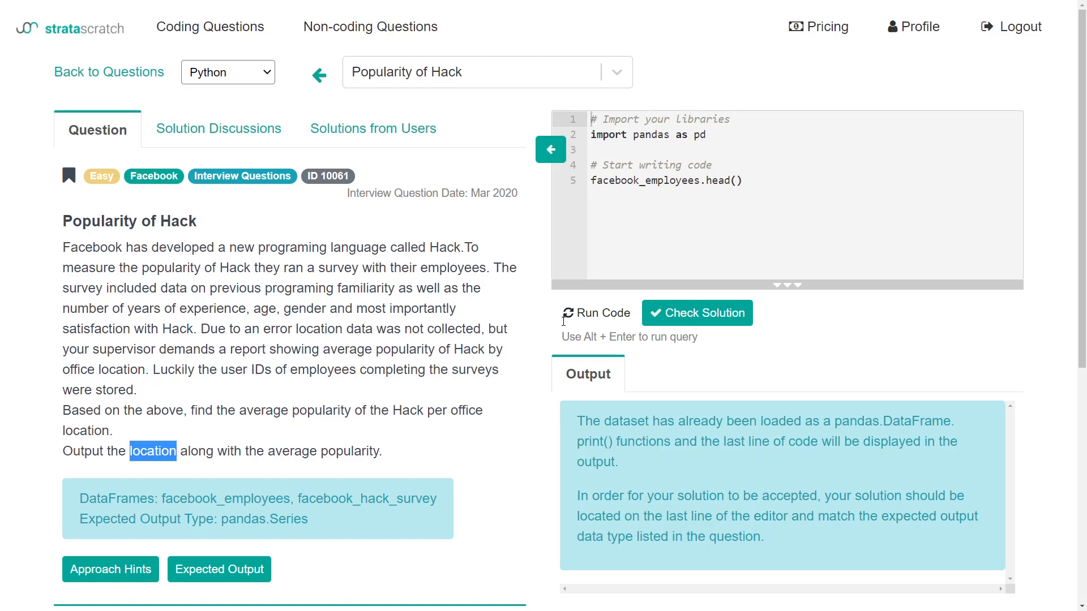
Step: Run the facebook_employees preview, add facebook_hack_survey.head() and run again
left_click(742, 181)
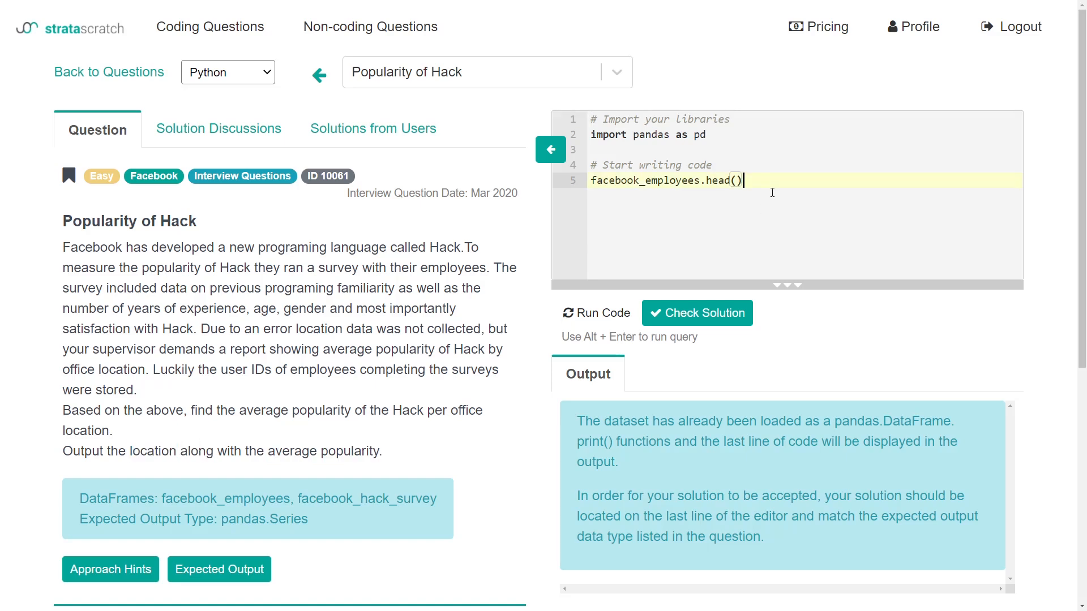
left_click(596, 313)
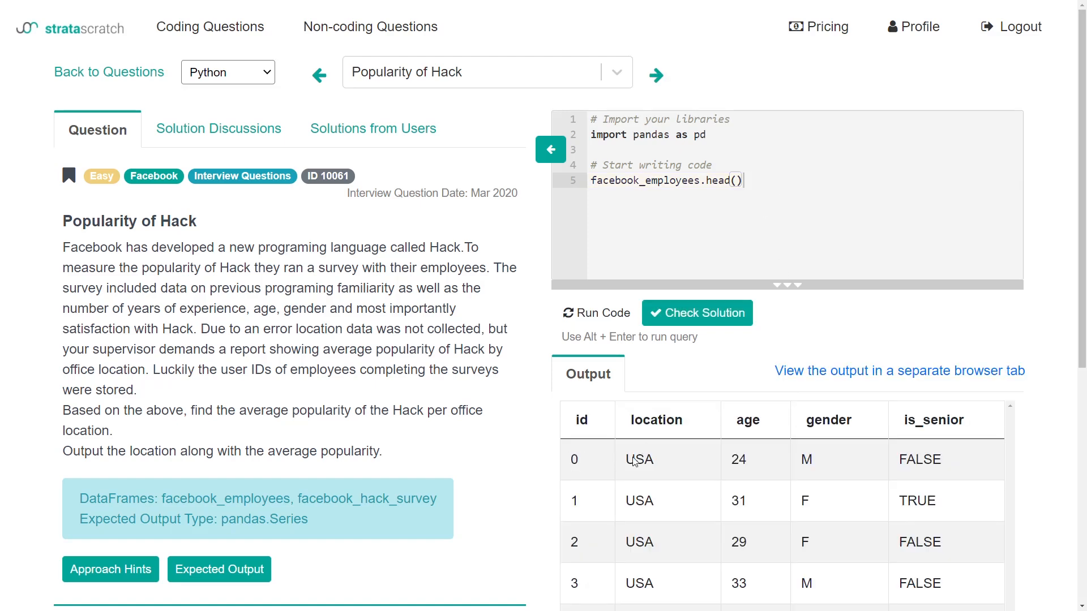
scroll("down", 3)
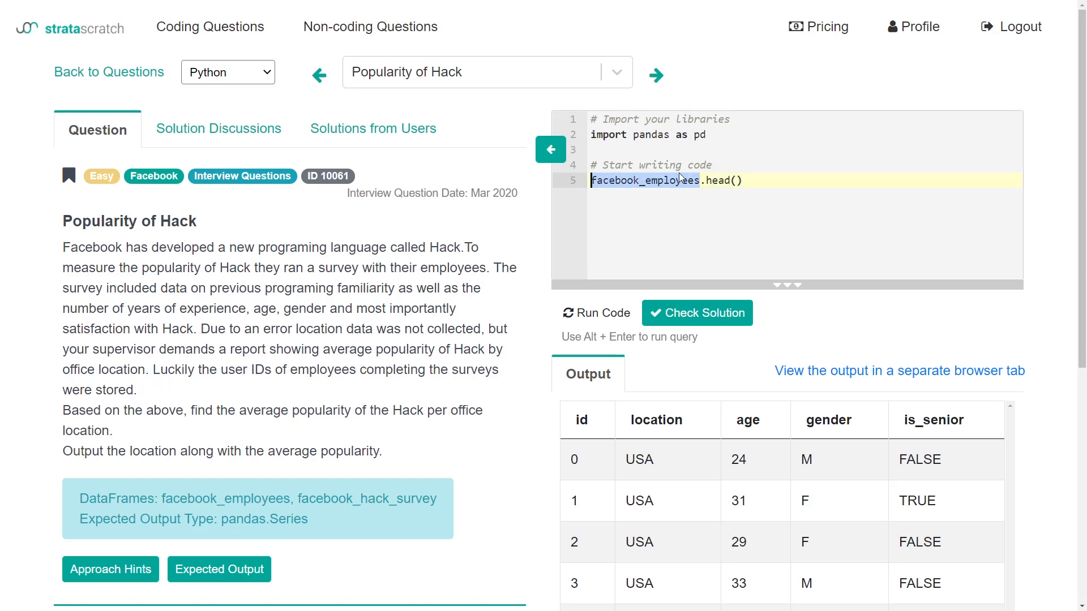
type("facebook_hack_s")
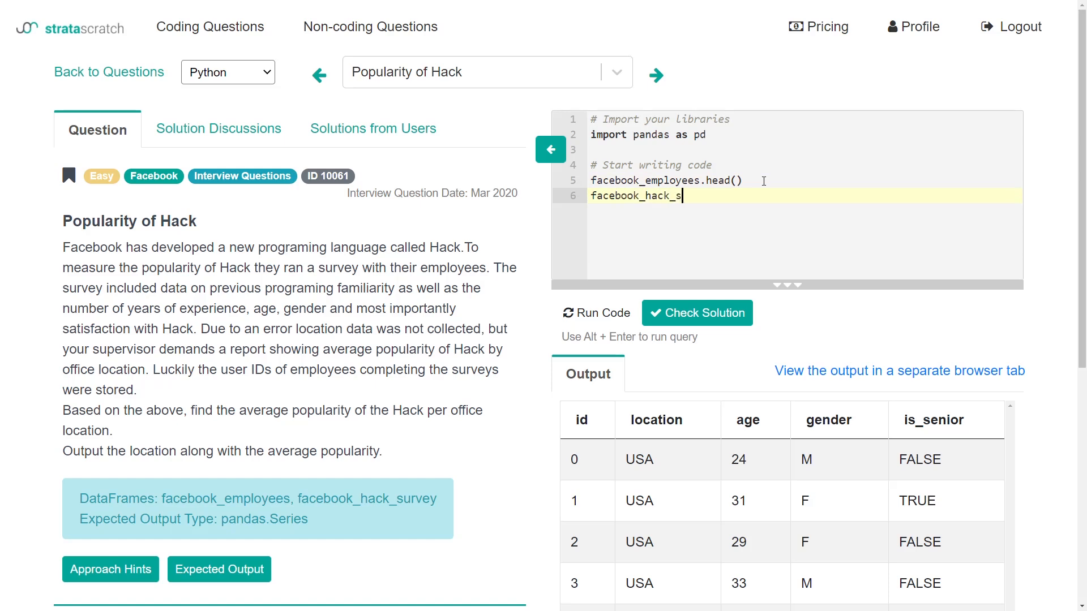
type("urvey.head()")
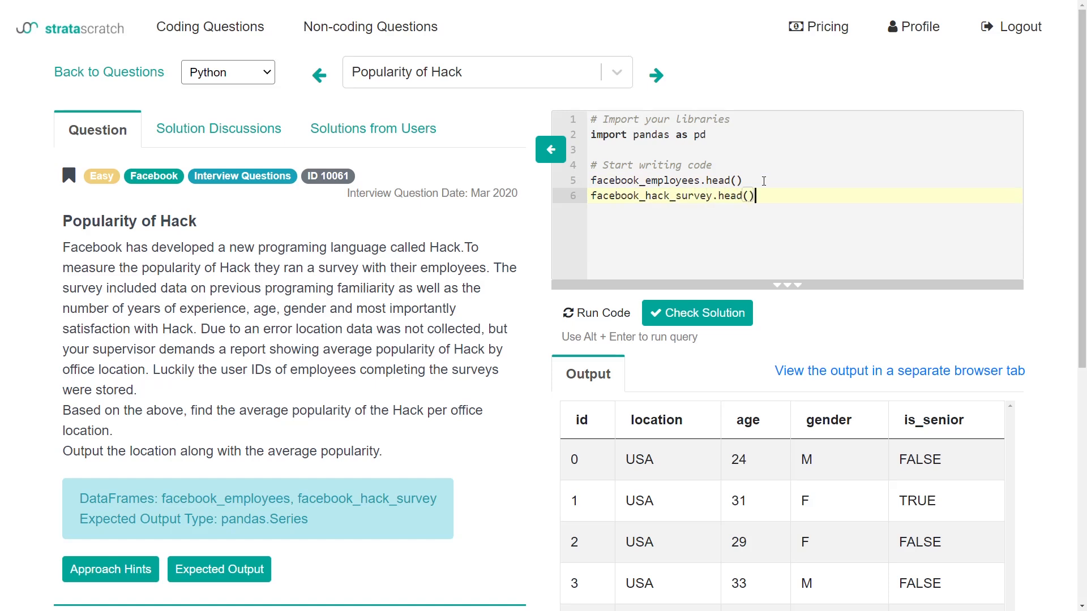
left_click(595, 313)
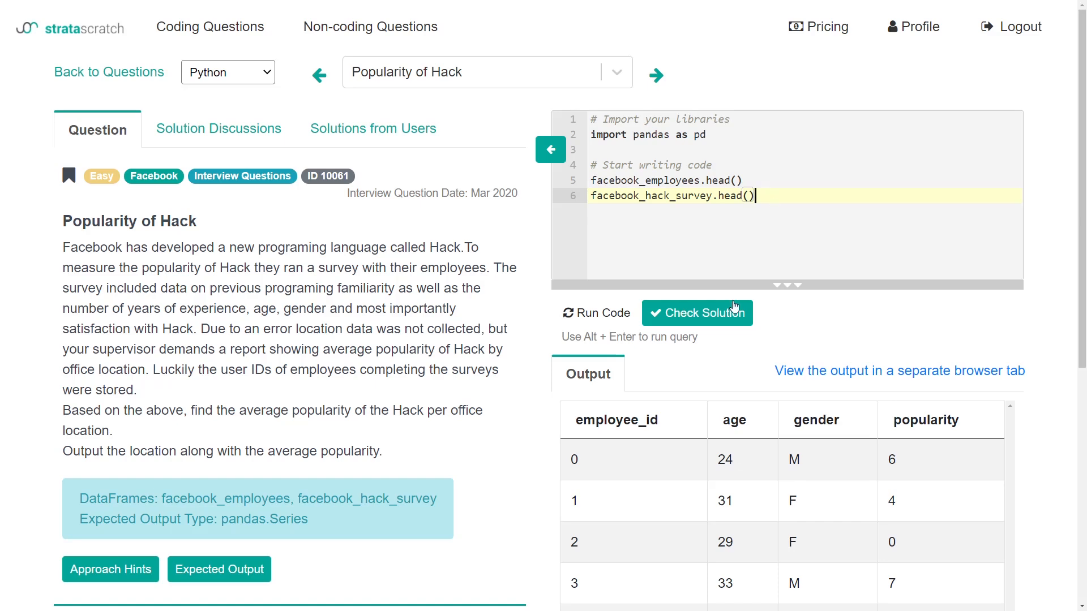
scroll("down", 3)
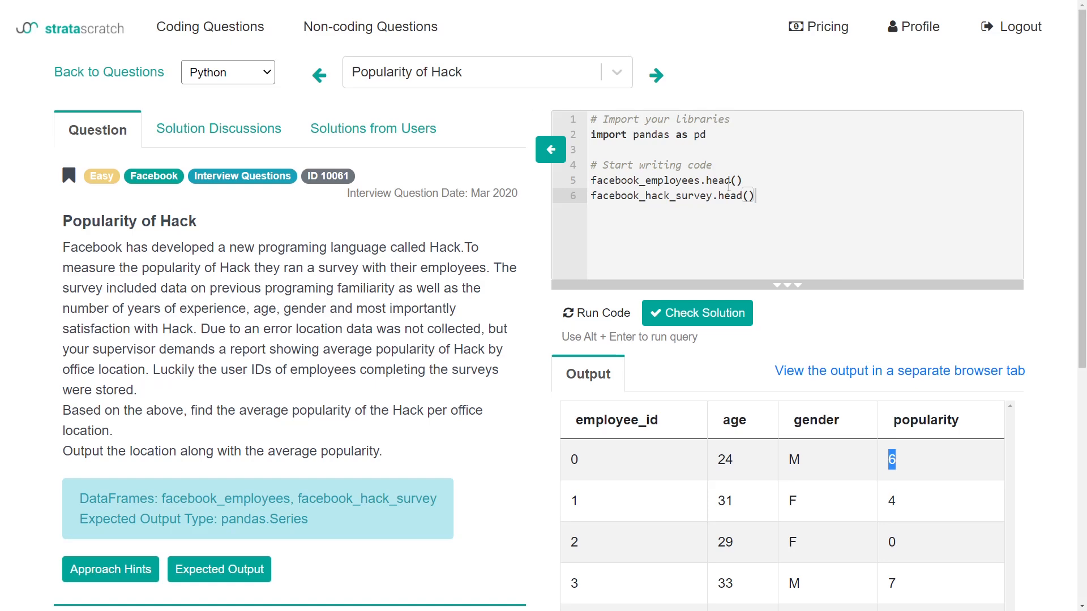
Step: Retype the survey preview line and comment it out to compare against the employees columns
triple_click(672, 195)
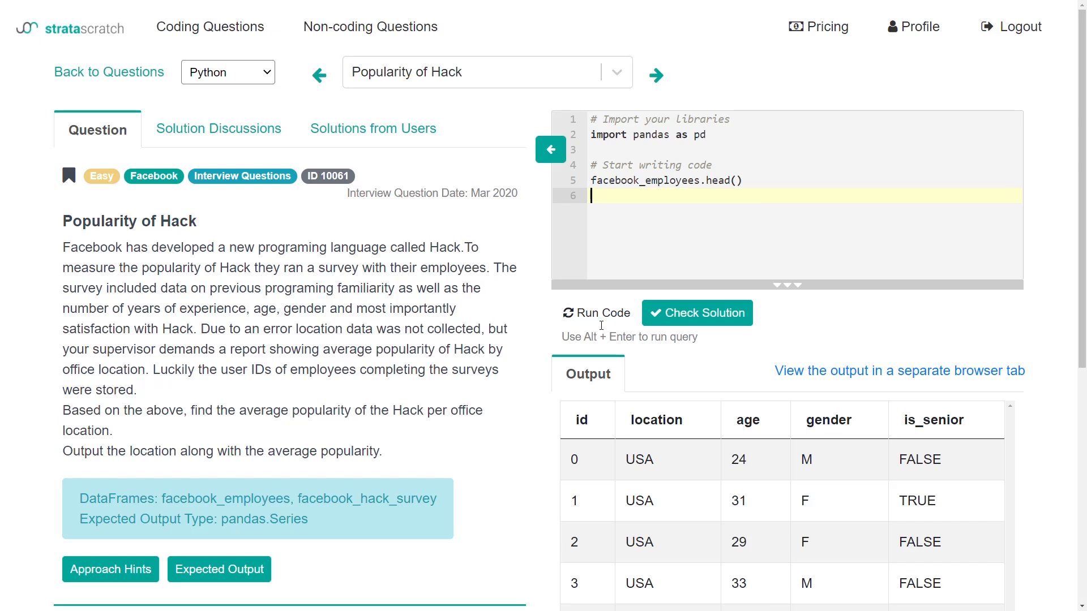
double_click(656, 420)
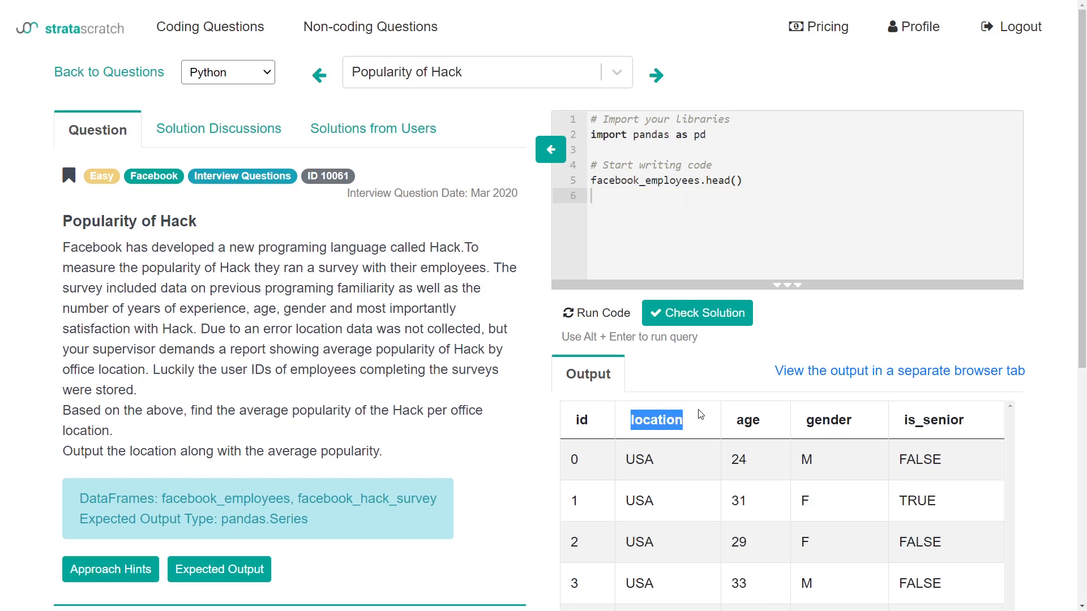
left_click(720, 196)
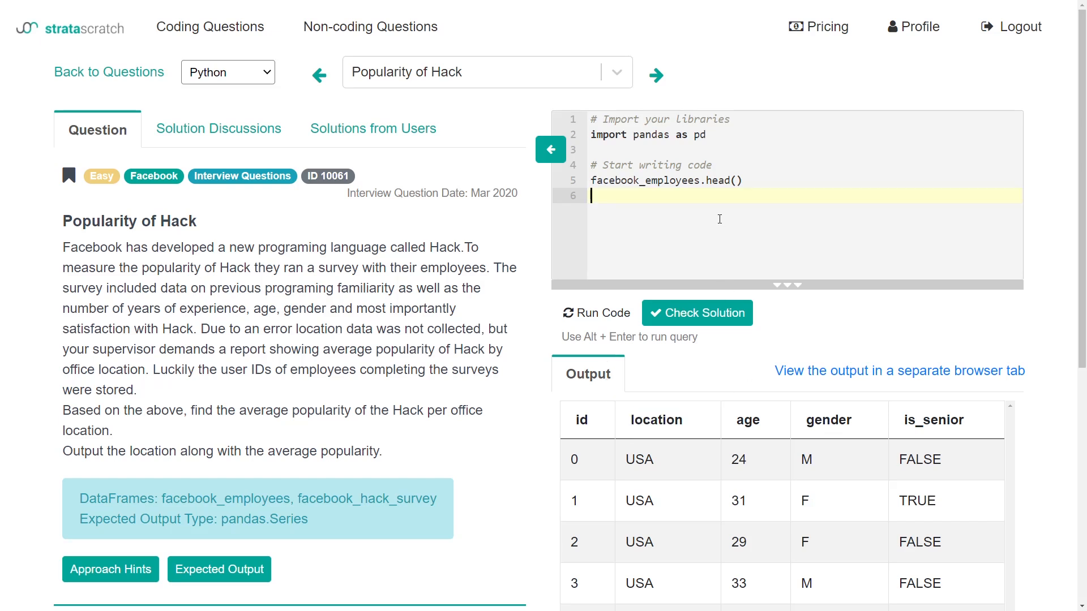
type("facebook_hack_survey.head()")
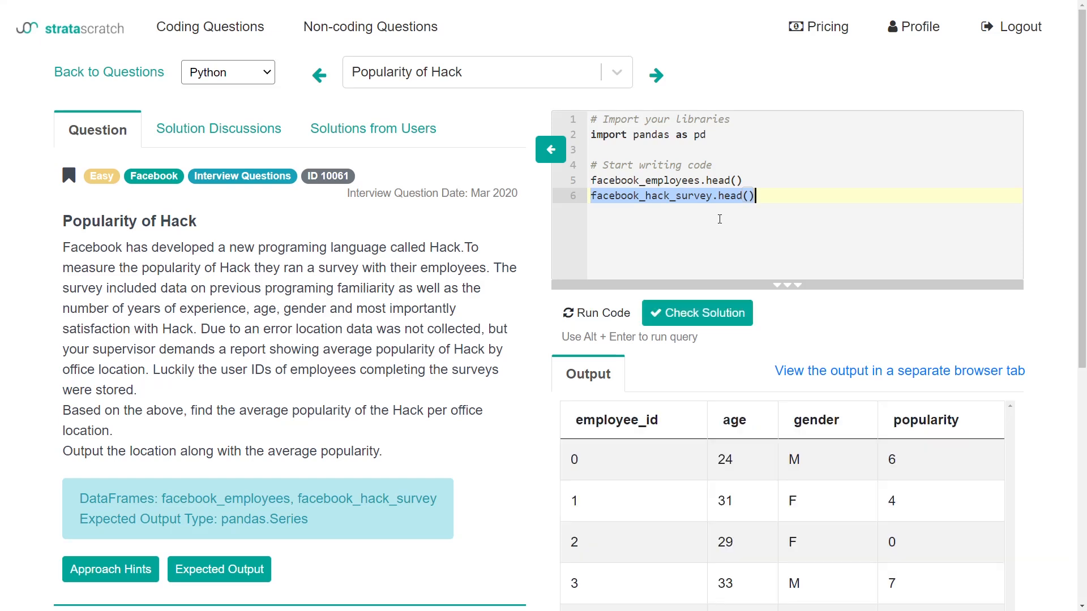
double_click(925, 420)
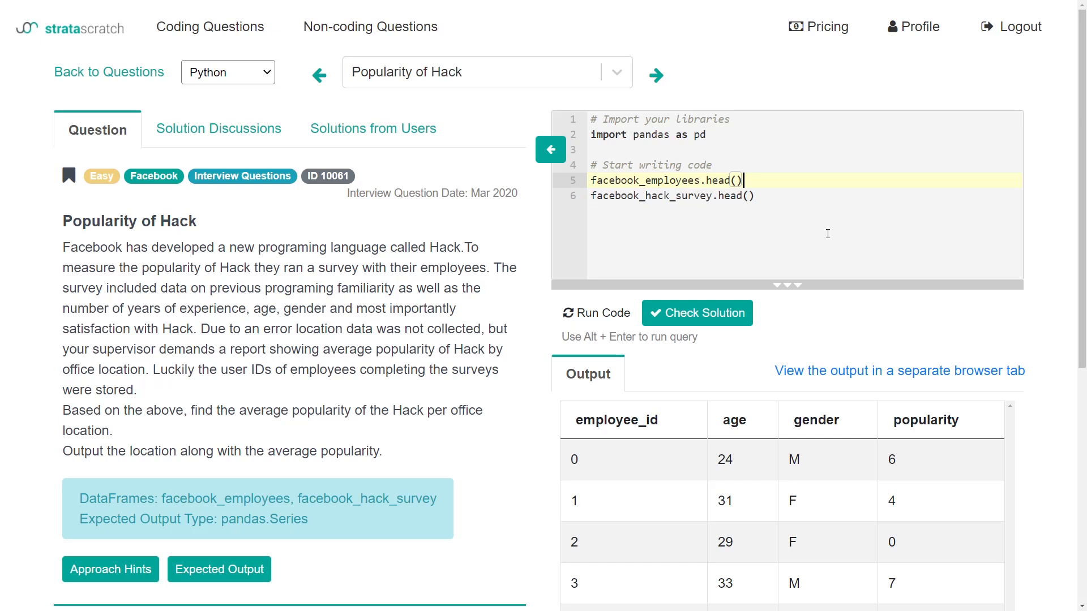
left_click(659, 196)
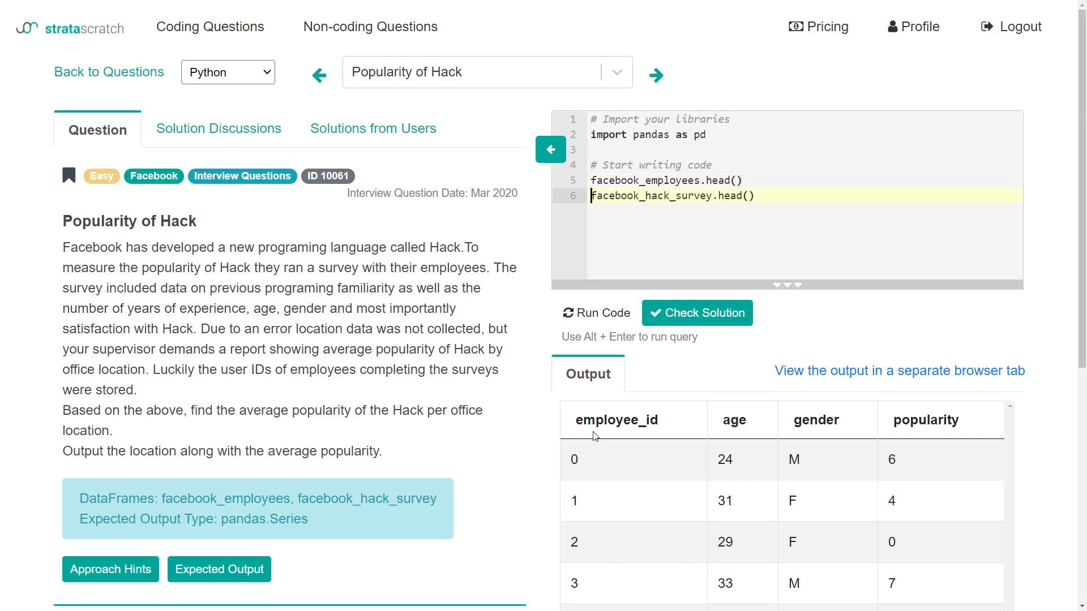
mouse_move(829, 489)
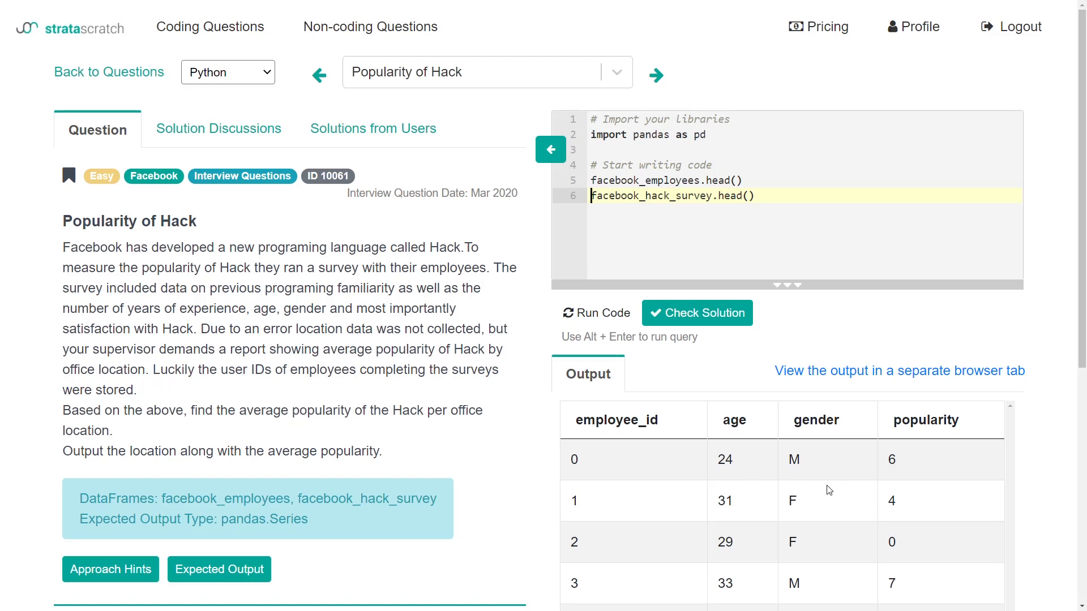
type("#")
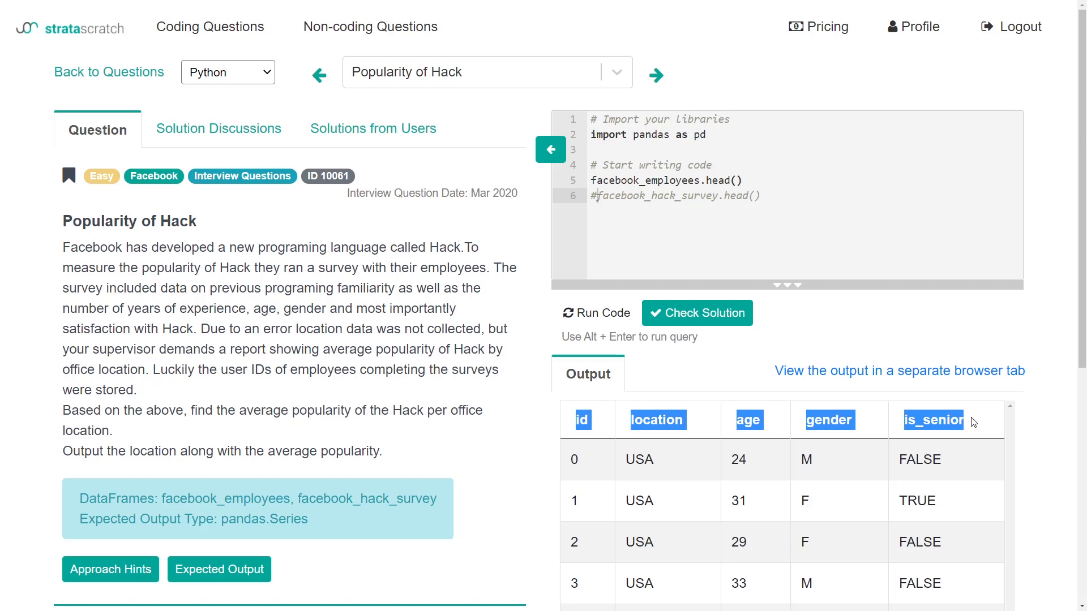
mouse_move(944, 406)
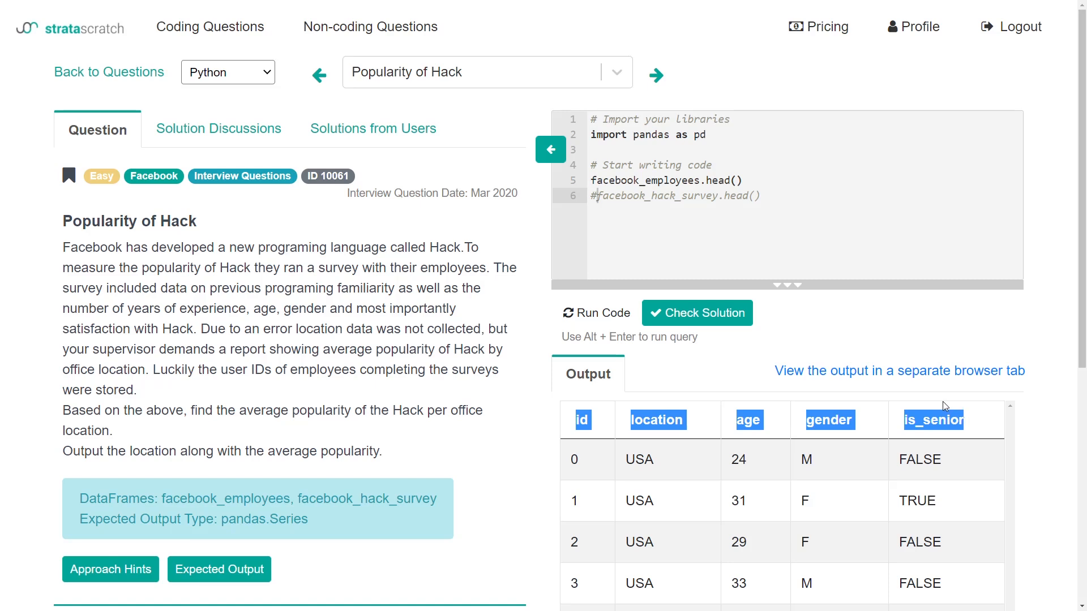
mouse_move(940, 403)
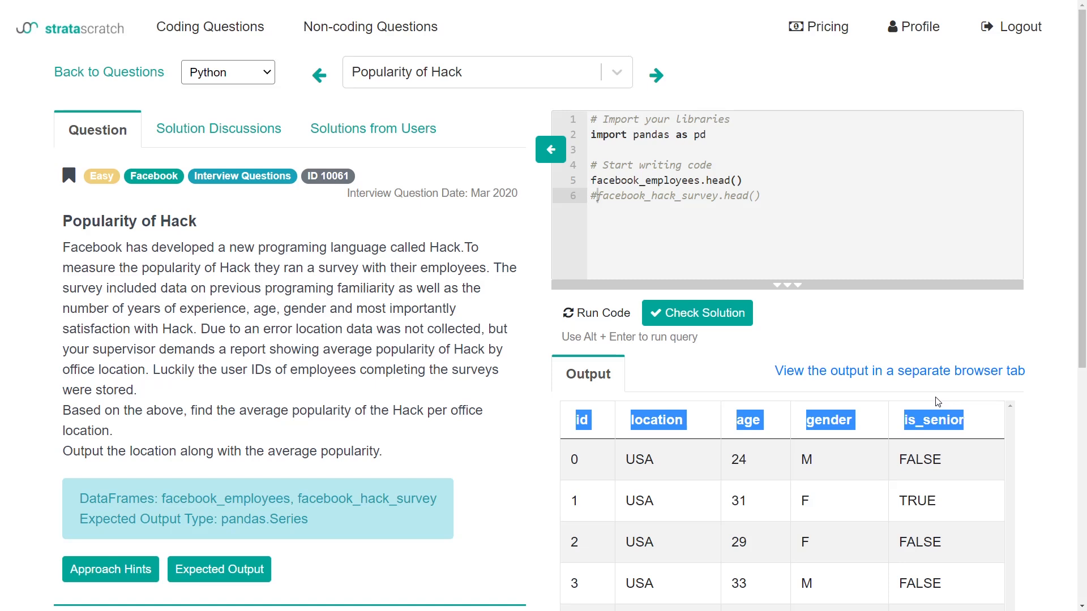
mouse_move(935, 397)
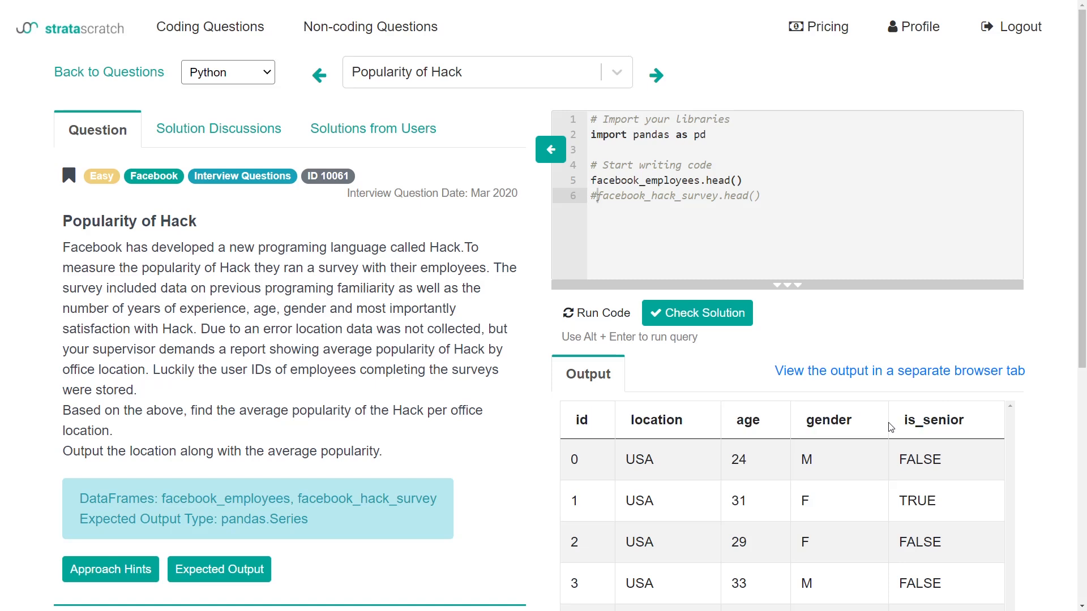
mouse_move(885, 410)
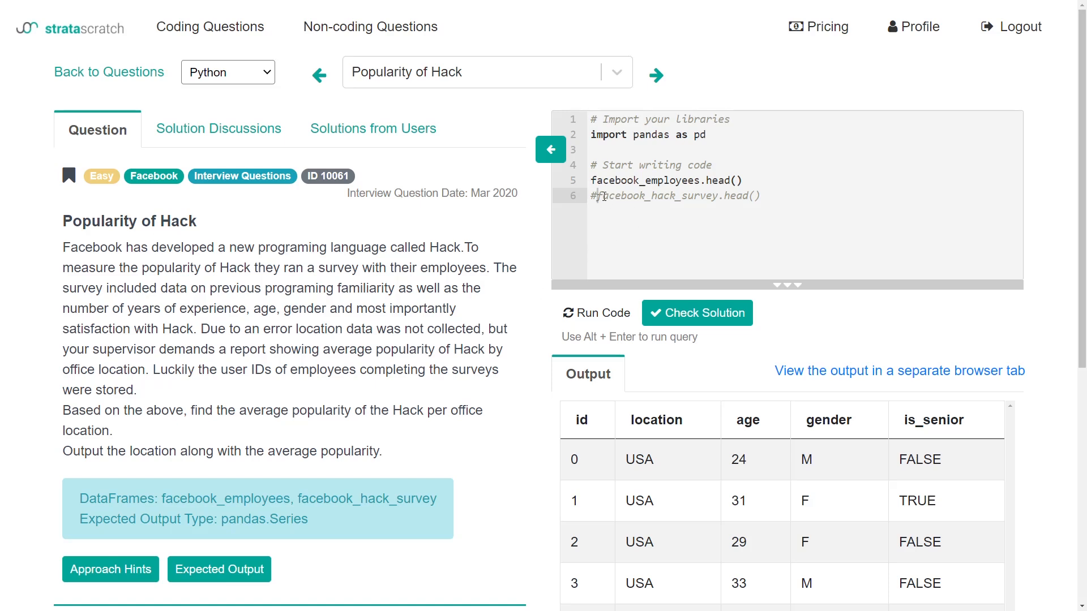
Step: Review the survey output showing employee_id and popularity values
scroll("down", 3)
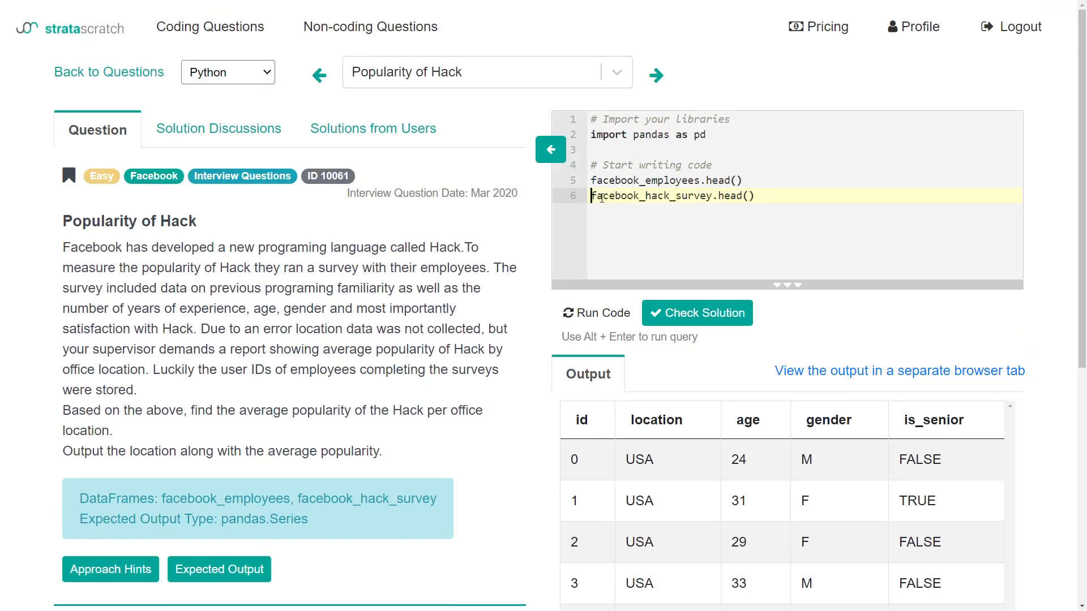
left_click(594, 312)
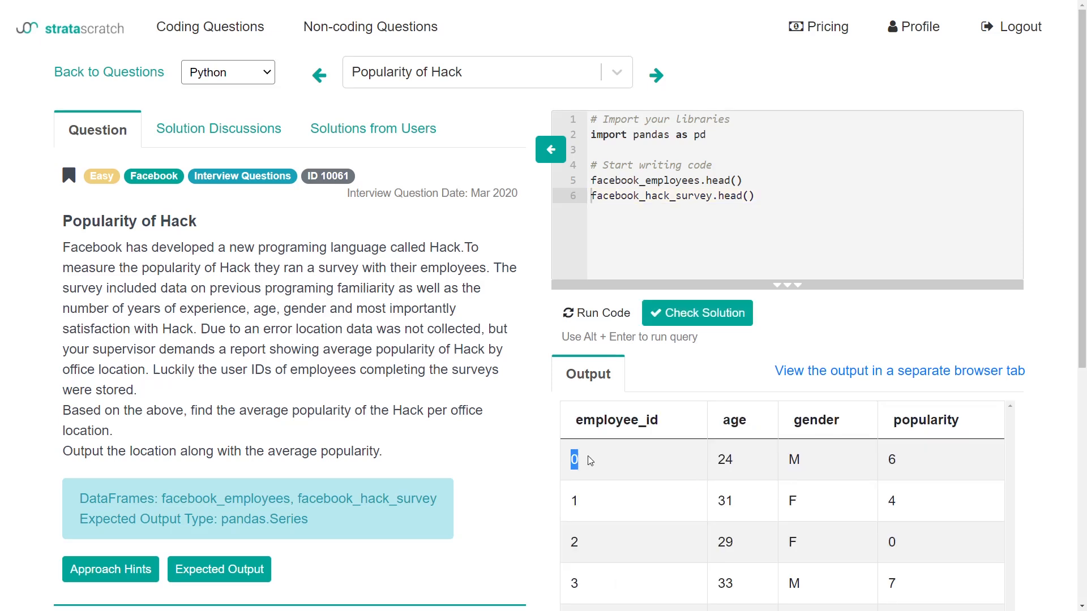
mouse_move(669, 469)
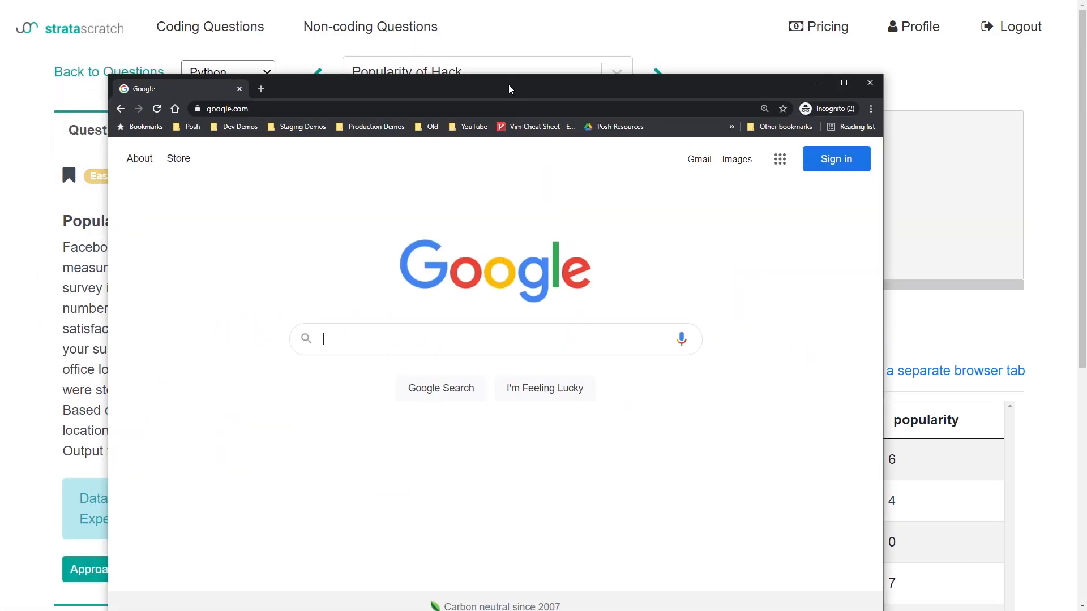
Step: Google 'join in pandas' and read the pandas DataFrame.join docs down to Examples
left_click(843, 82)
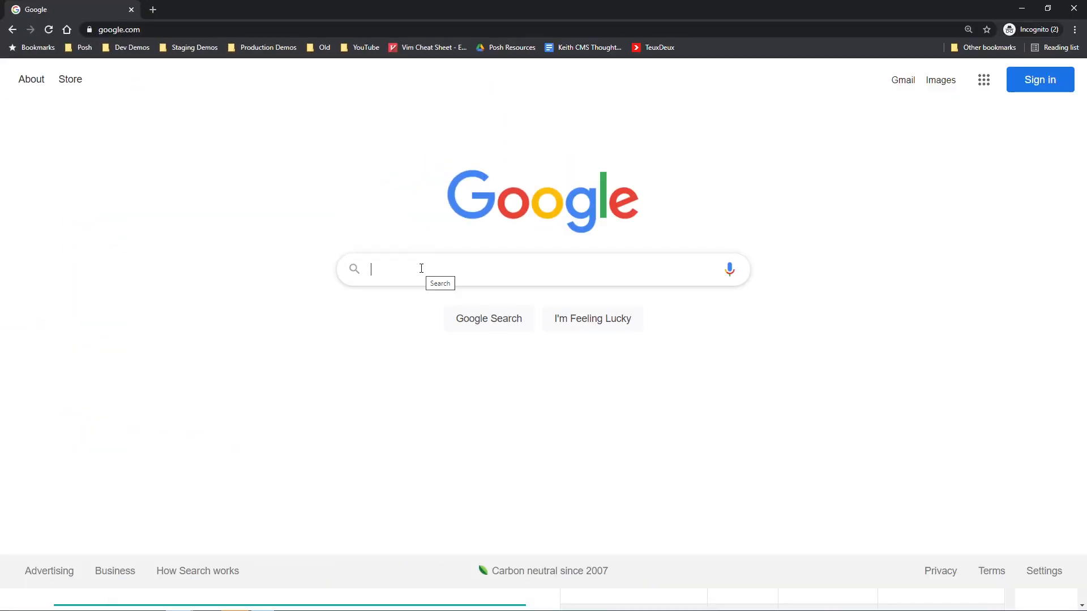
type("join in pandas python")
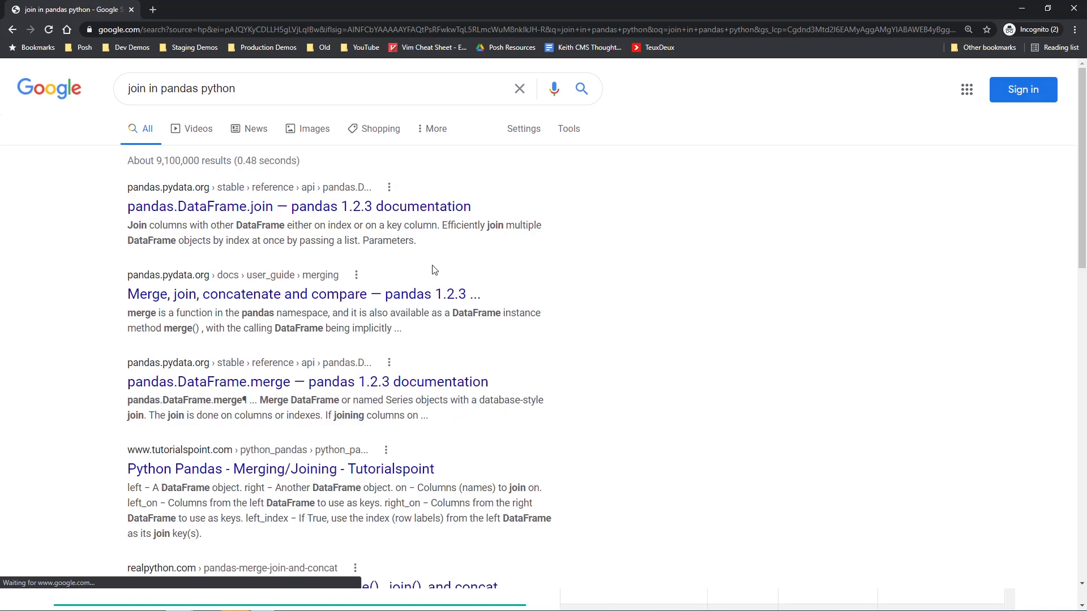
left_click(298, 206)
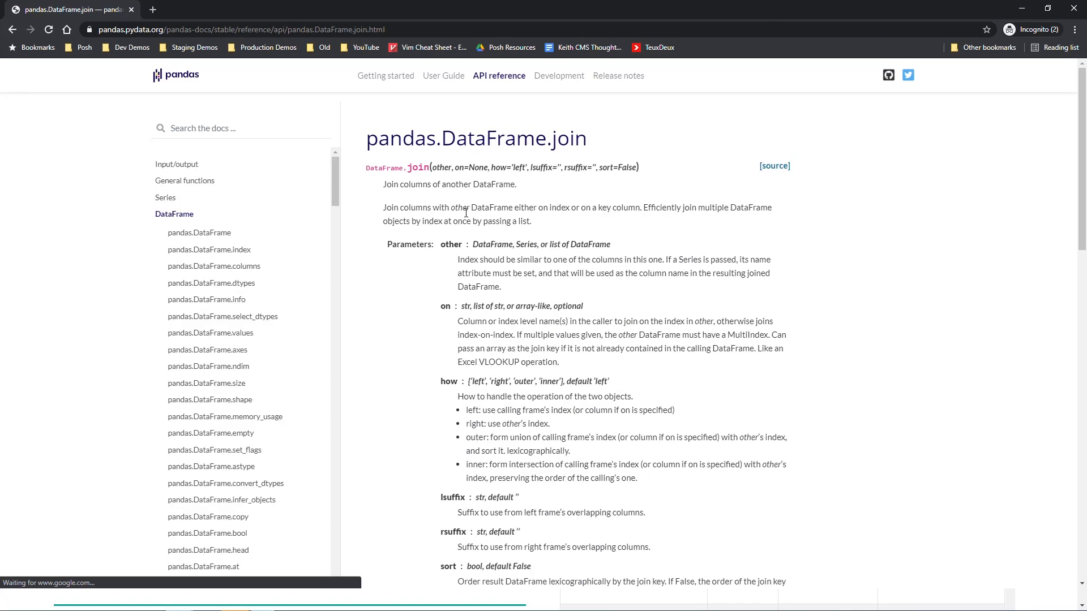
scroll("down", 3)
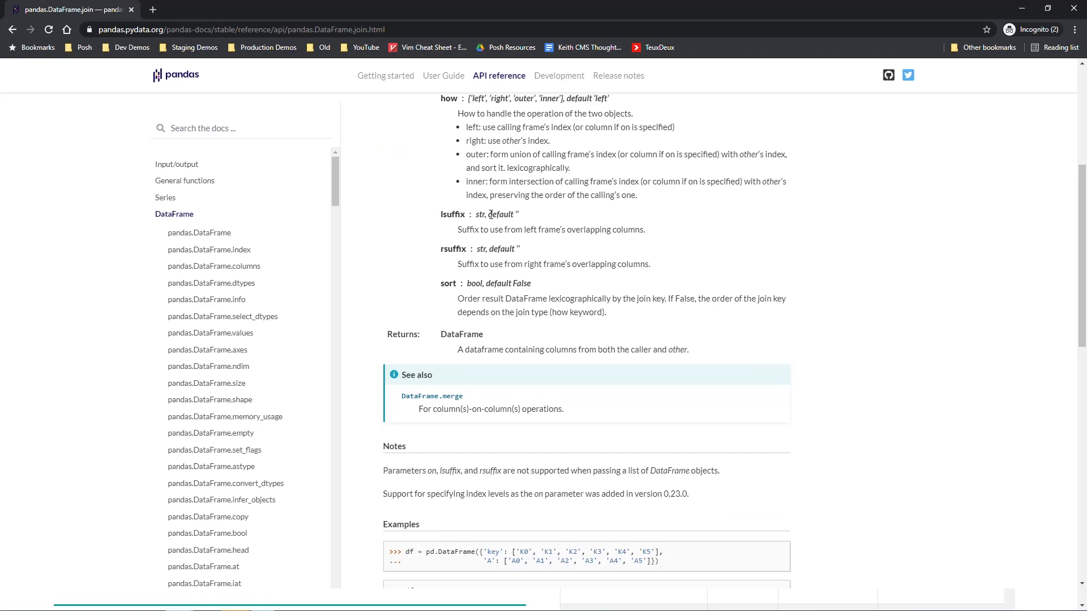
scroll("down", 3)
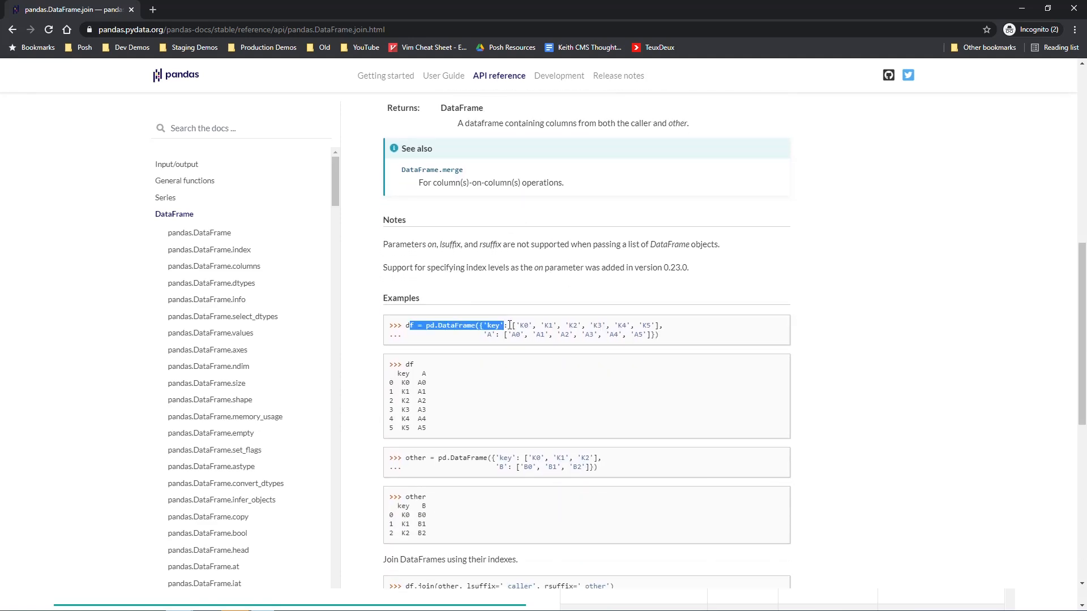
scroll("down", 3)
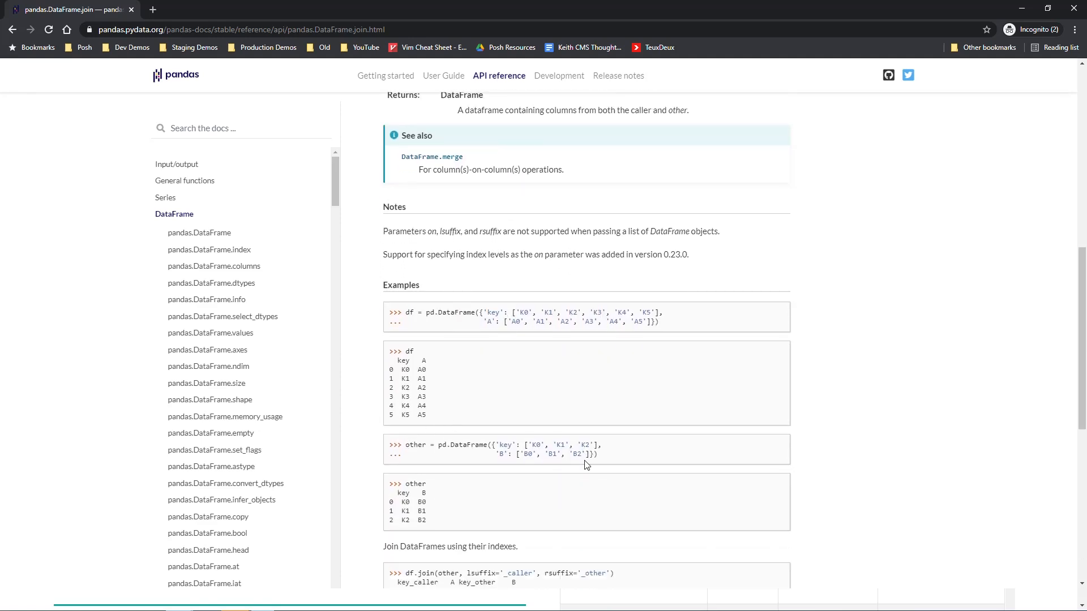
scroll("down", 3)
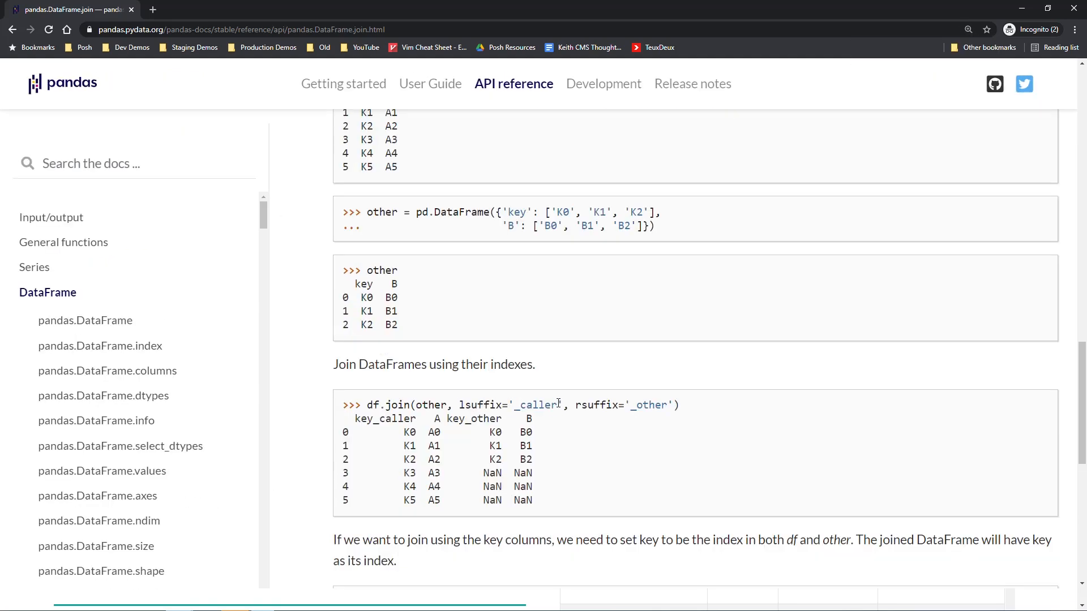
Step: Select the df.join(other, lsuffix, rsuffix) example line to copy
double_click(373, 405)
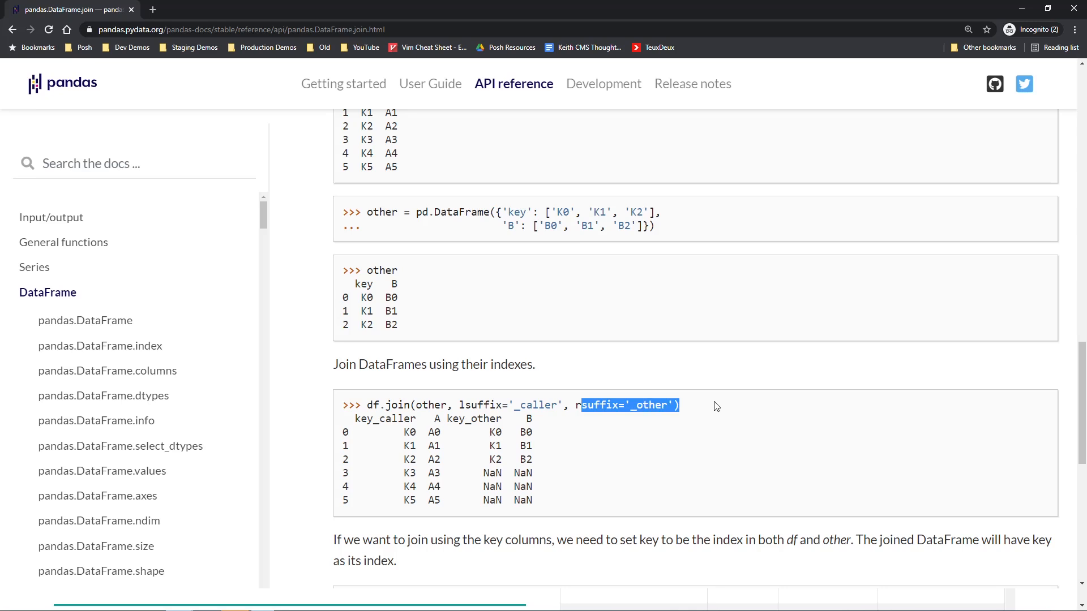
double_click(429, 406)
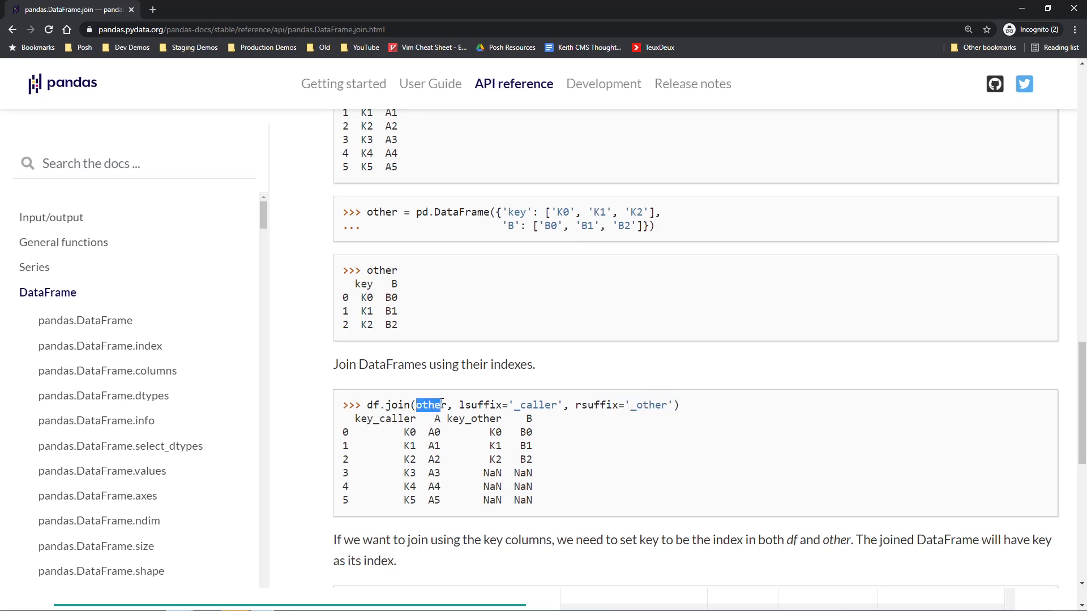
left_click_drag(431, 406, 679, 405)
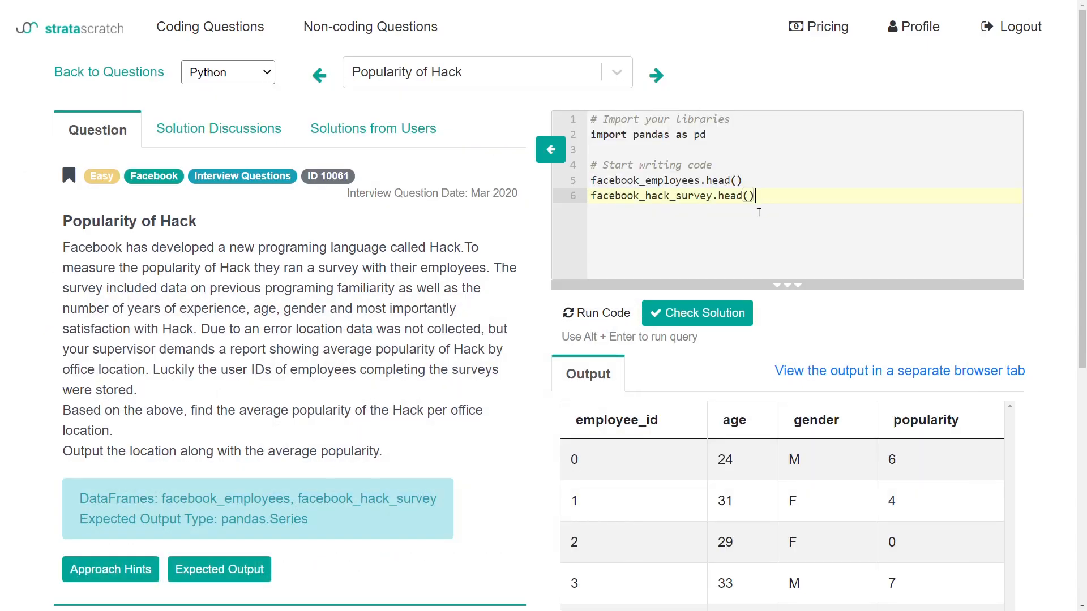
Step: Paste the df.join example and rewrite it as facebook_employees.join(facebook_hack_survey) inside print()
type("df.join(other, lsuffix='_caller', rsuffix='_other')")
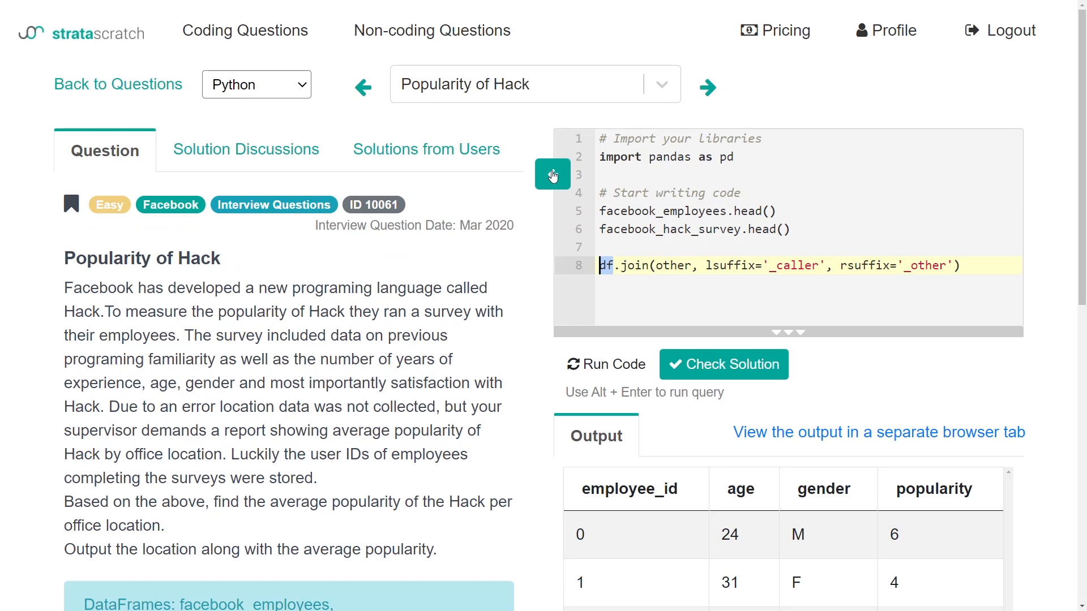
left_click(552, 175)
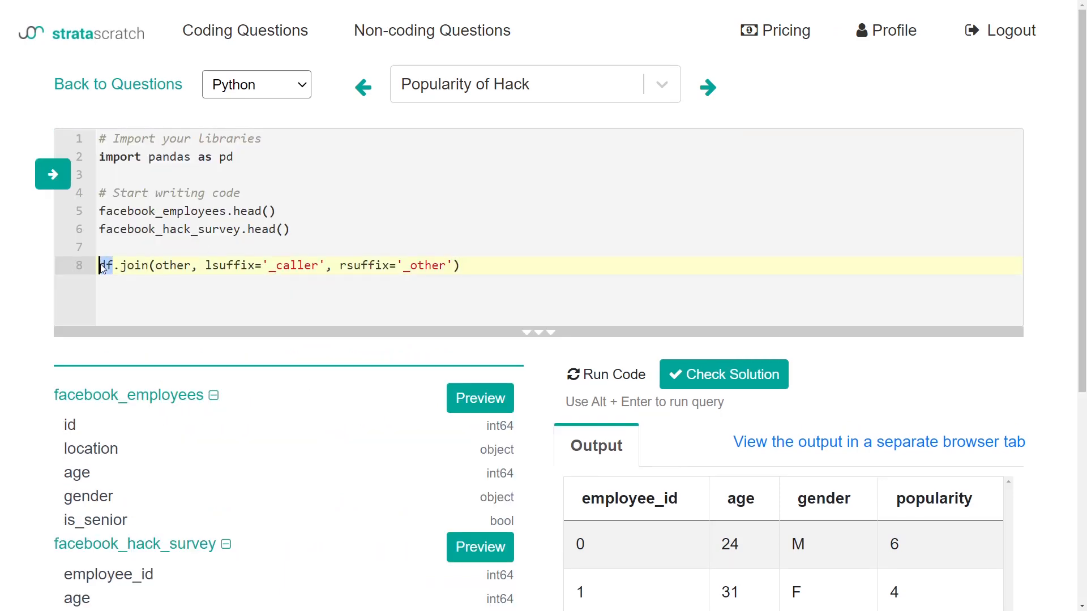
type("facebook_employee")
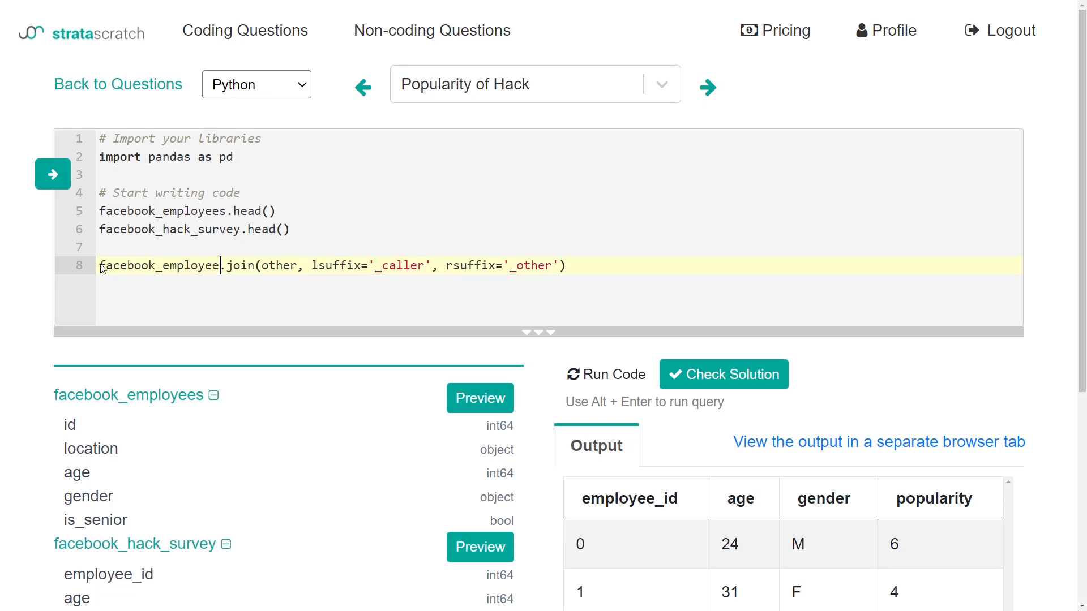
type("s")
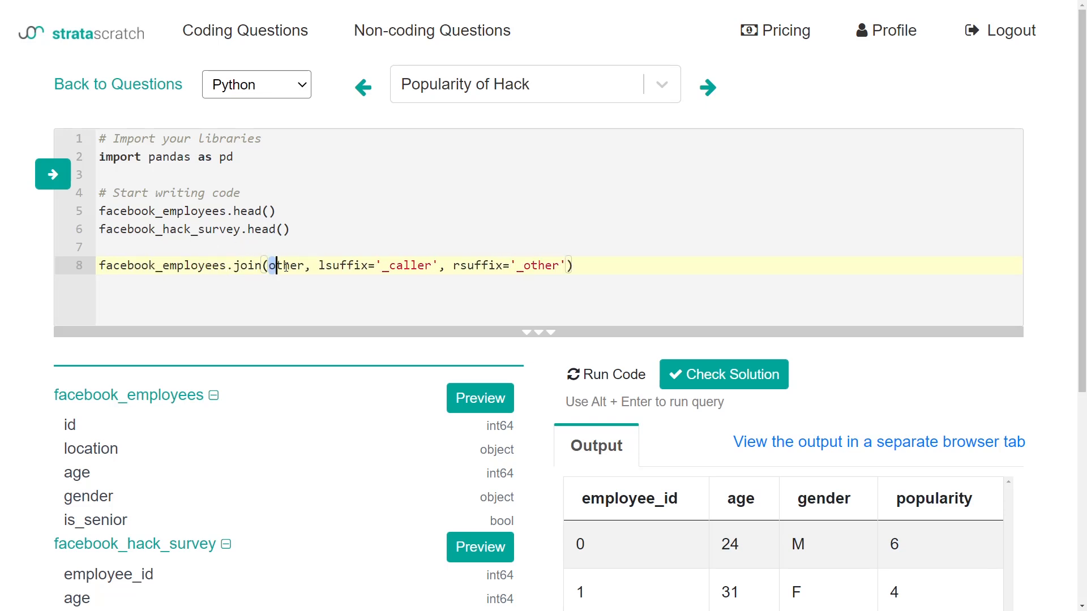
type("facebook")
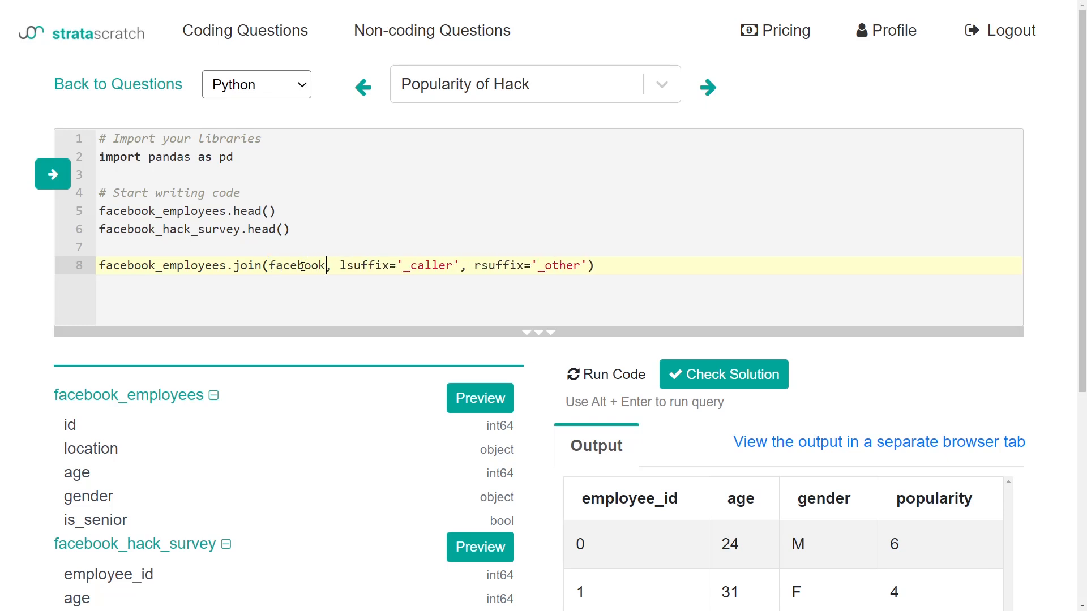
type("_hack_survey")
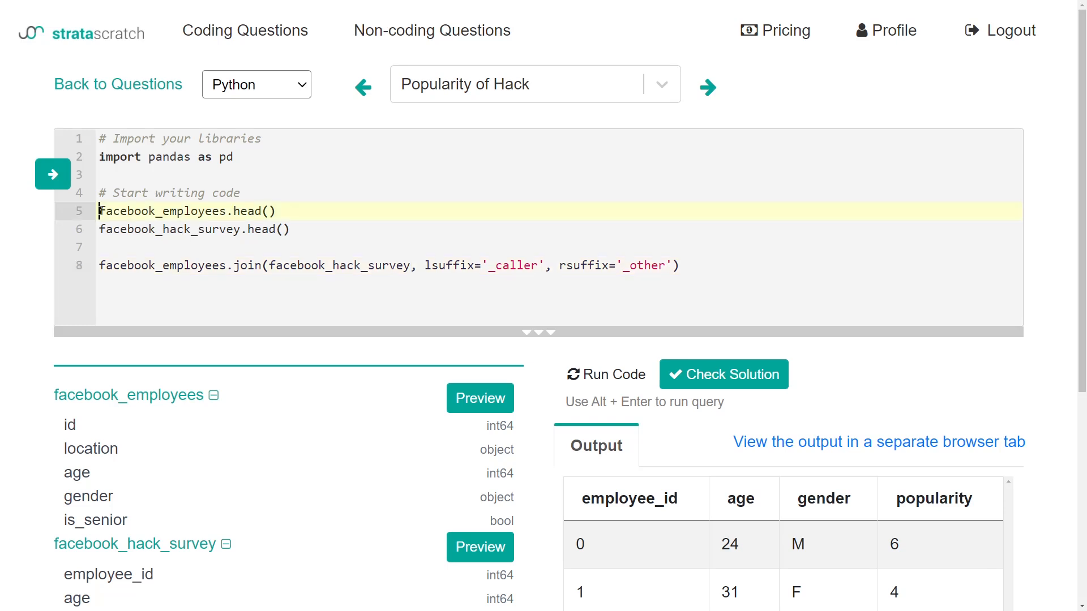
type("print(")
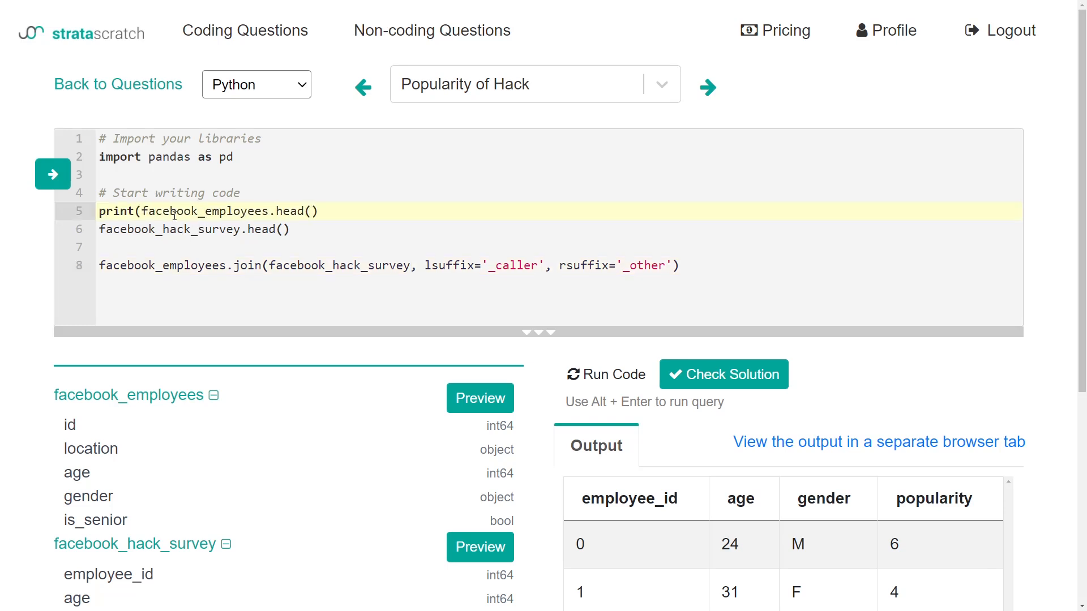
type(")")
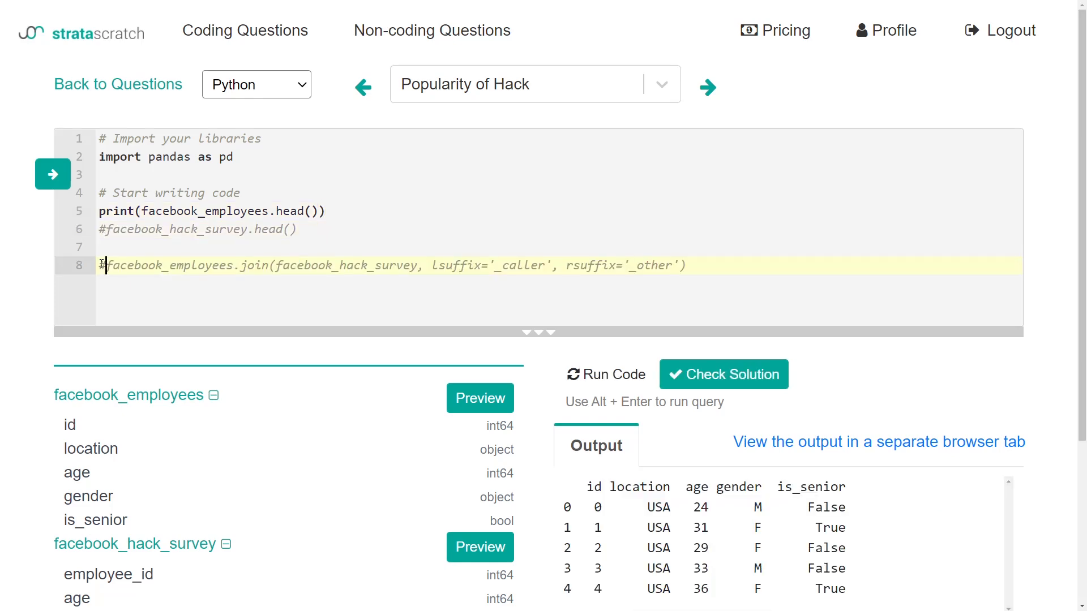
Step: Set lsuffix='id' and rsuffix='employee_id' and run the join
scroll("down", 3)
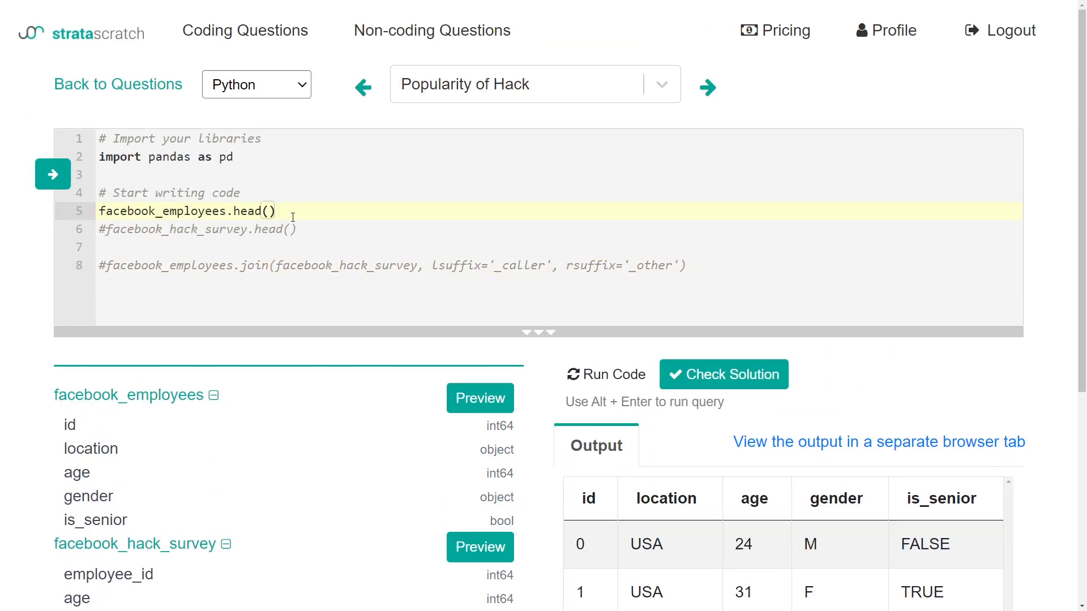
scroll("down", 3)
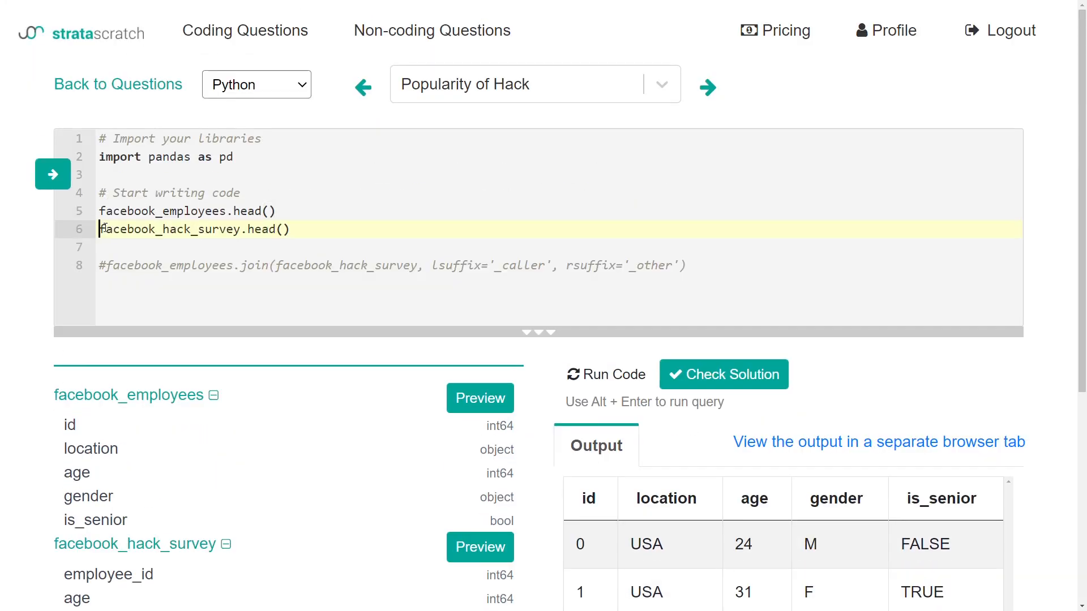
left_click(604, 375)
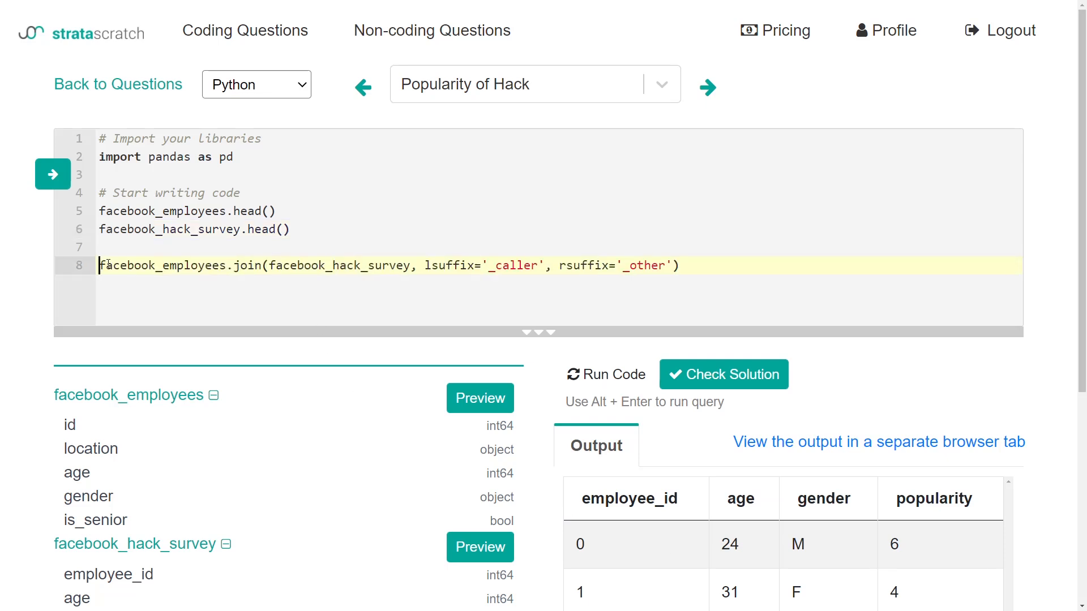
double_click(516, 265)
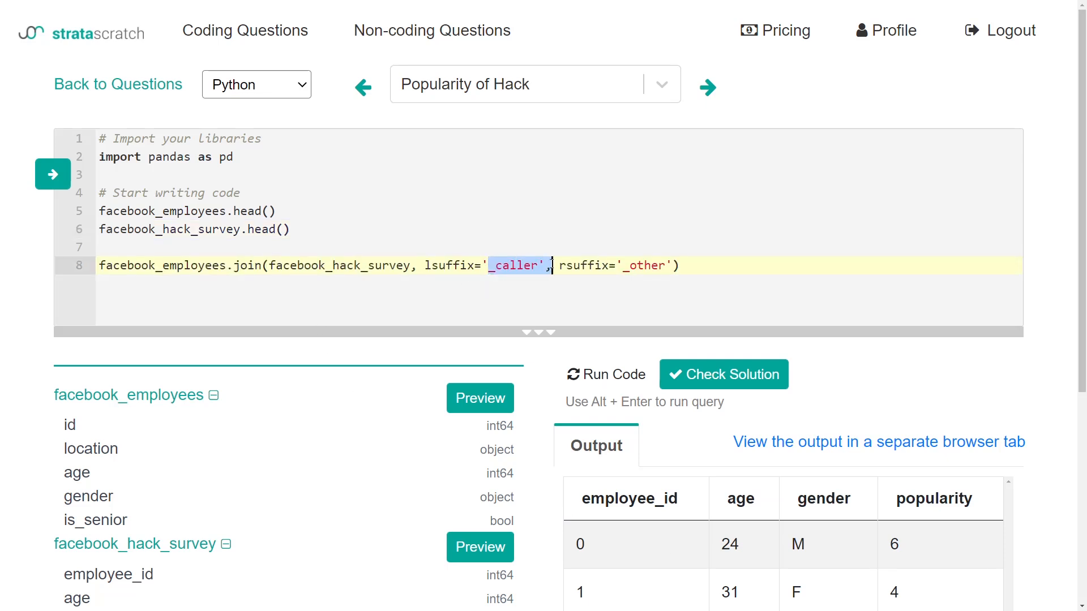
type("id")
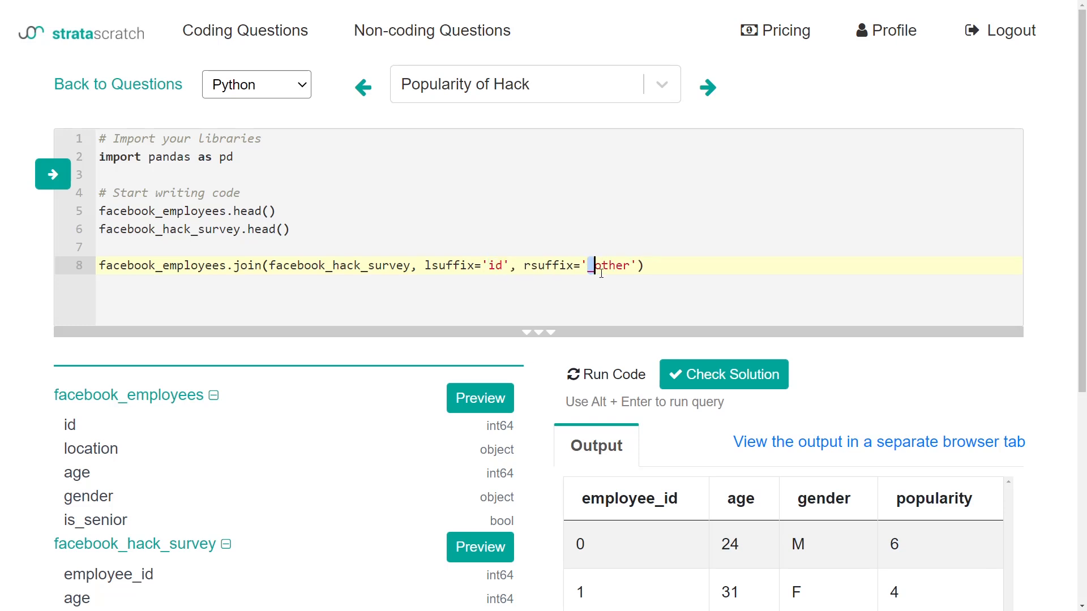
type("employee")
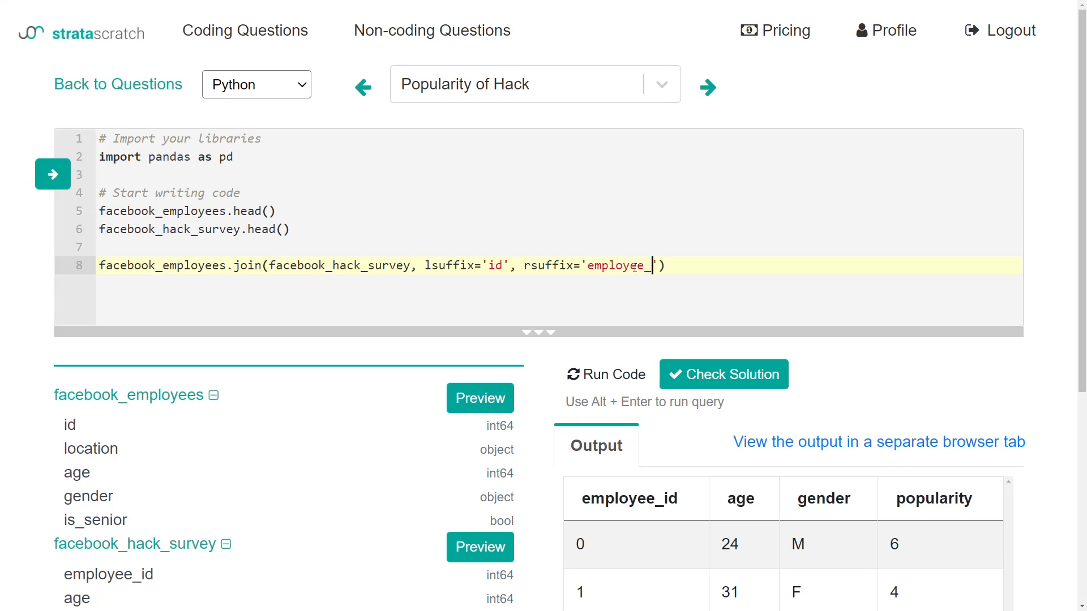
type("id")
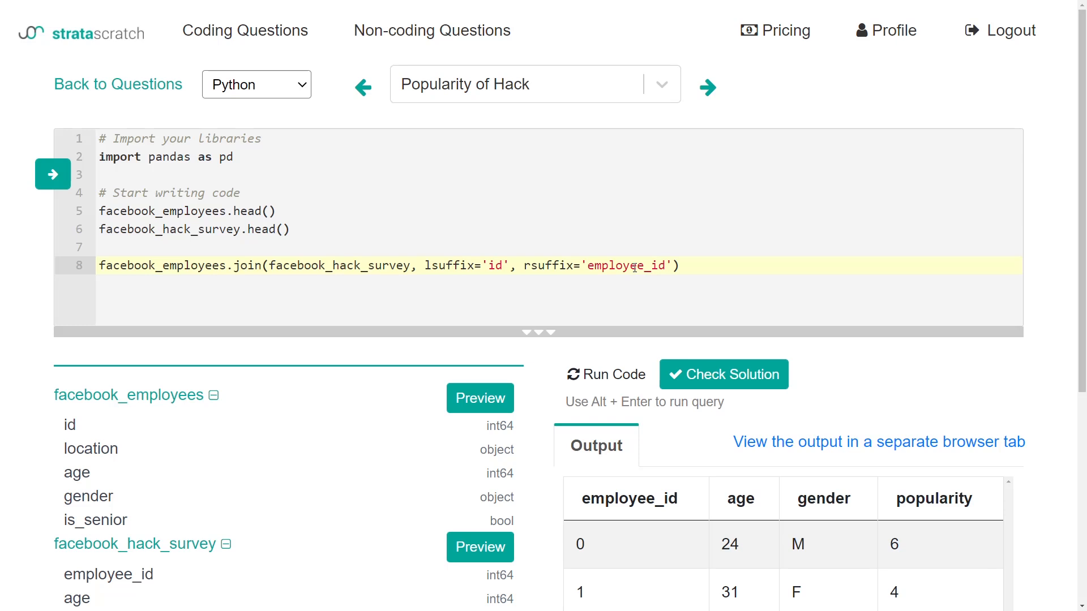
left_click(723, 375)
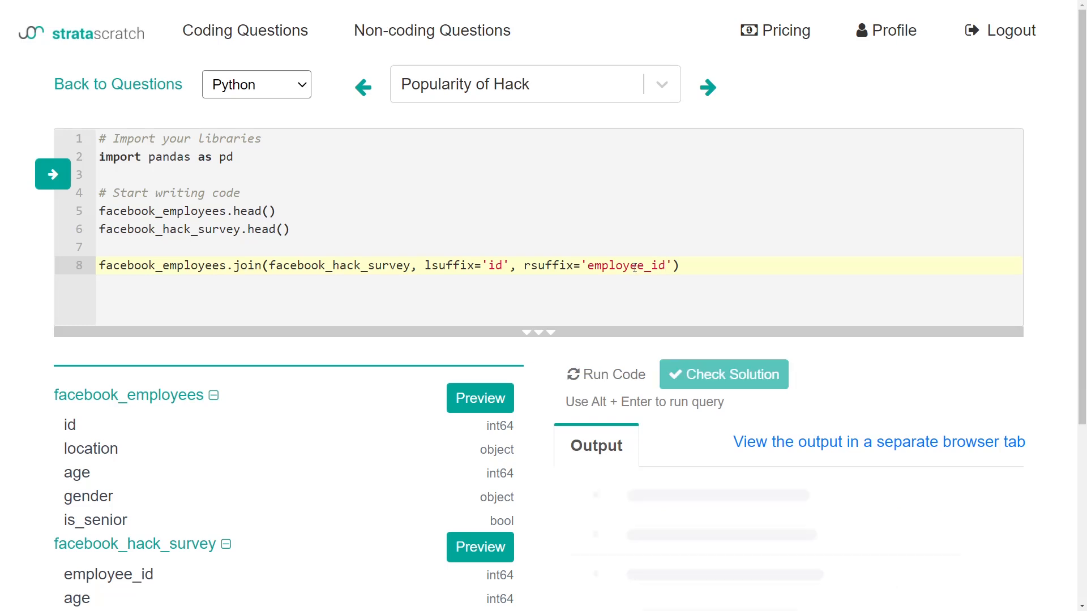
Step: View the joined table in a separate tab with ageid, employee_id and popularity columns
left_click(605, 374)
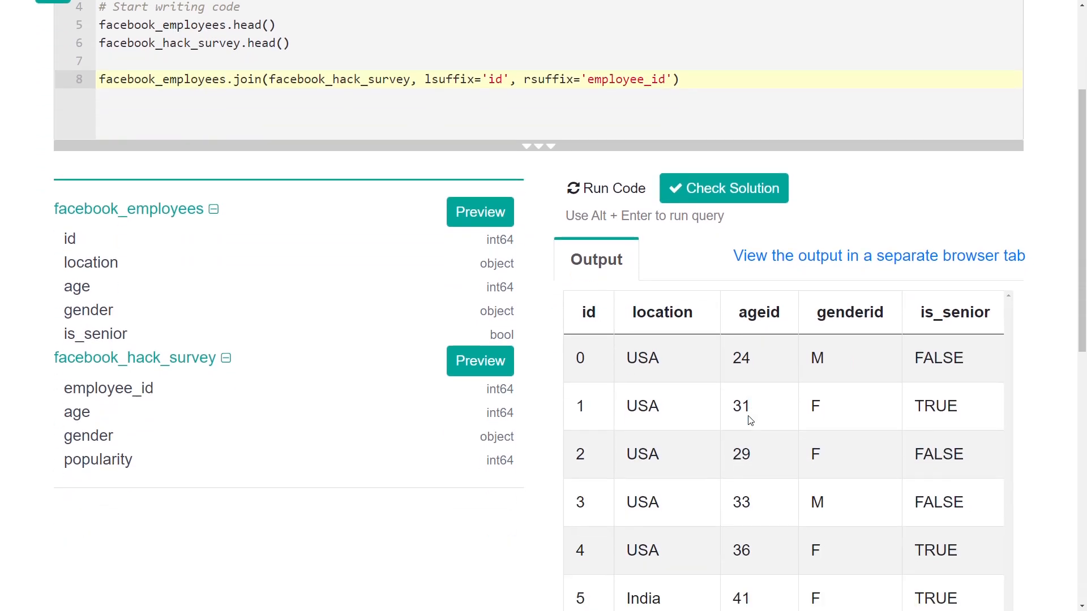
scroll("down", 3)
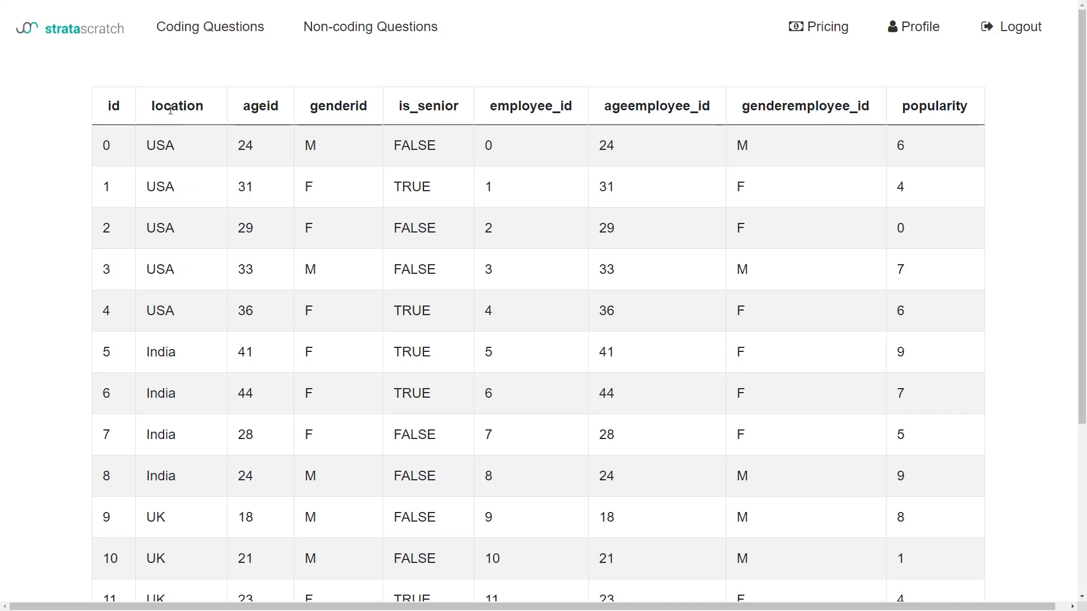
mouse_move(824, 119)
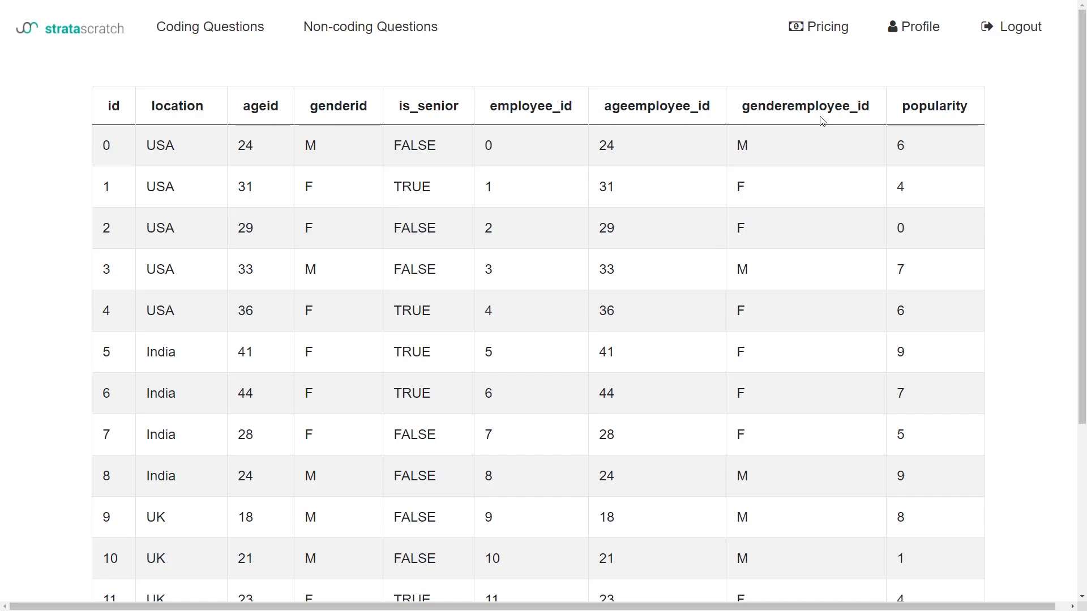
mouse_move(631, 61)
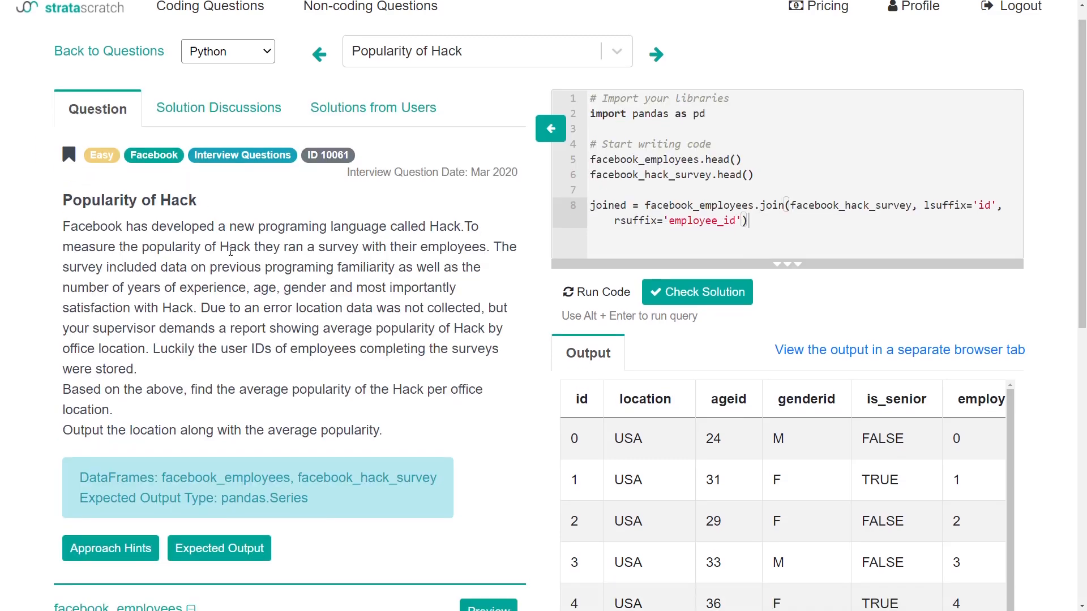
Step: Scroll through the wide joined output beside the question text
scroll("down", 3)
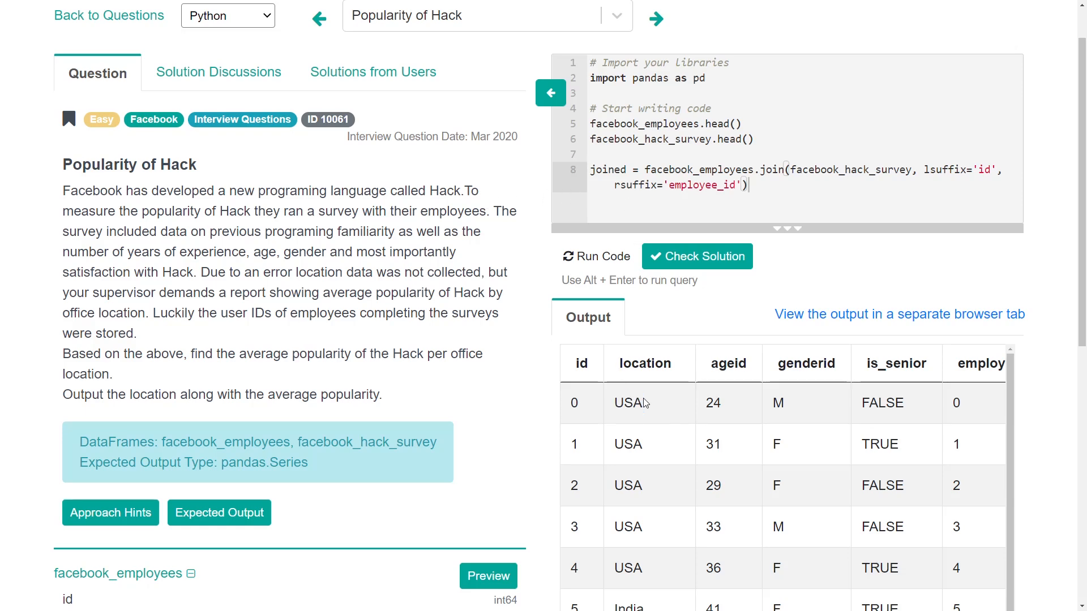
mouse_move(645, 398)
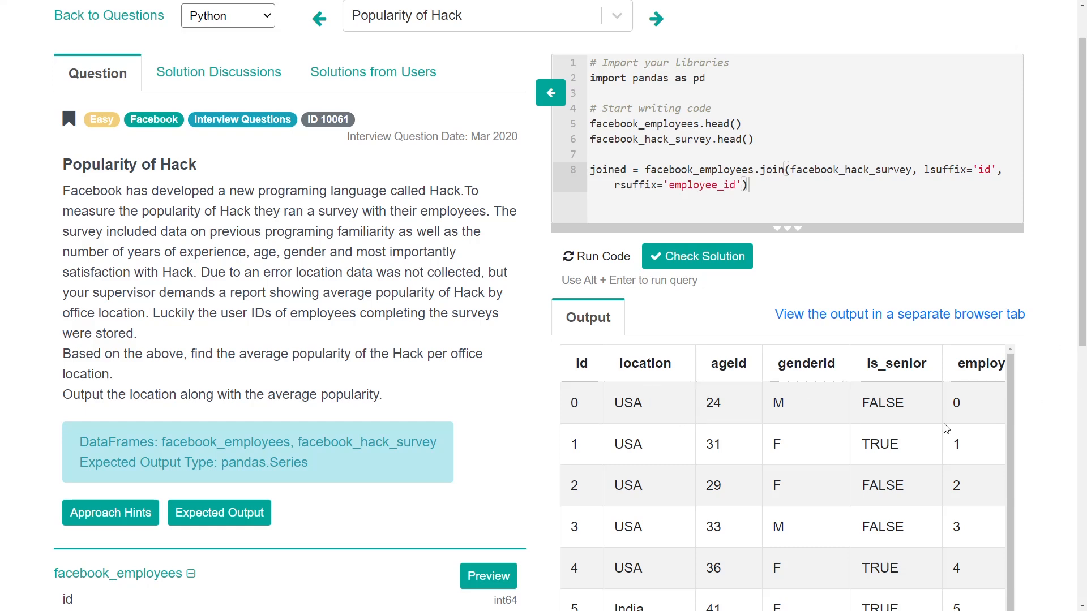
scroll("down", 3)
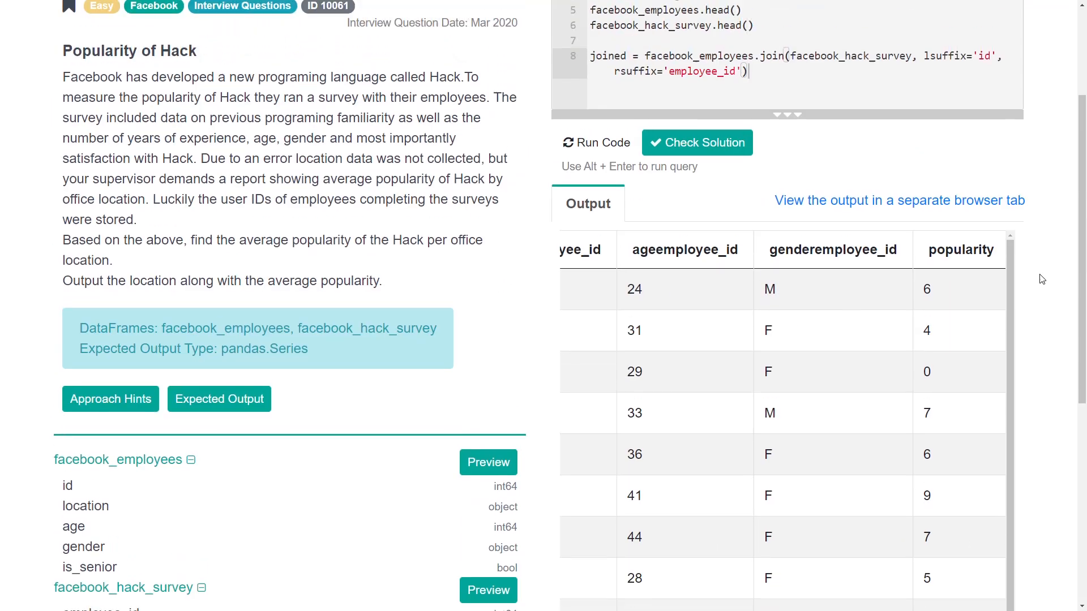
scroll("down", 3)
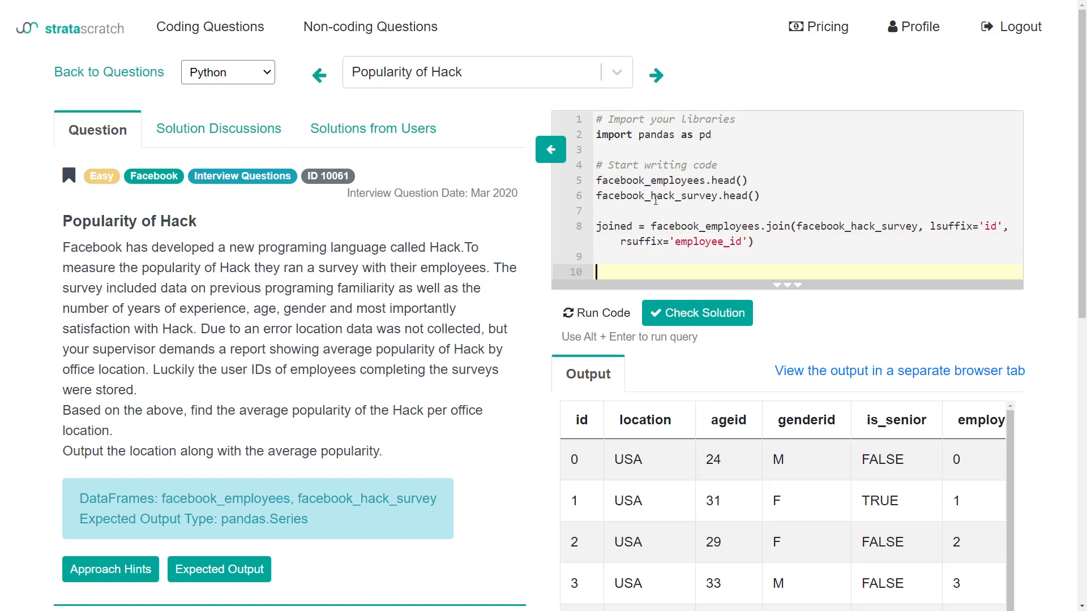
Step: Write joined.groupby(['location']) and run it
type("joined")
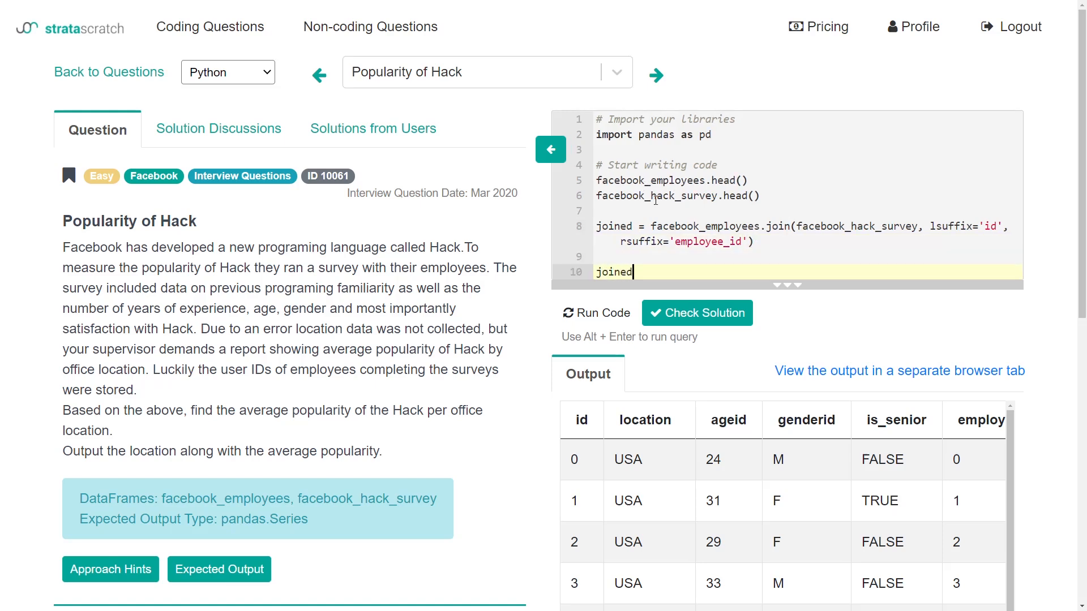
type(".groupby(['l")
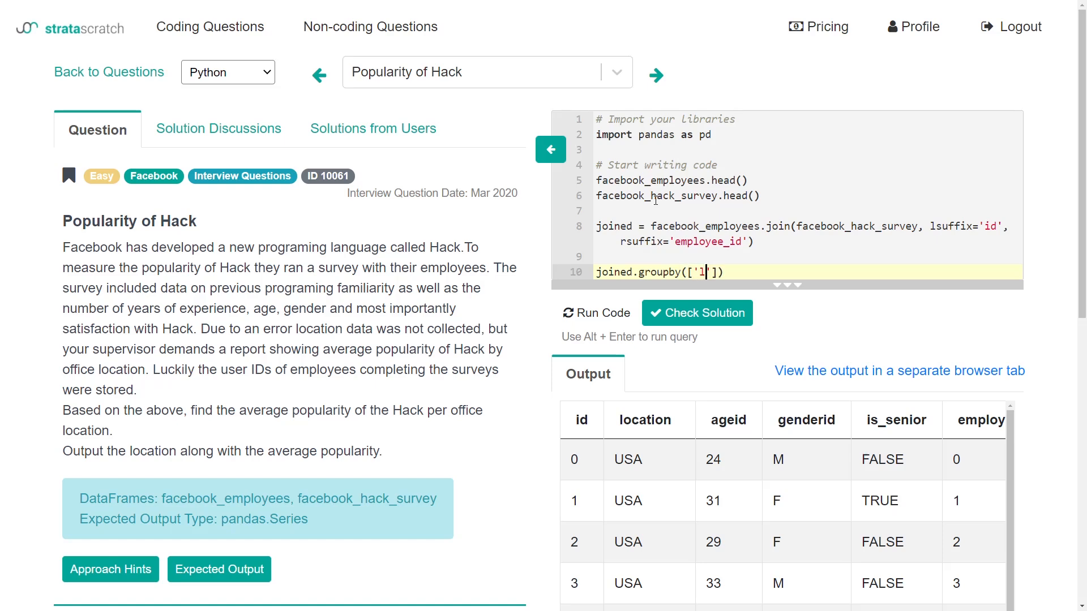
type("ocation")
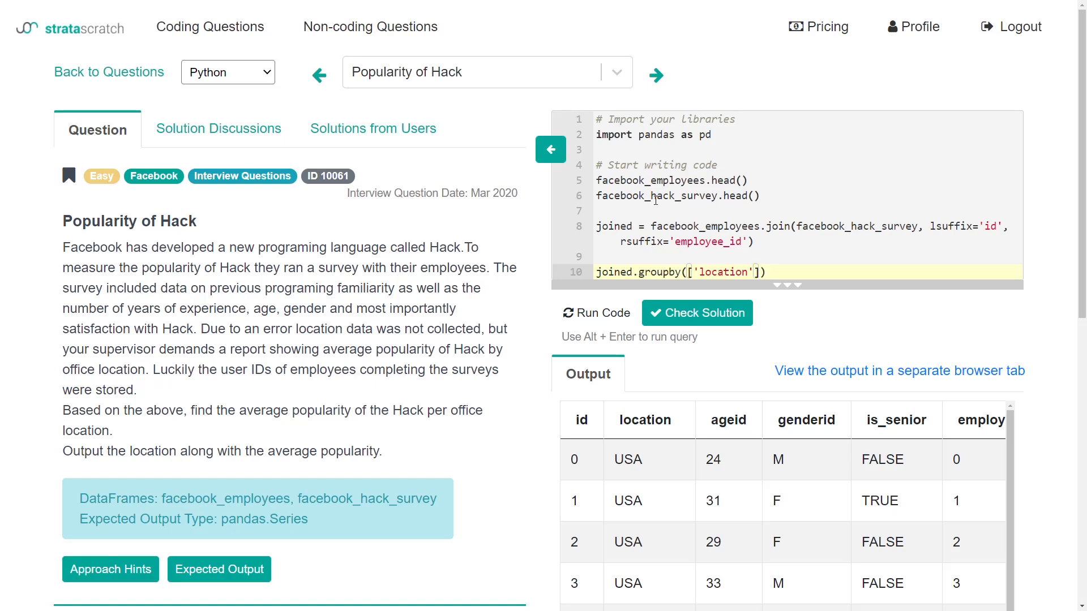
left_click(596, 313)
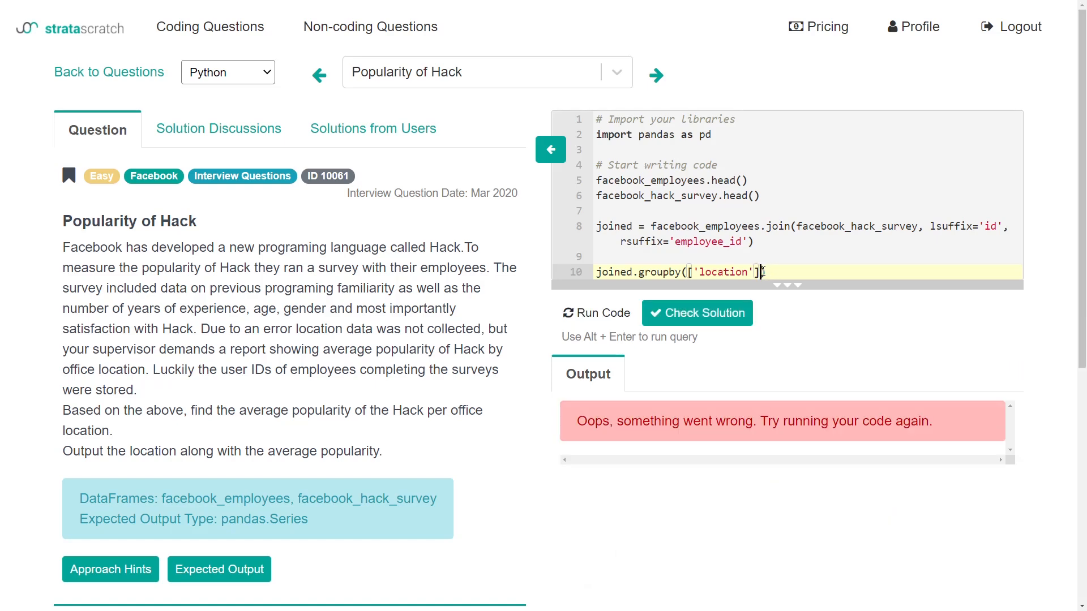
Step: Append .mean() and rerun for per-location averages of ageid, is_senior and popularity
type(")")
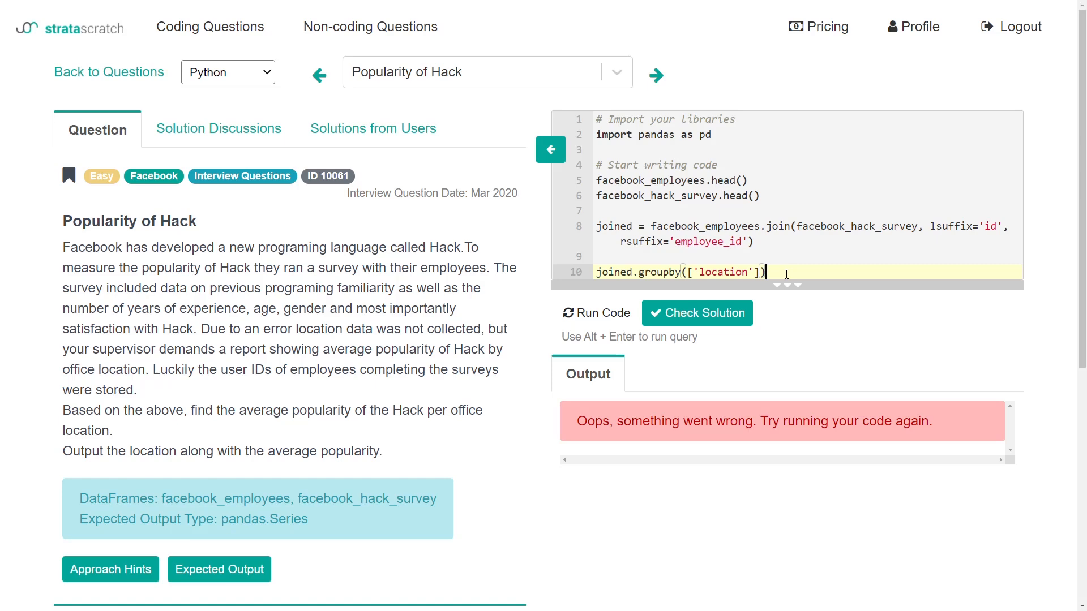
type(".")
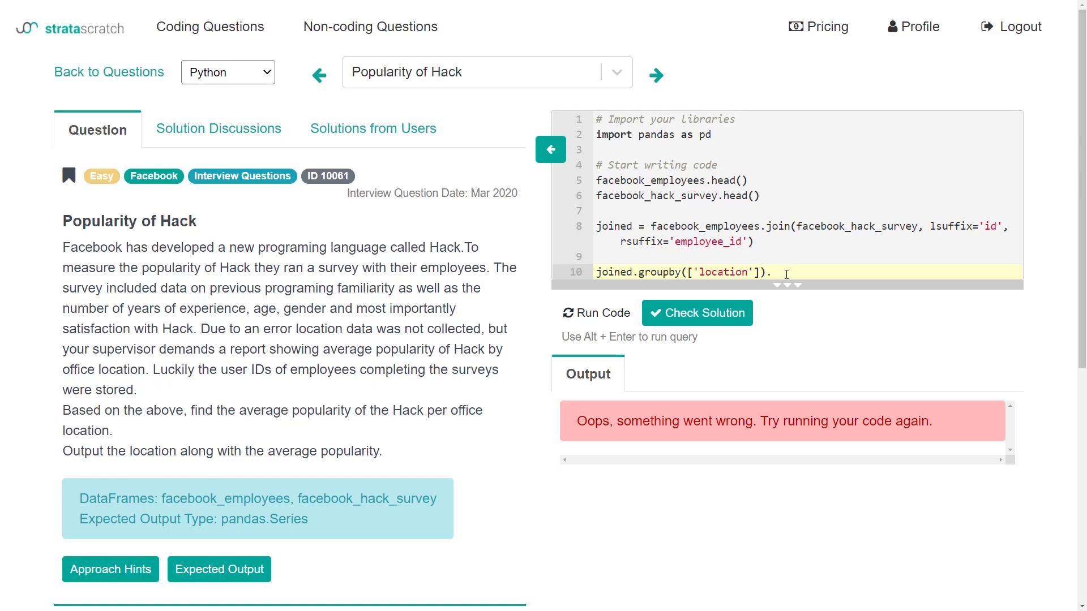
type("mean()")
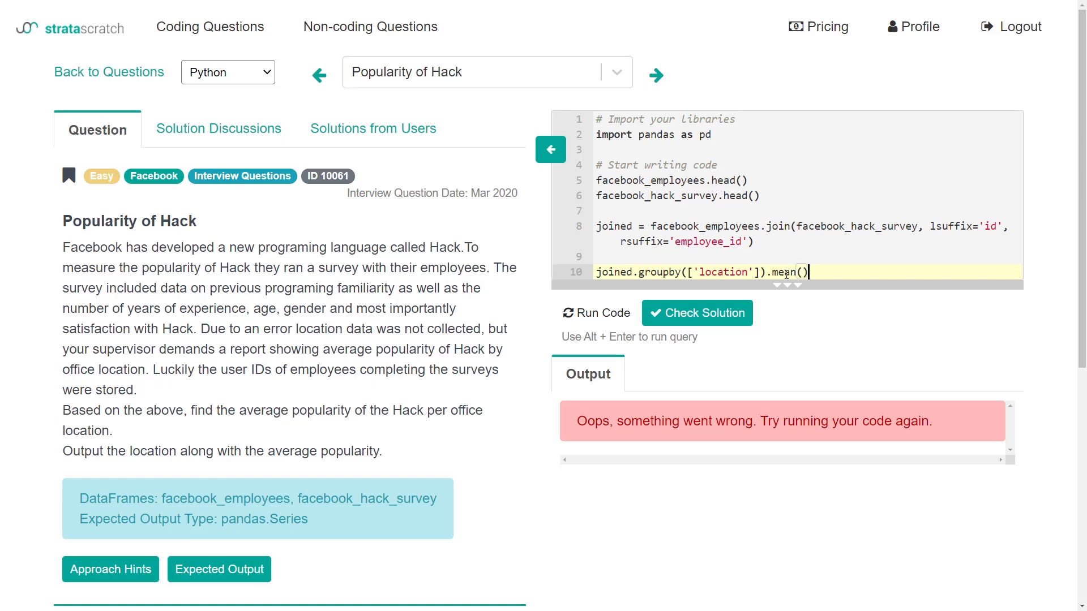
left_click(597, 313)
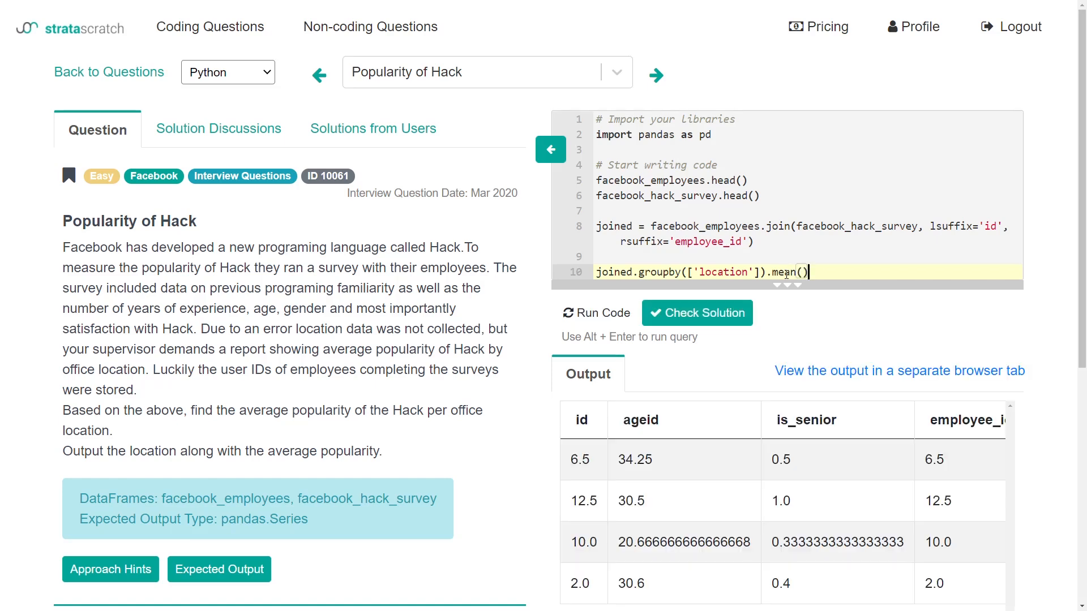
Step: Select the popularity column before mean() in the groupby line and run, getting averages 7.5, 1.0, 4.33 and 4.6
scroll("down", 3)
type("[")
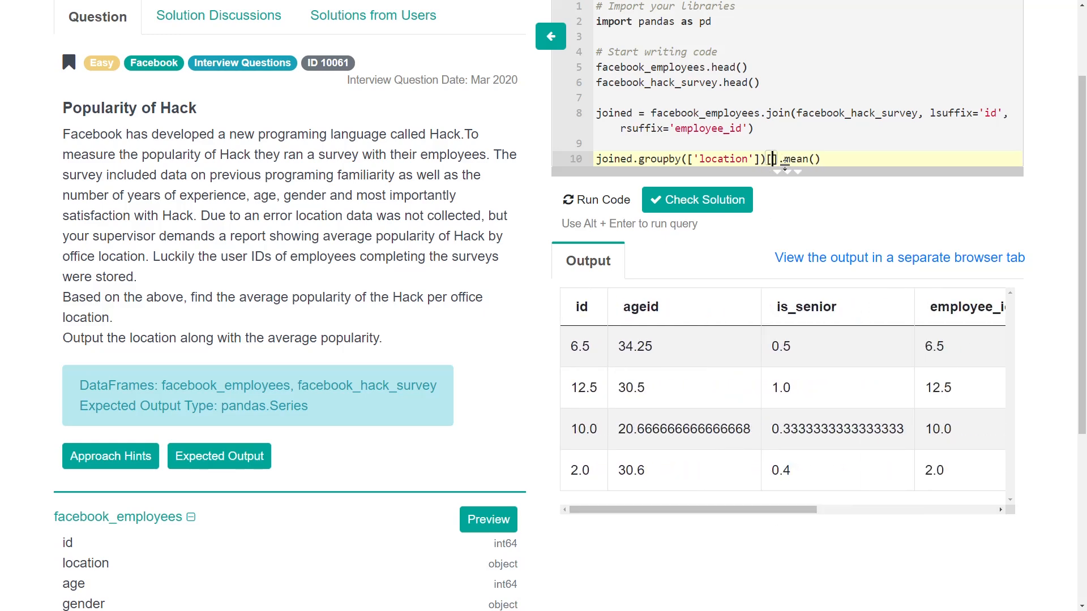
type("popularity'")
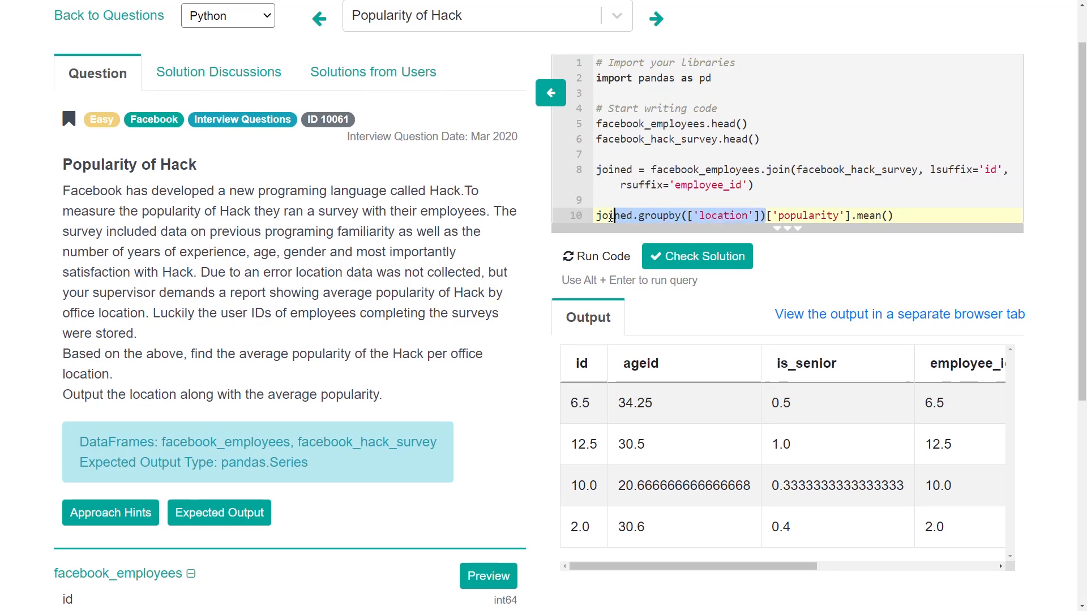
double_click(609, 215)
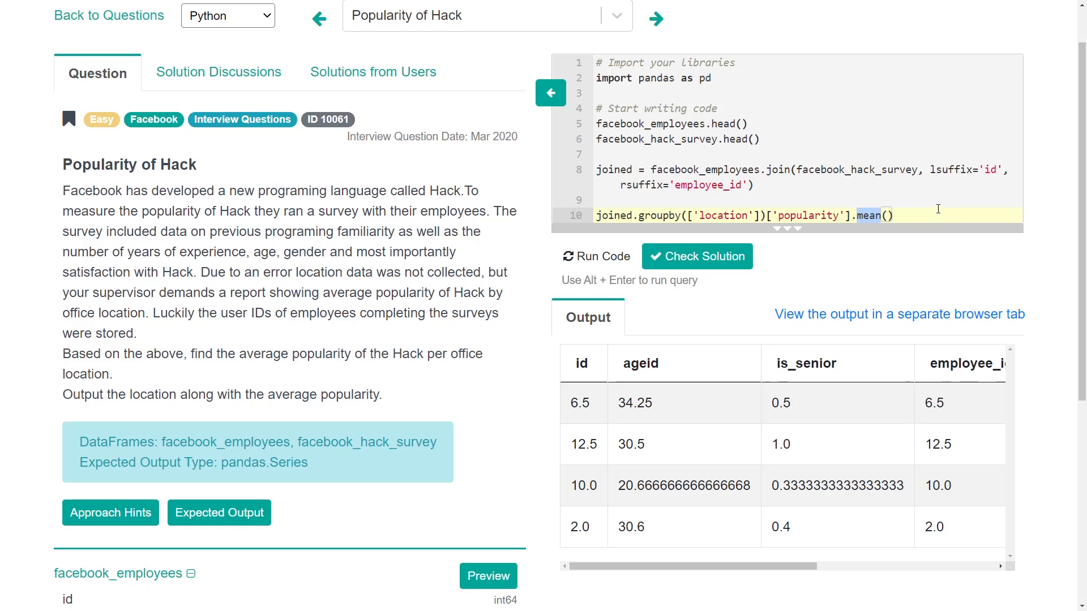
mouse_move(940, 206)
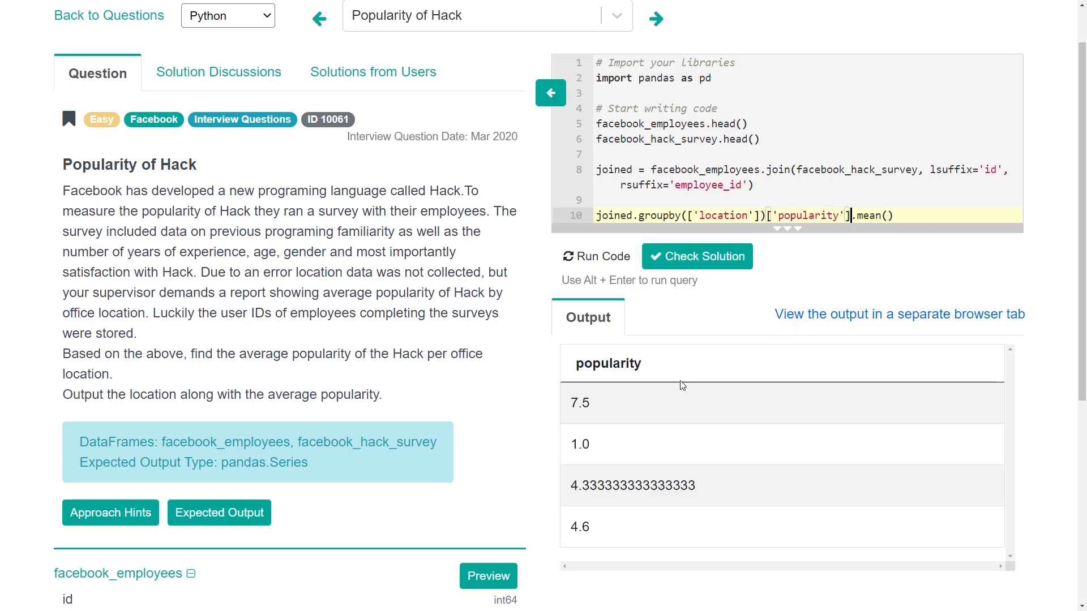
double_click(580, 403)
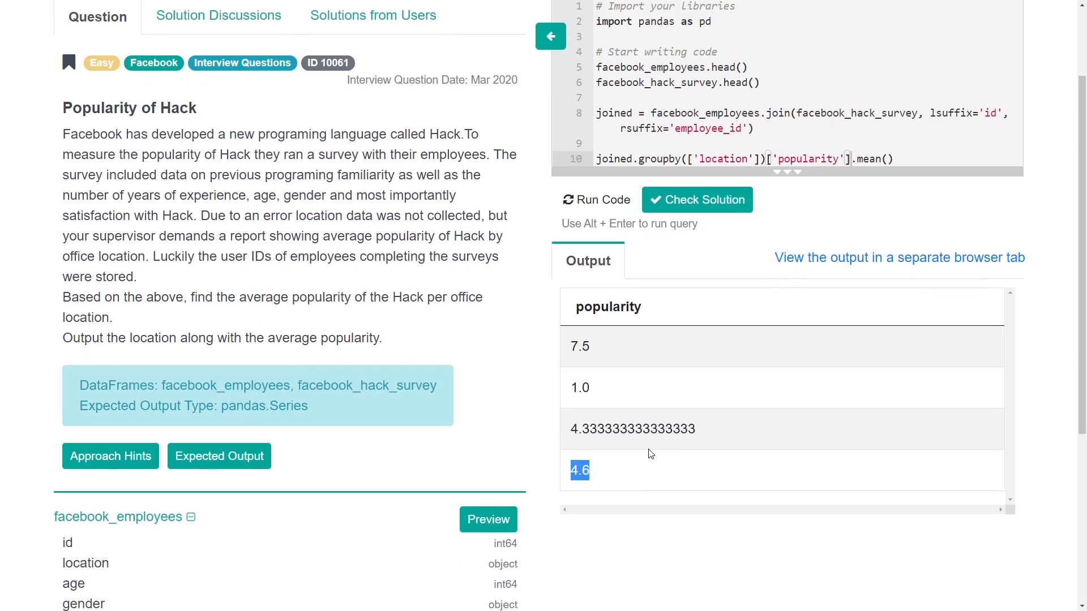
mouse_move(638, 373)
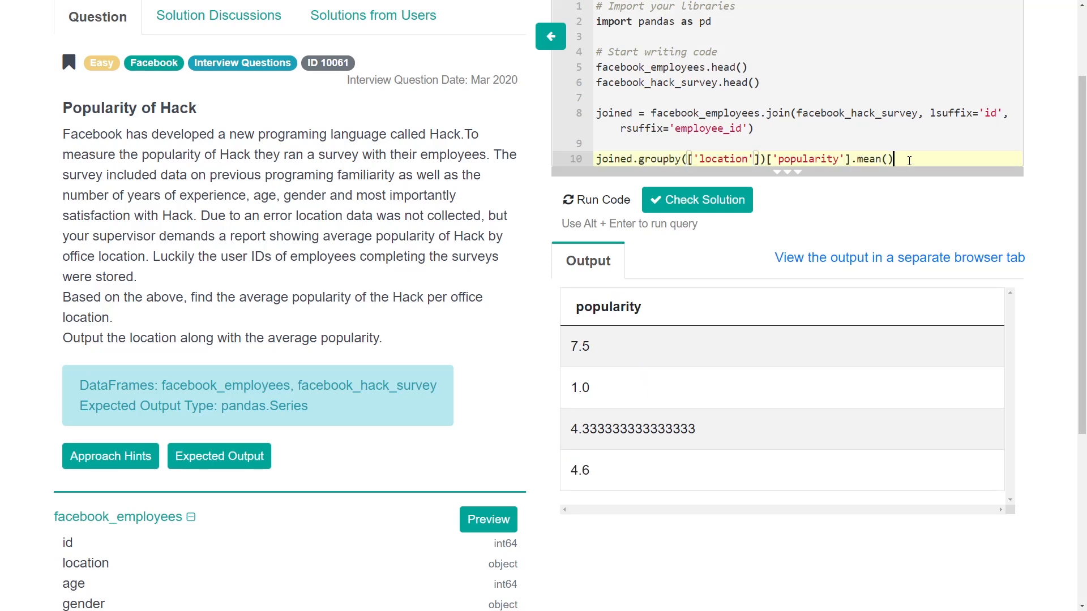
Step: Append .reset_index() to the groupby line and run so location becomes a column
type(".res")
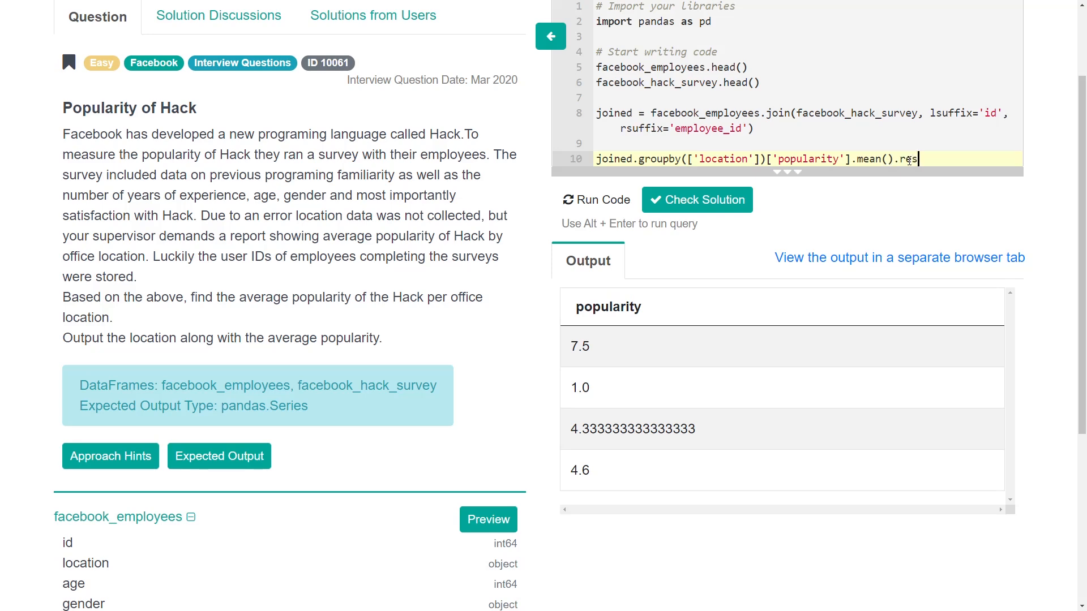
type("eset_index(")
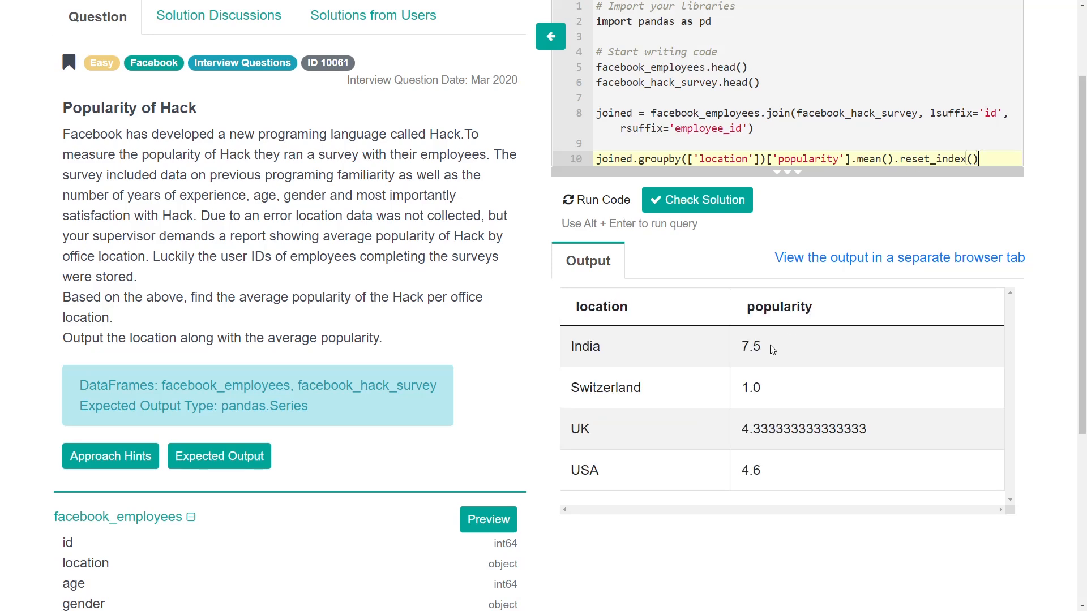
scroll("down", 3)
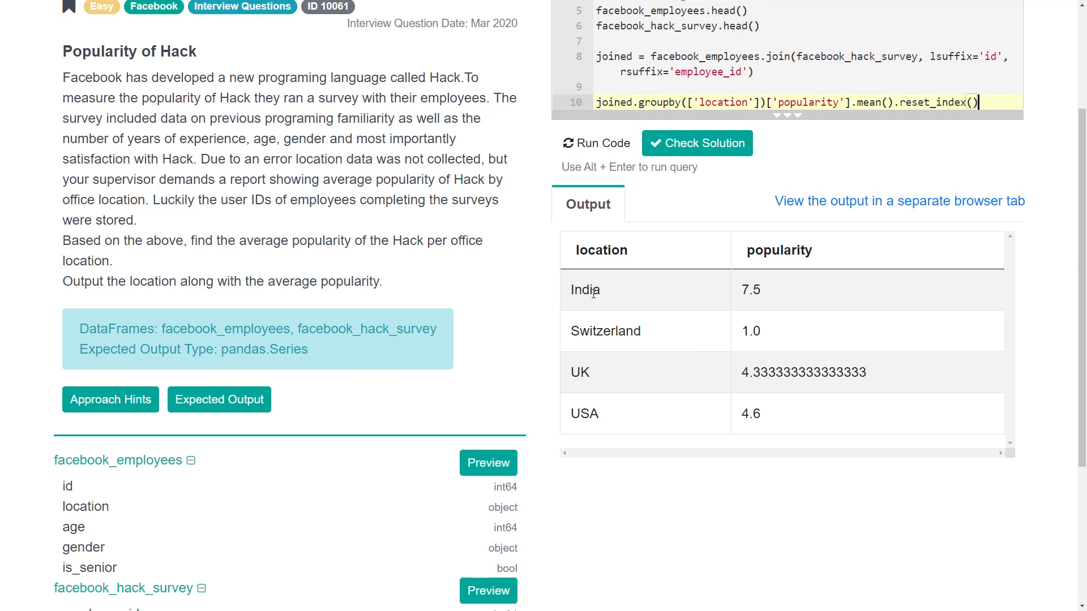
Step: Review the UK and USA rows in the output against the location wording in the question
double_click(578, 373)
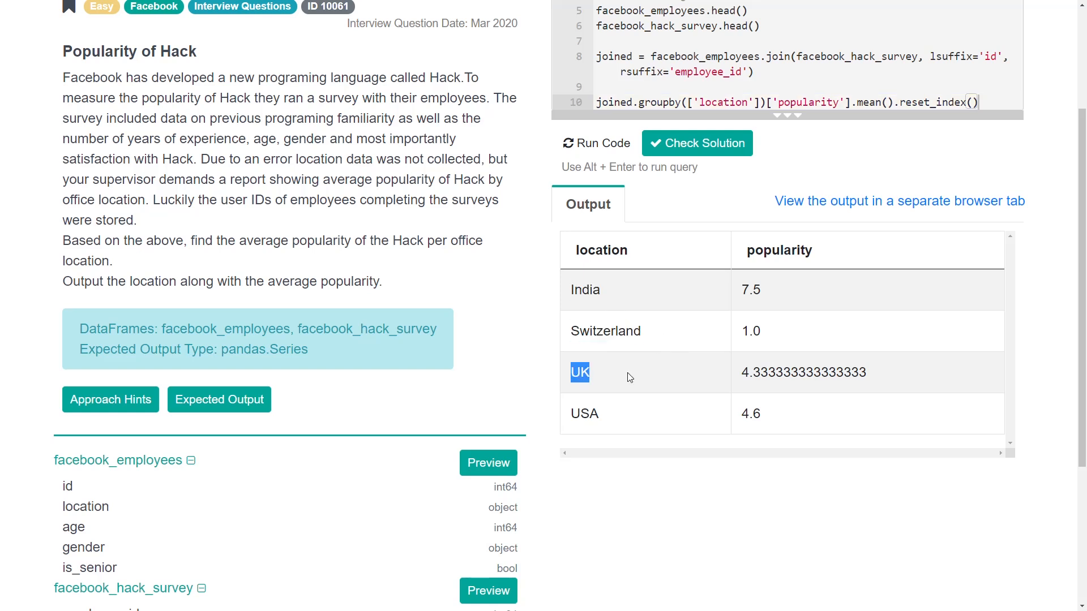
double_click(584, 413)
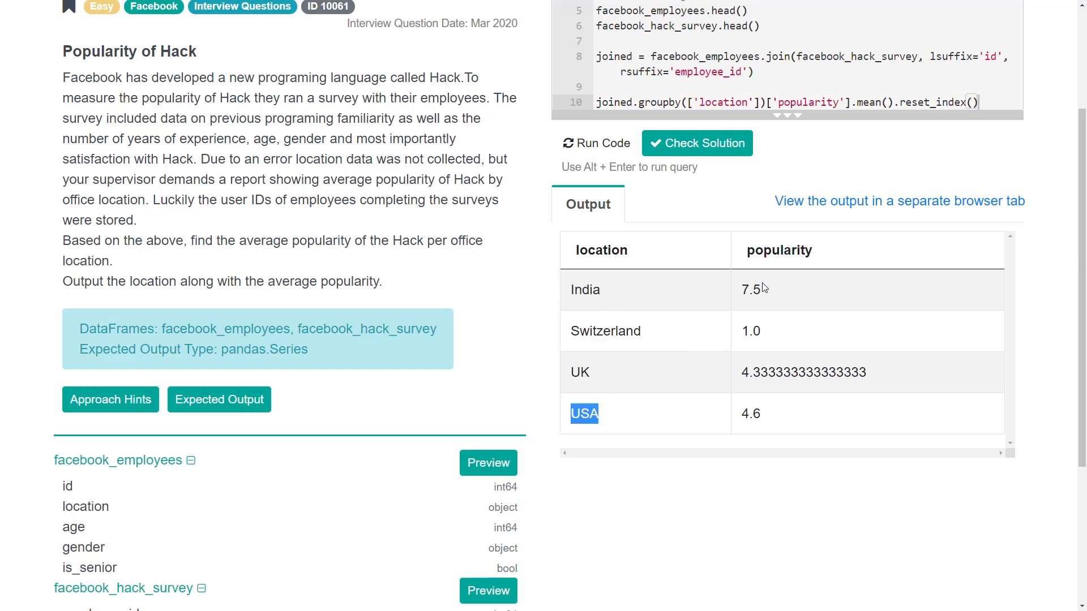
left_click(586, 290)
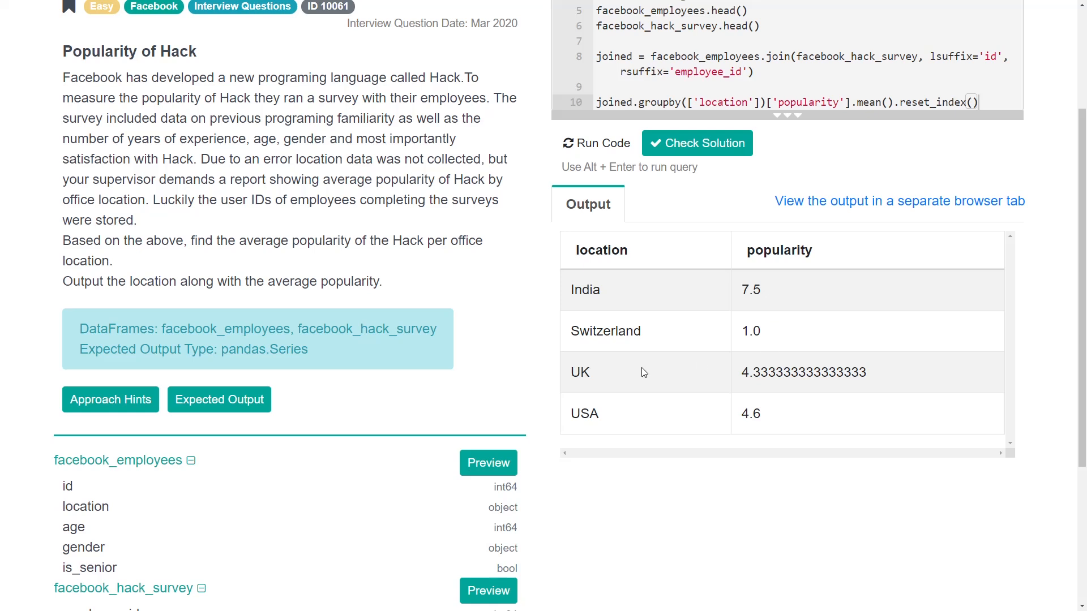
double_click(584, 414)
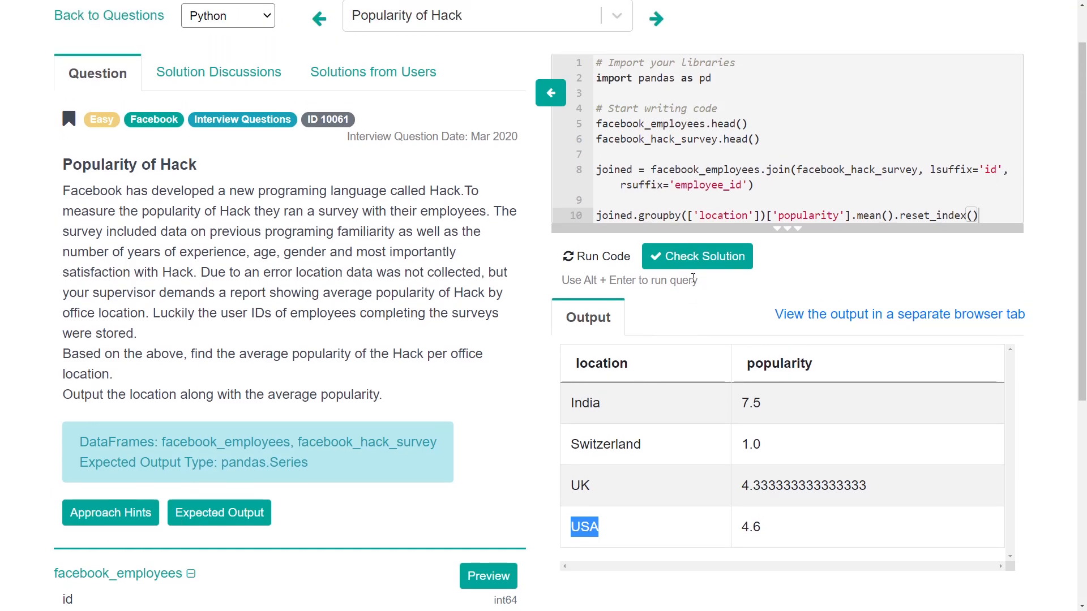
left_click_drag(187, 354, 246, 353)
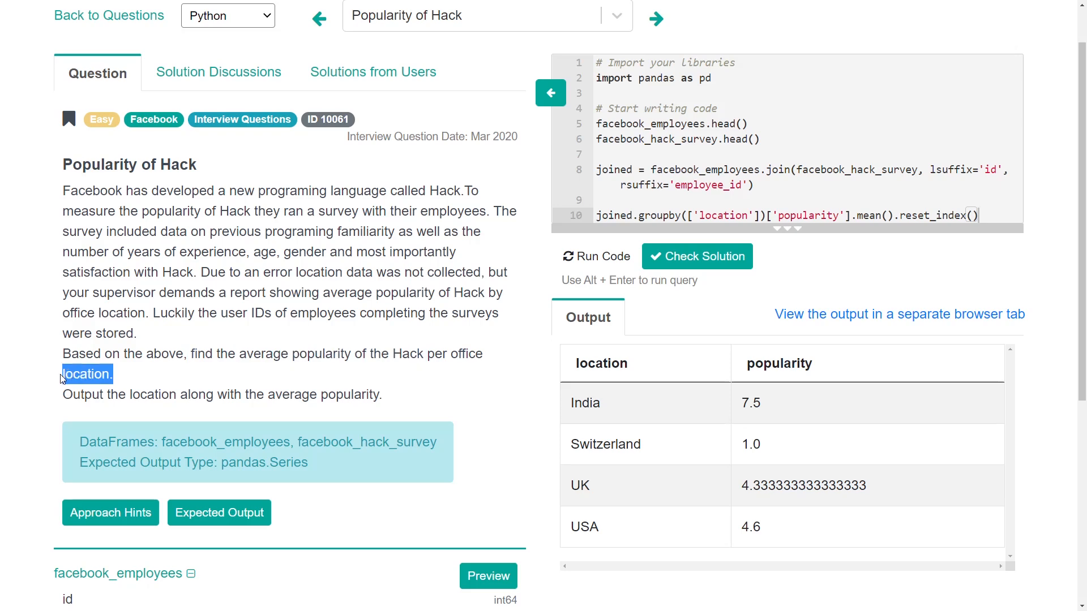
left_click_drag(61, 375, 354, 394)
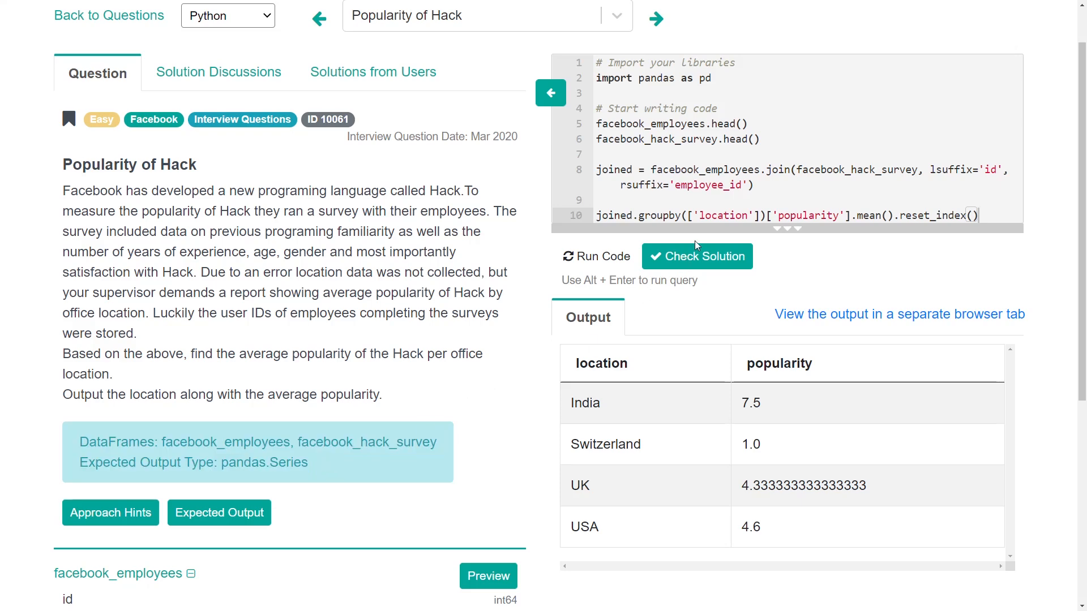
Step: Submit via Check Solution and confirm the Popularity of Hack question is marked Solved
left_click(697, 256)
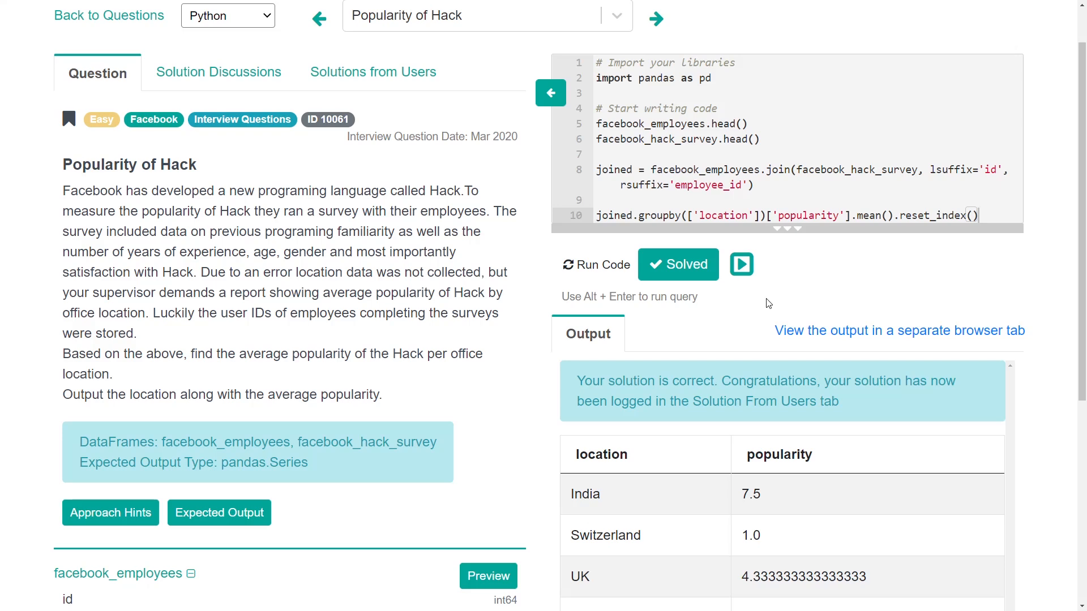
scroll("down", 3)
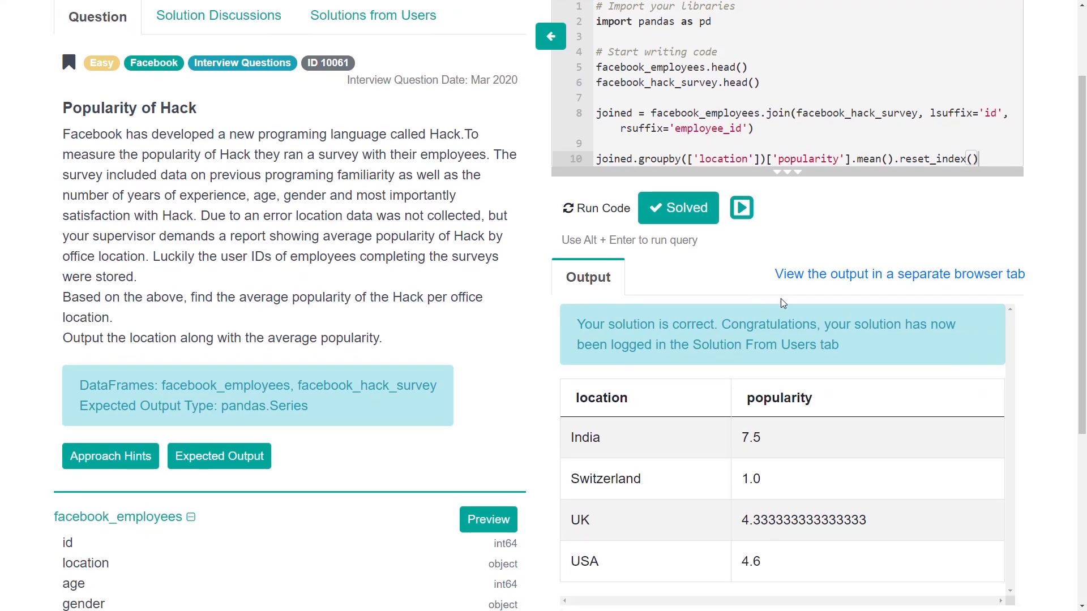
mouse_move(702, 320)
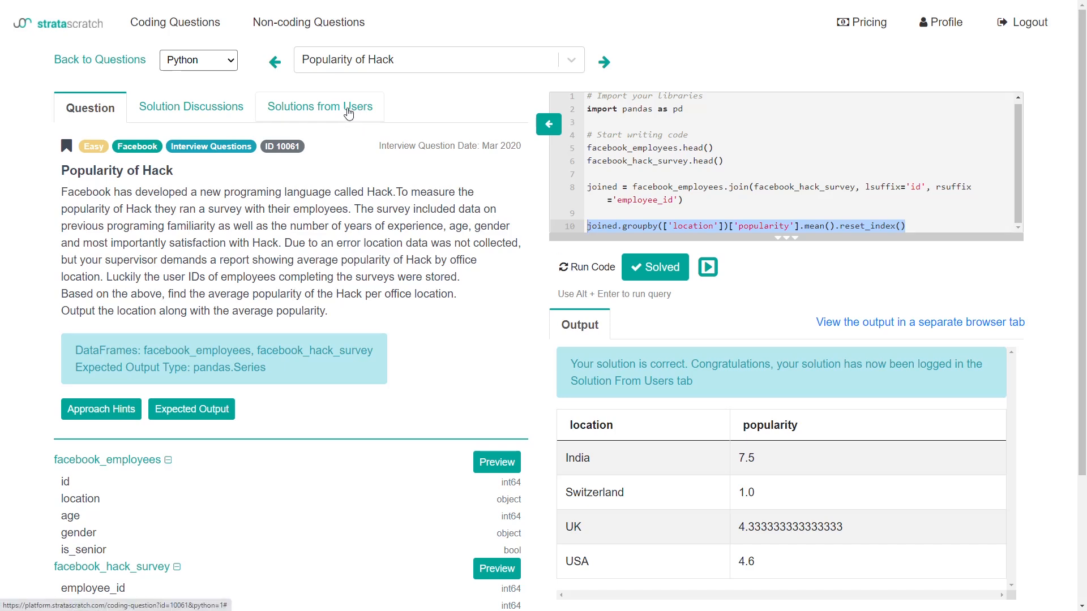
Step: Bring up Solutions from Users and review the second solution's result line
left_click(319, 107)
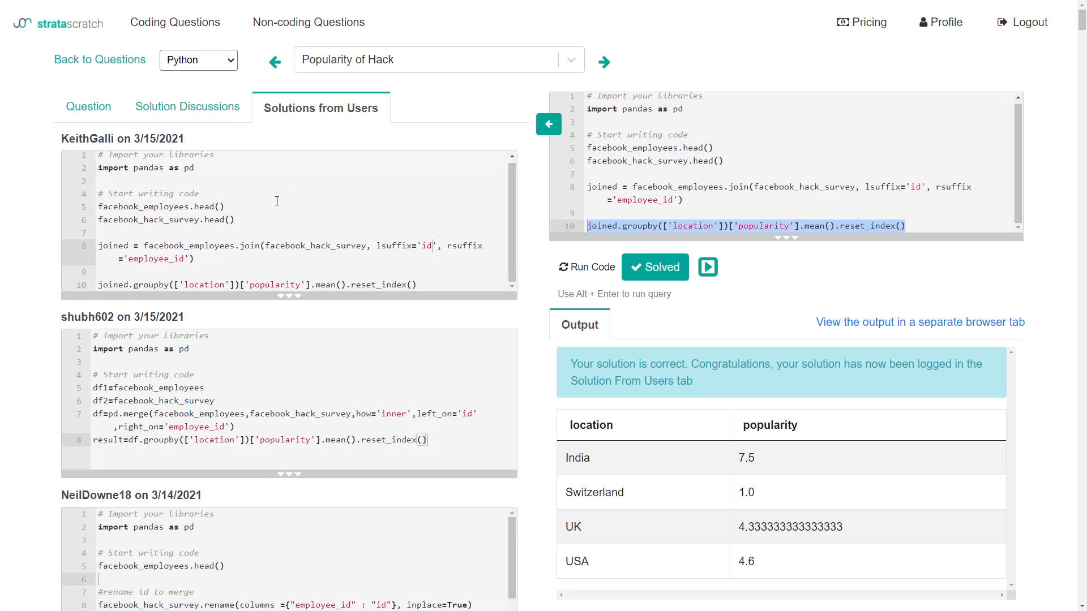
mouse_move(95, 152)
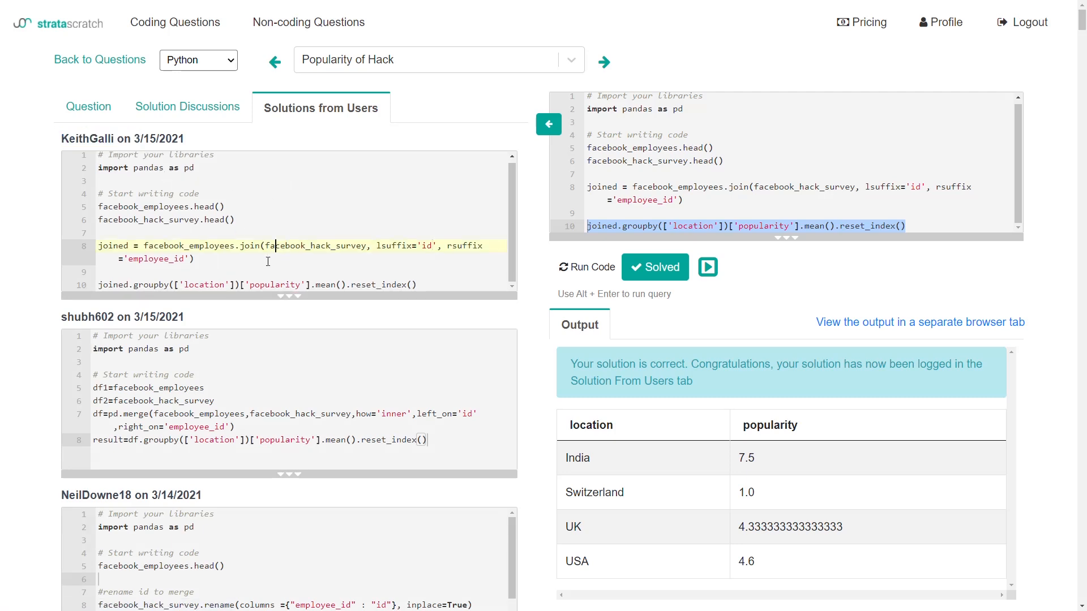
scroll("down", 3)
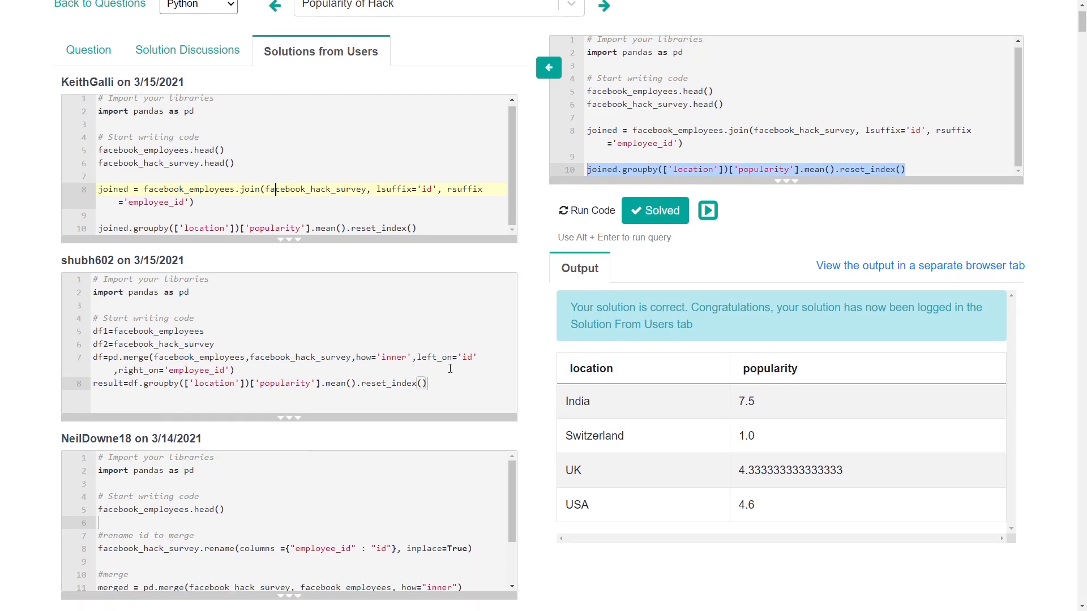
left_click(288, 357)
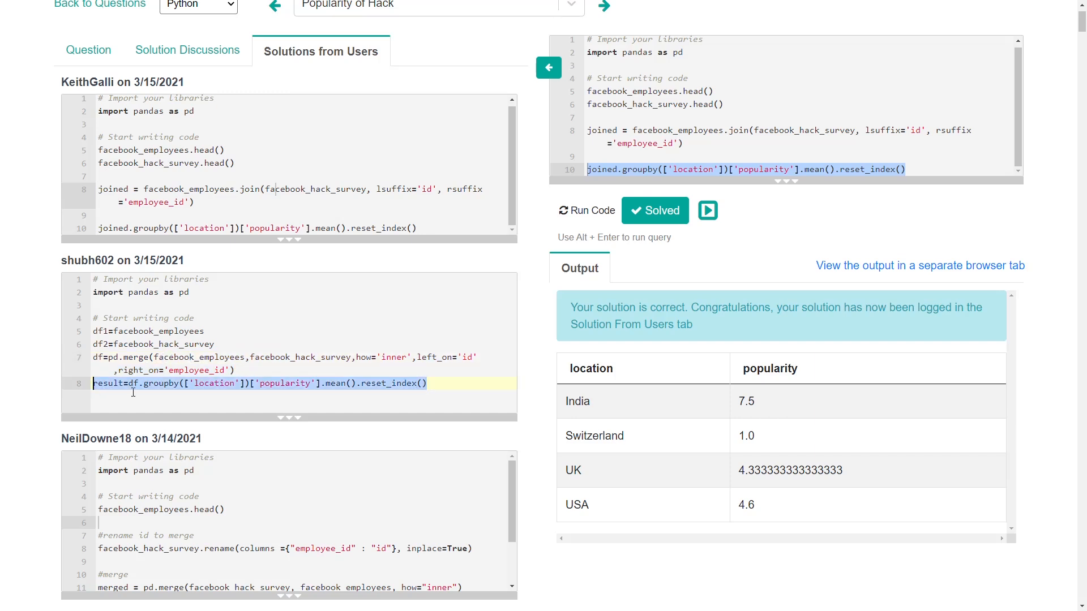
scroll("down", 3)
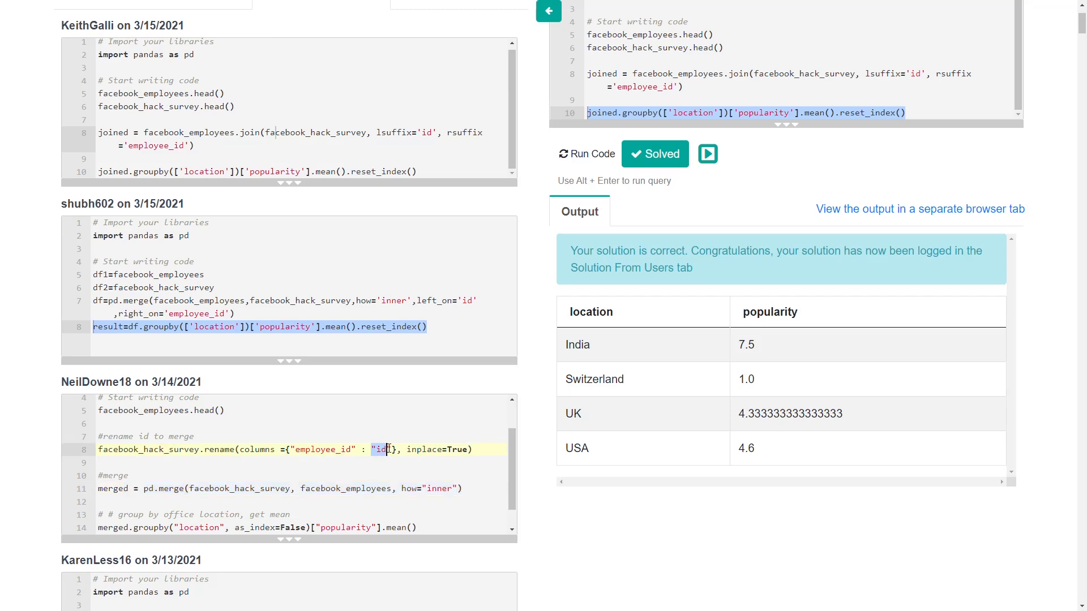
scroll("down", 3)
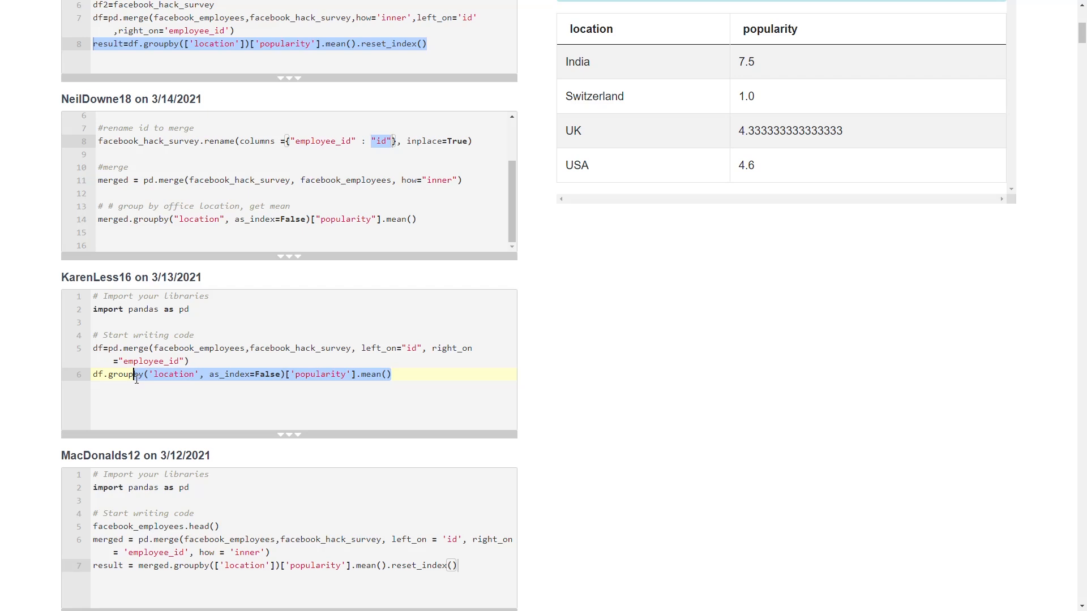
Step: Highlight as_index=False in one groupby call and the merge and groupby lines of another solution
left_click(212, 375)
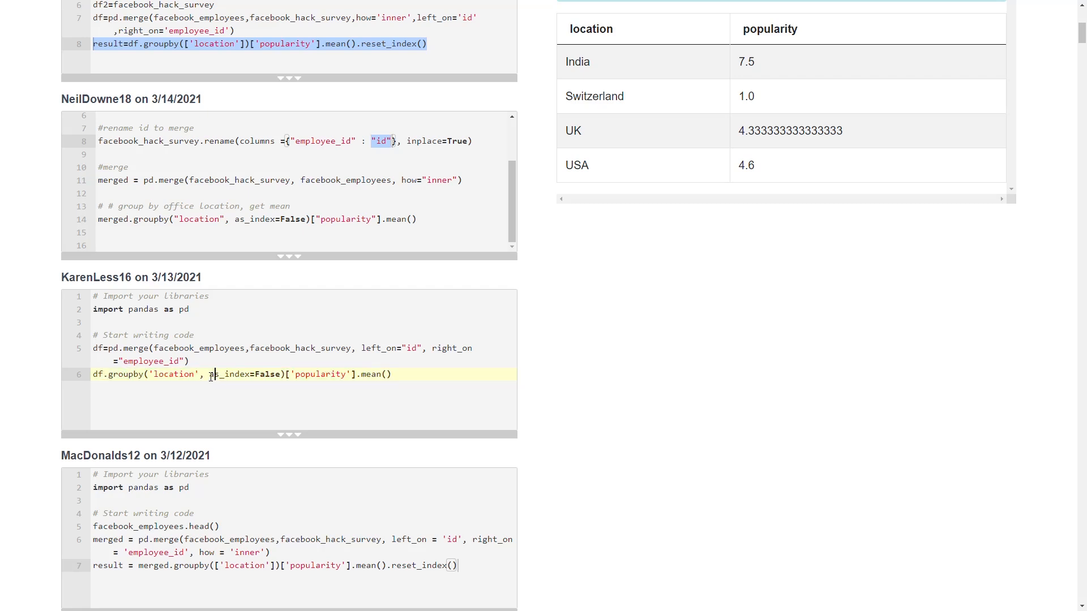
left_click_drag(210, 375, 279, 375)
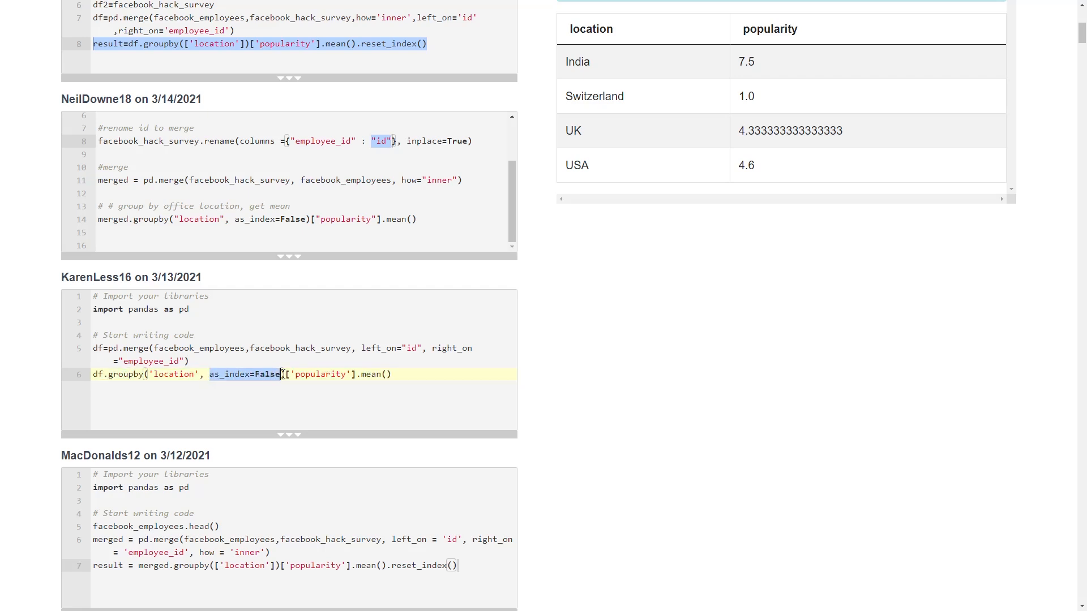
scroll("down", 3)
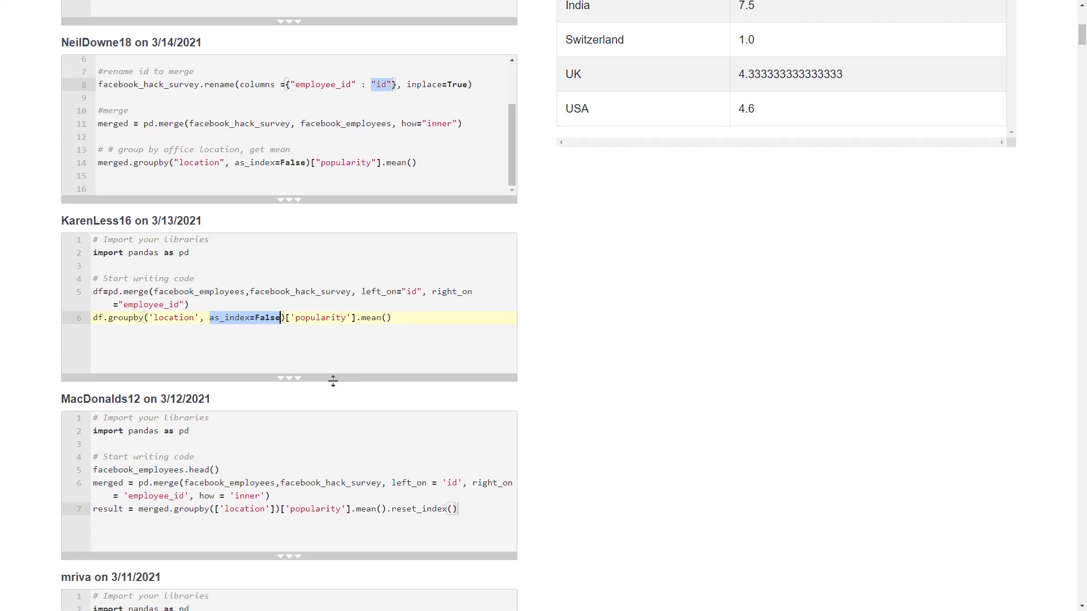
scroll("down", 3)
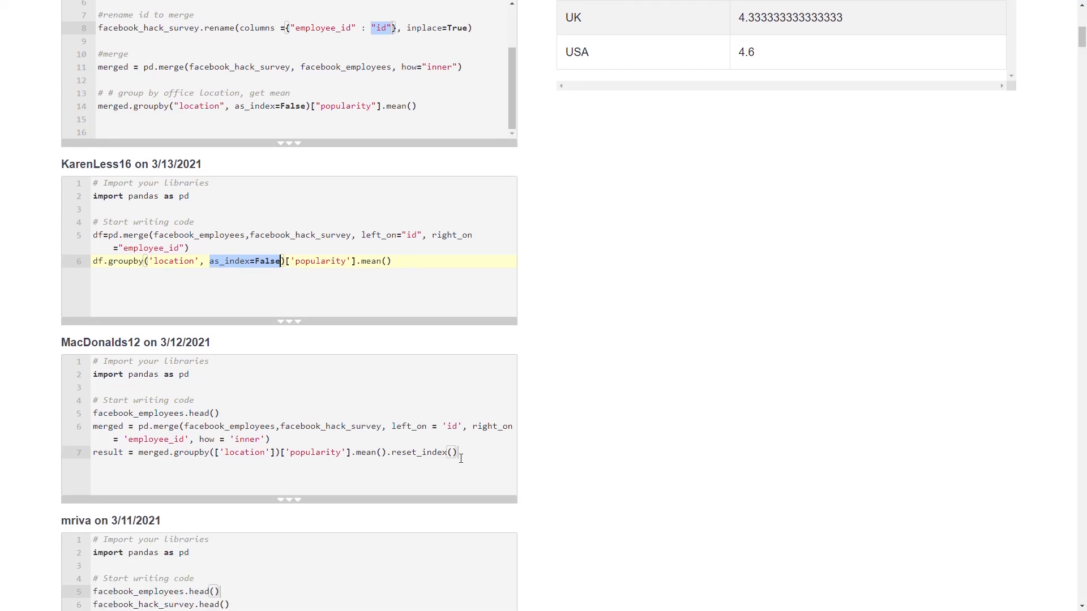
left_click_drag(92, 426, 456, 451)
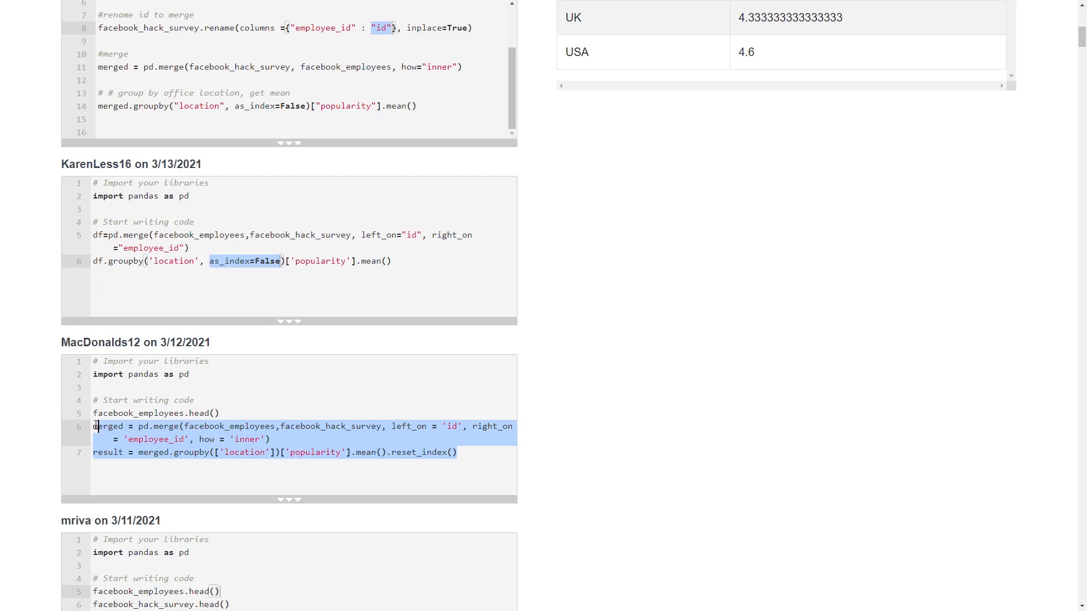